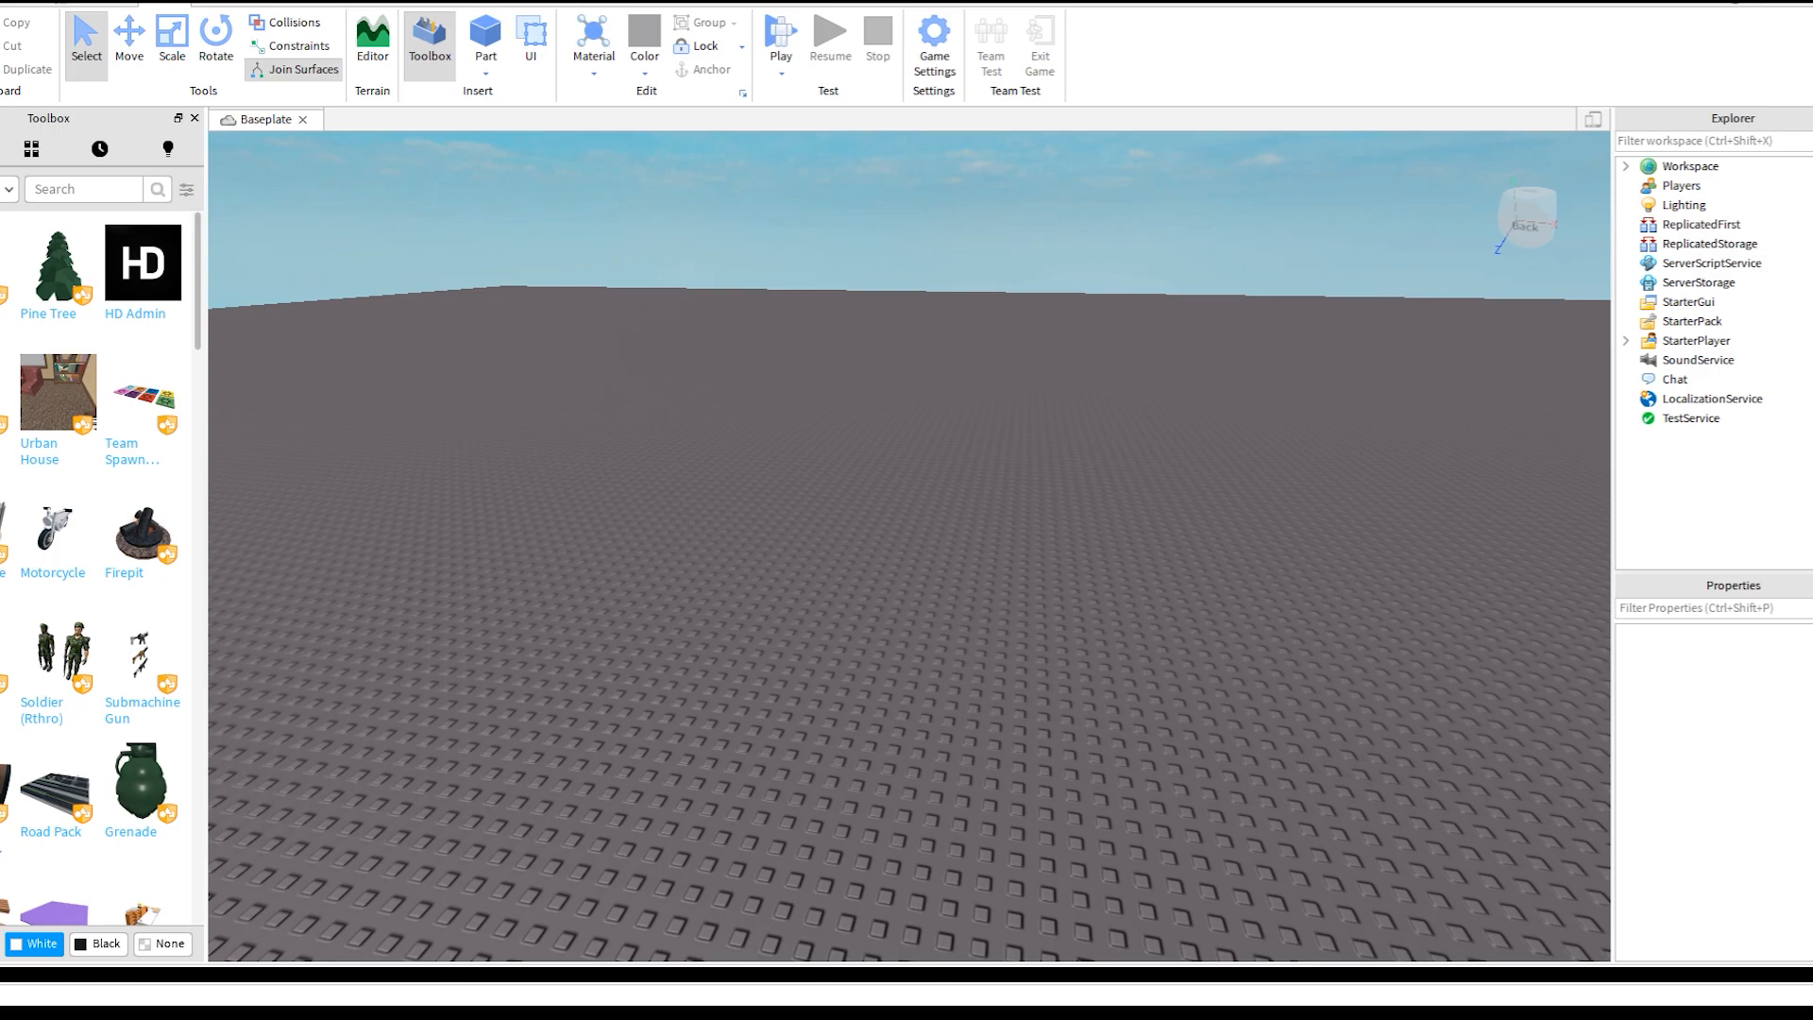
pyautogui.moveTo(141, 263)
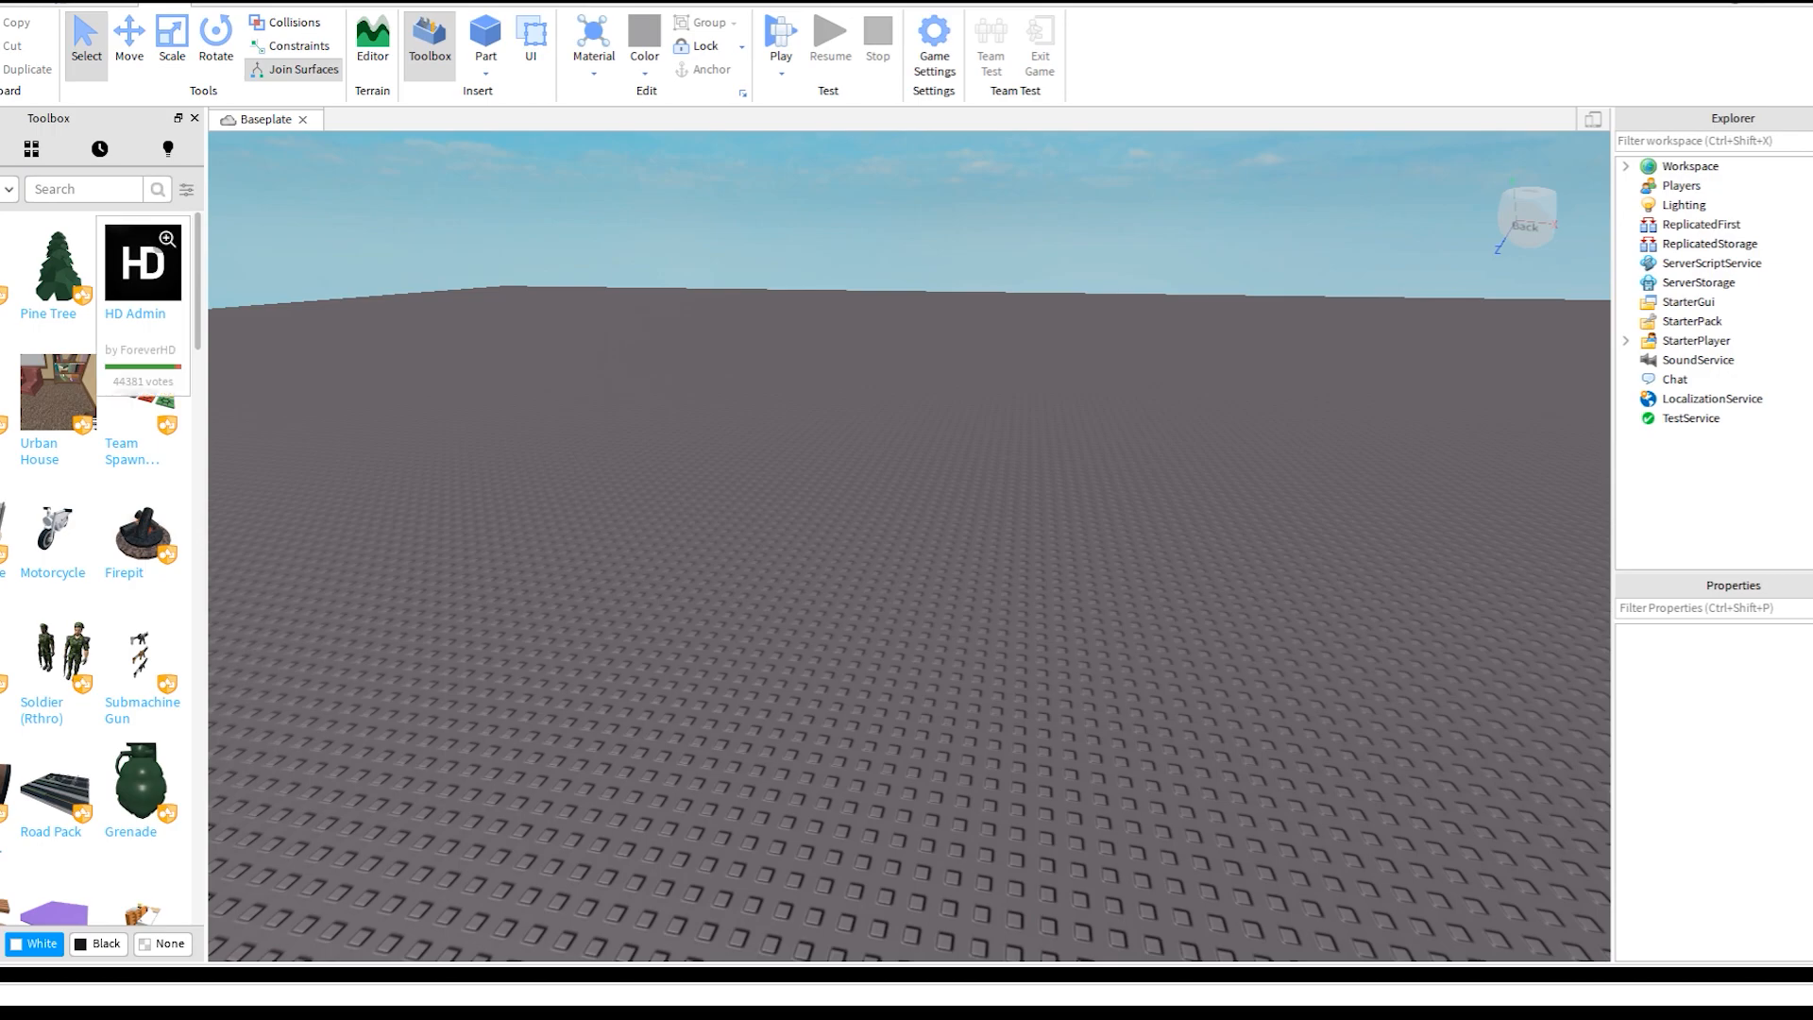
pyautogui.moveTo(140, 263)
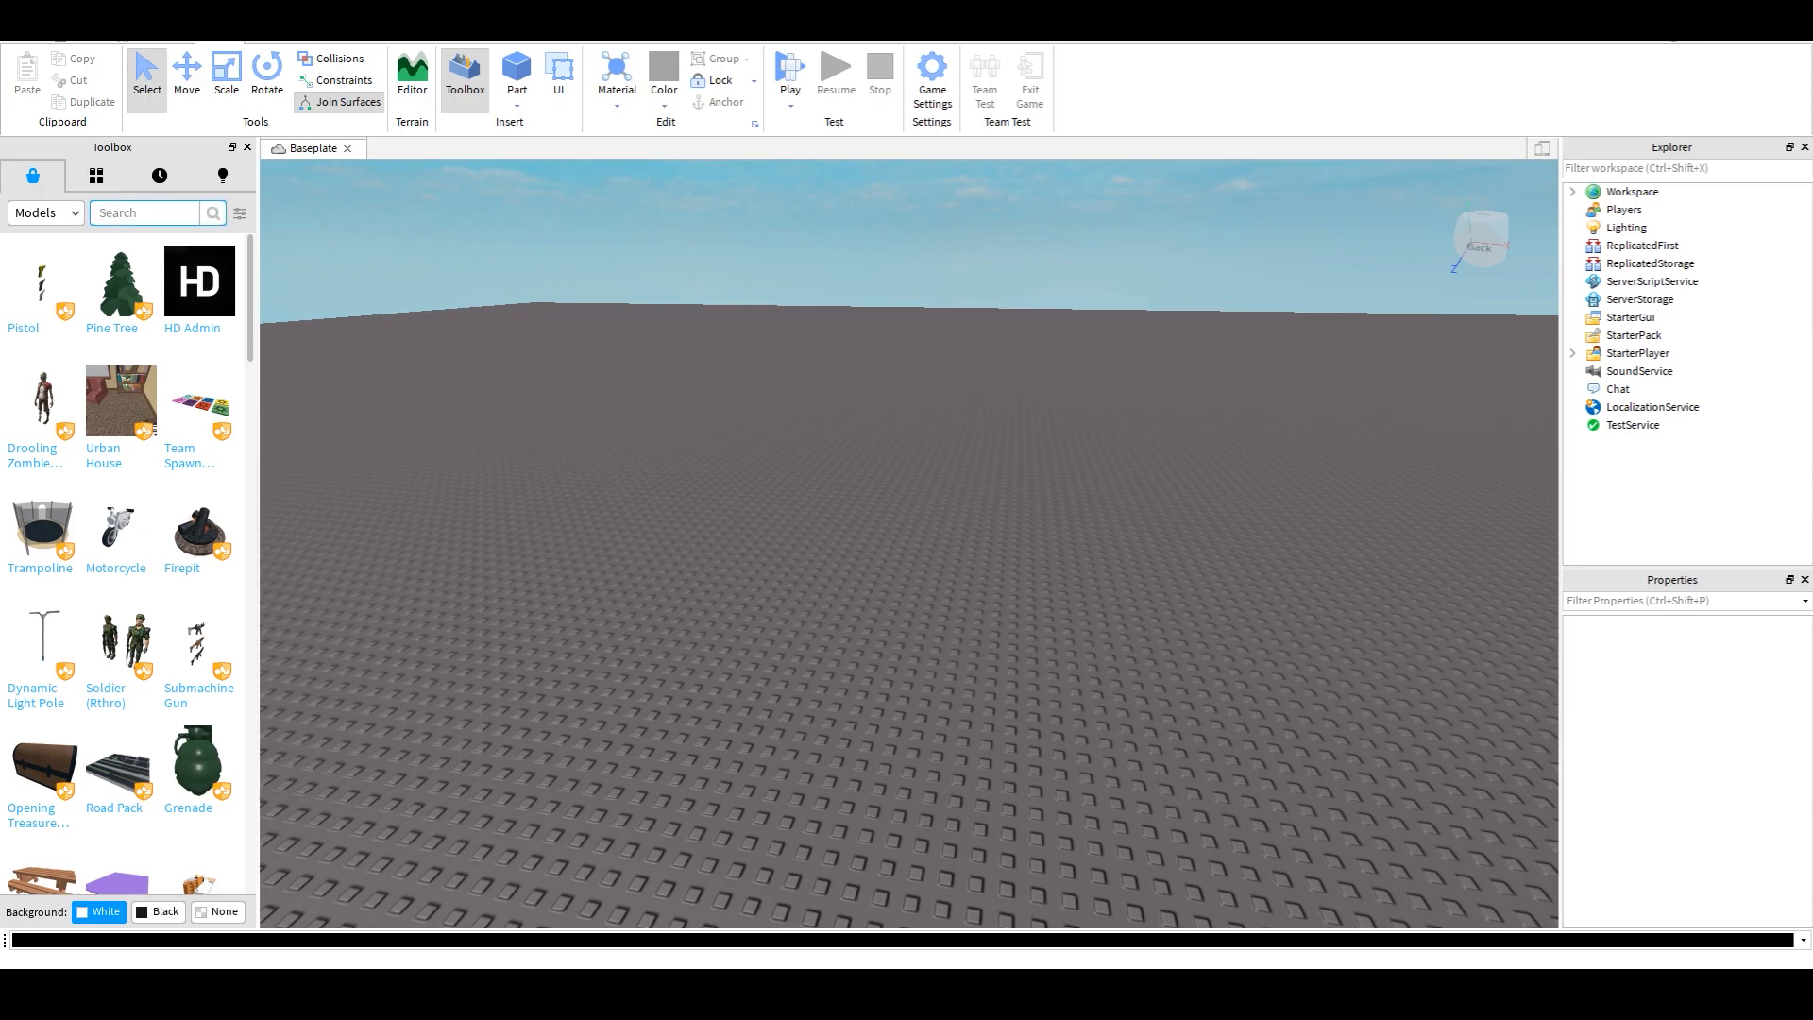
# Search the Toolbox models for 'luffy' to find a Luffy character model
pyautogui.write('luffy')
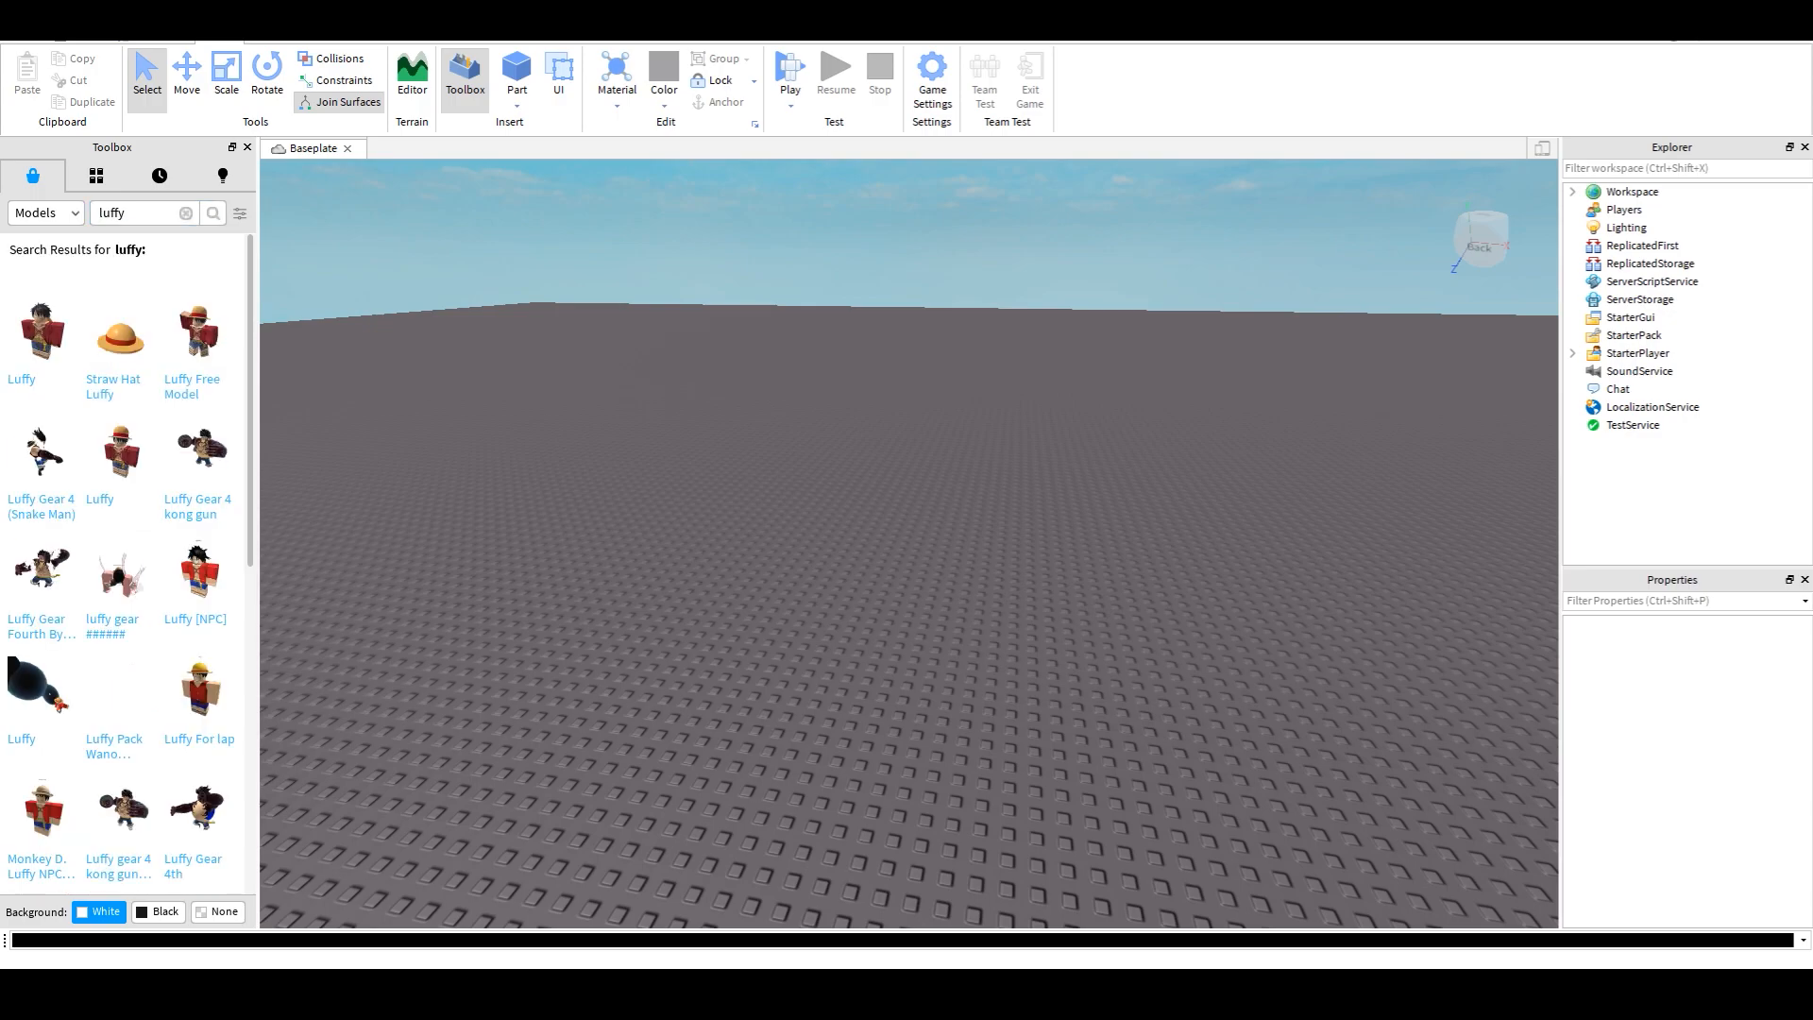
pyautogui.moveTo(200, 335)
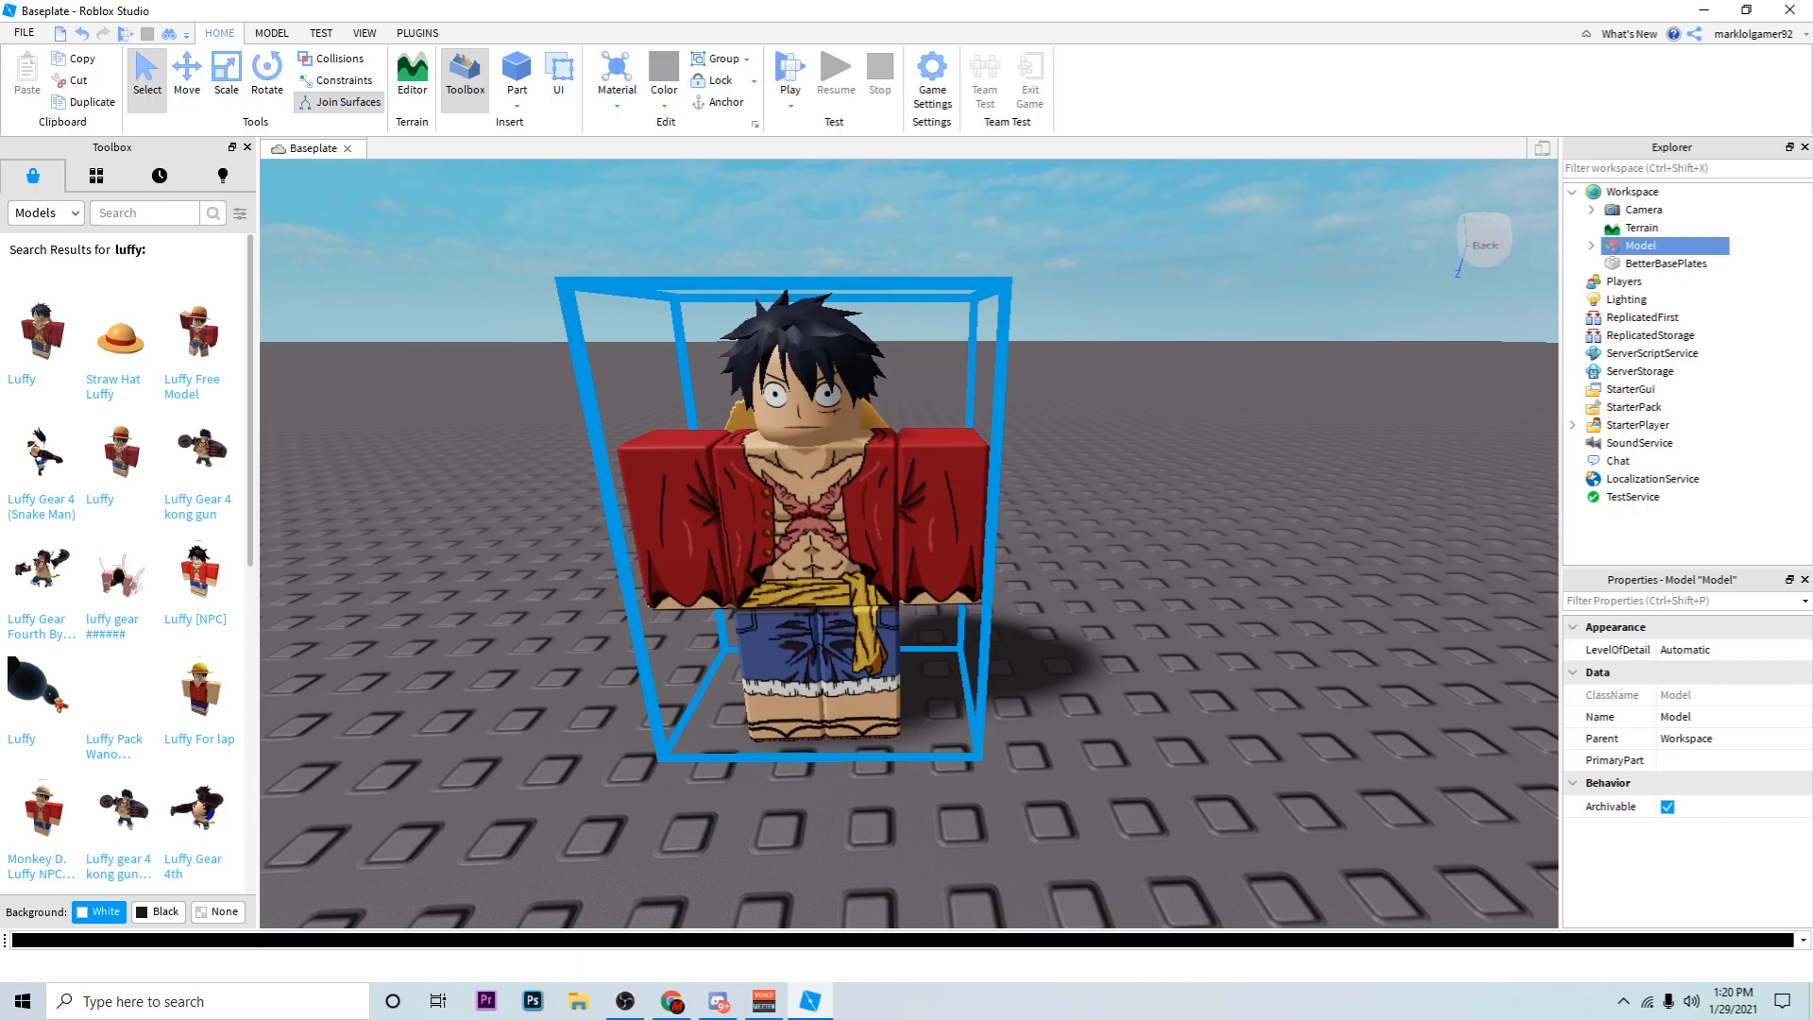
# Spawn a player character on the baseplate using the Load Character plugin
pyautogui.click(416, 33)
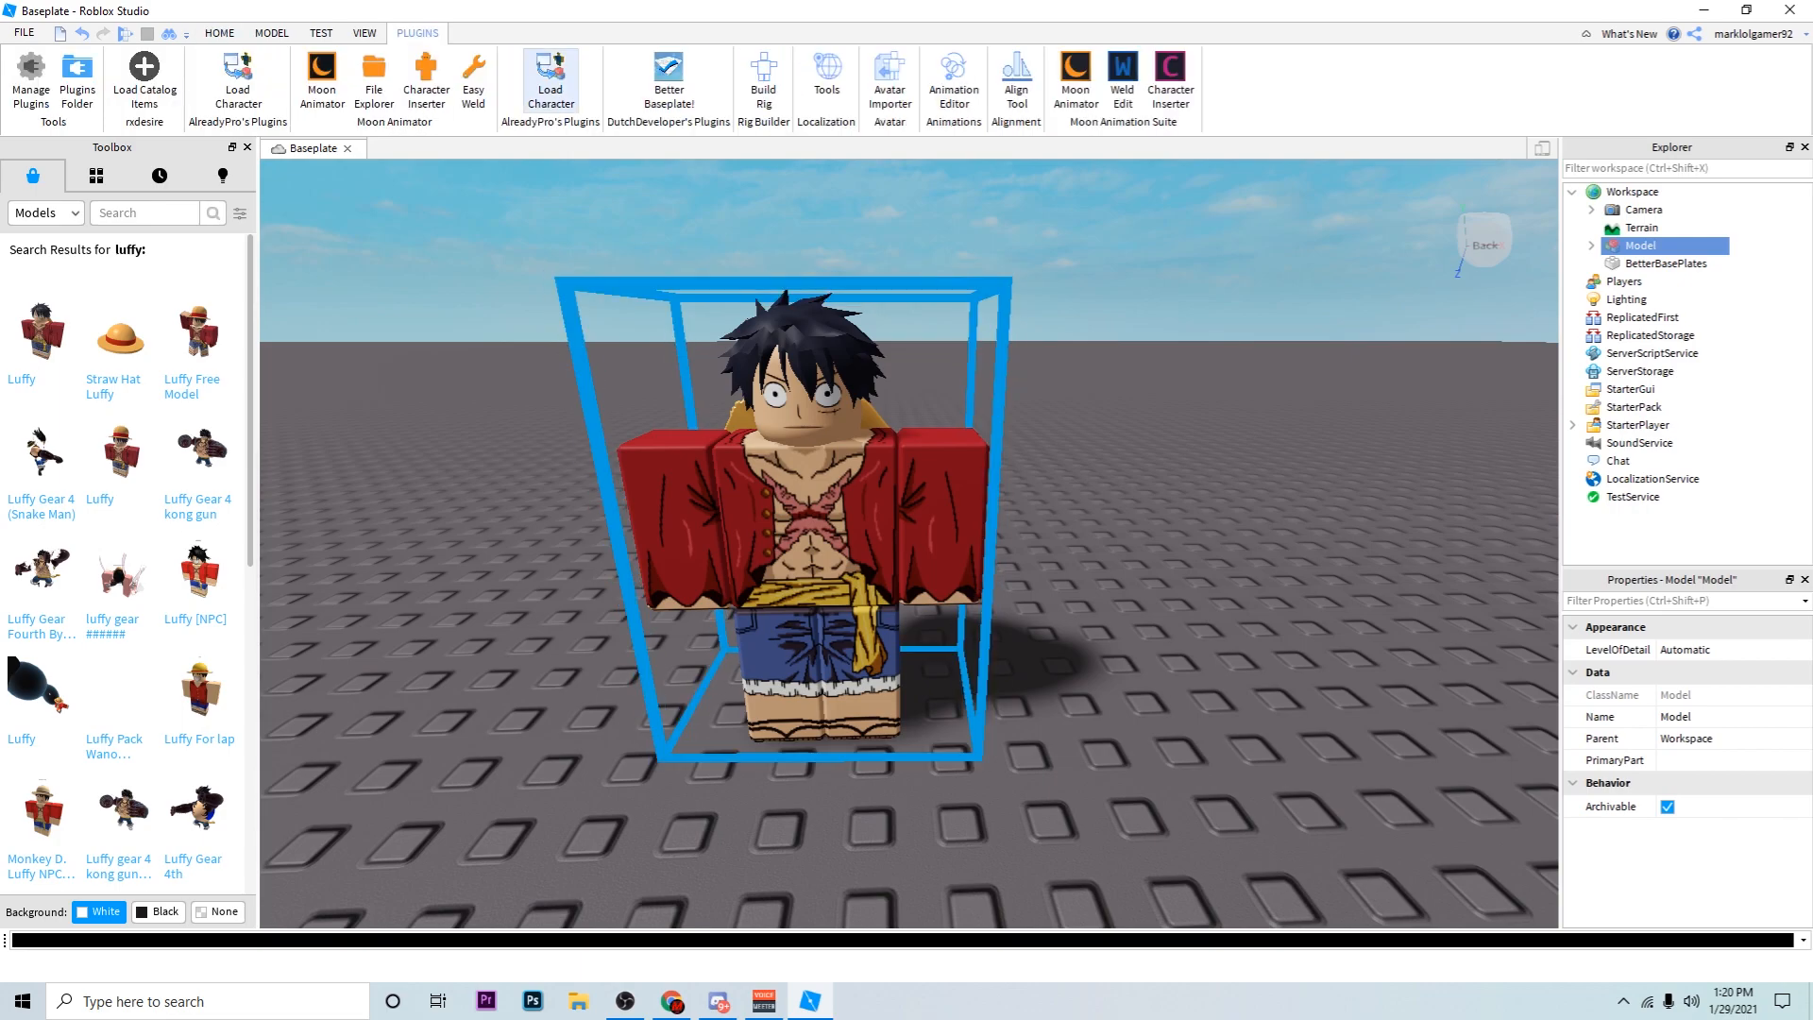
pyautogui.click(551, 77)
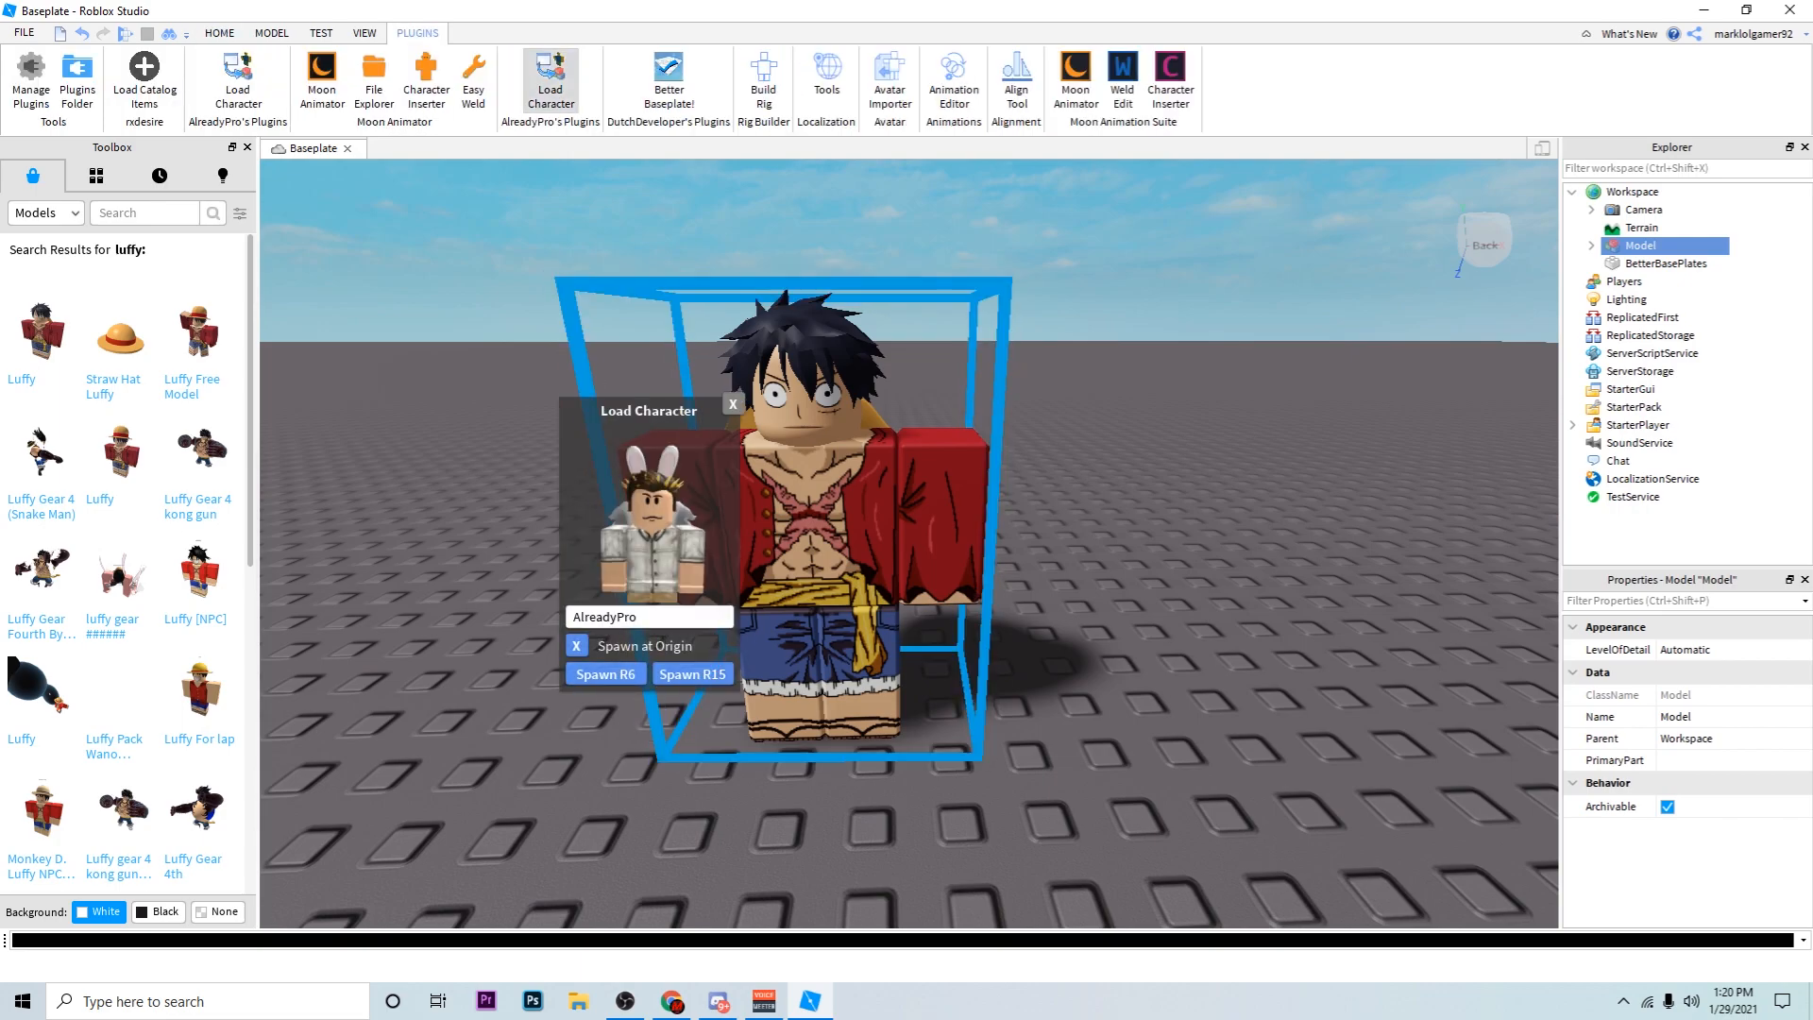
pyautogui.click(604, 675)
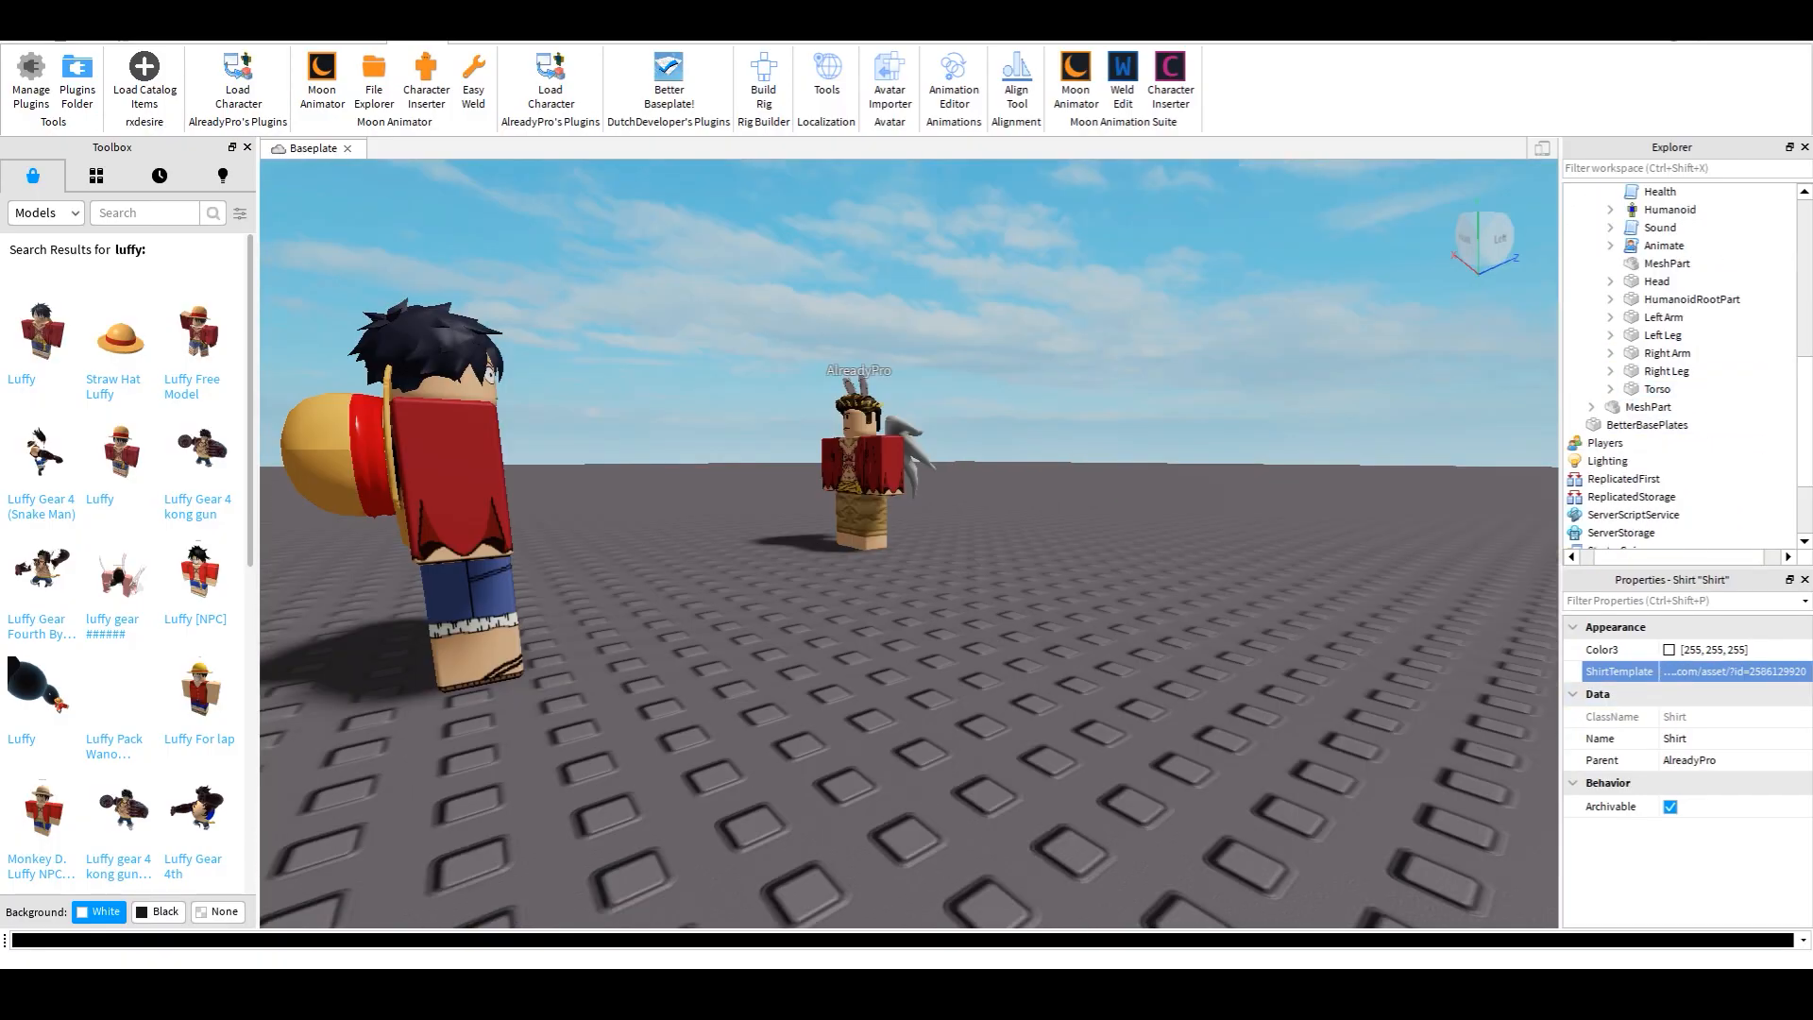
# Select the Luffy model's hair and hat mesh parts and bring up their actions
pyautogui.click(1668, 352)
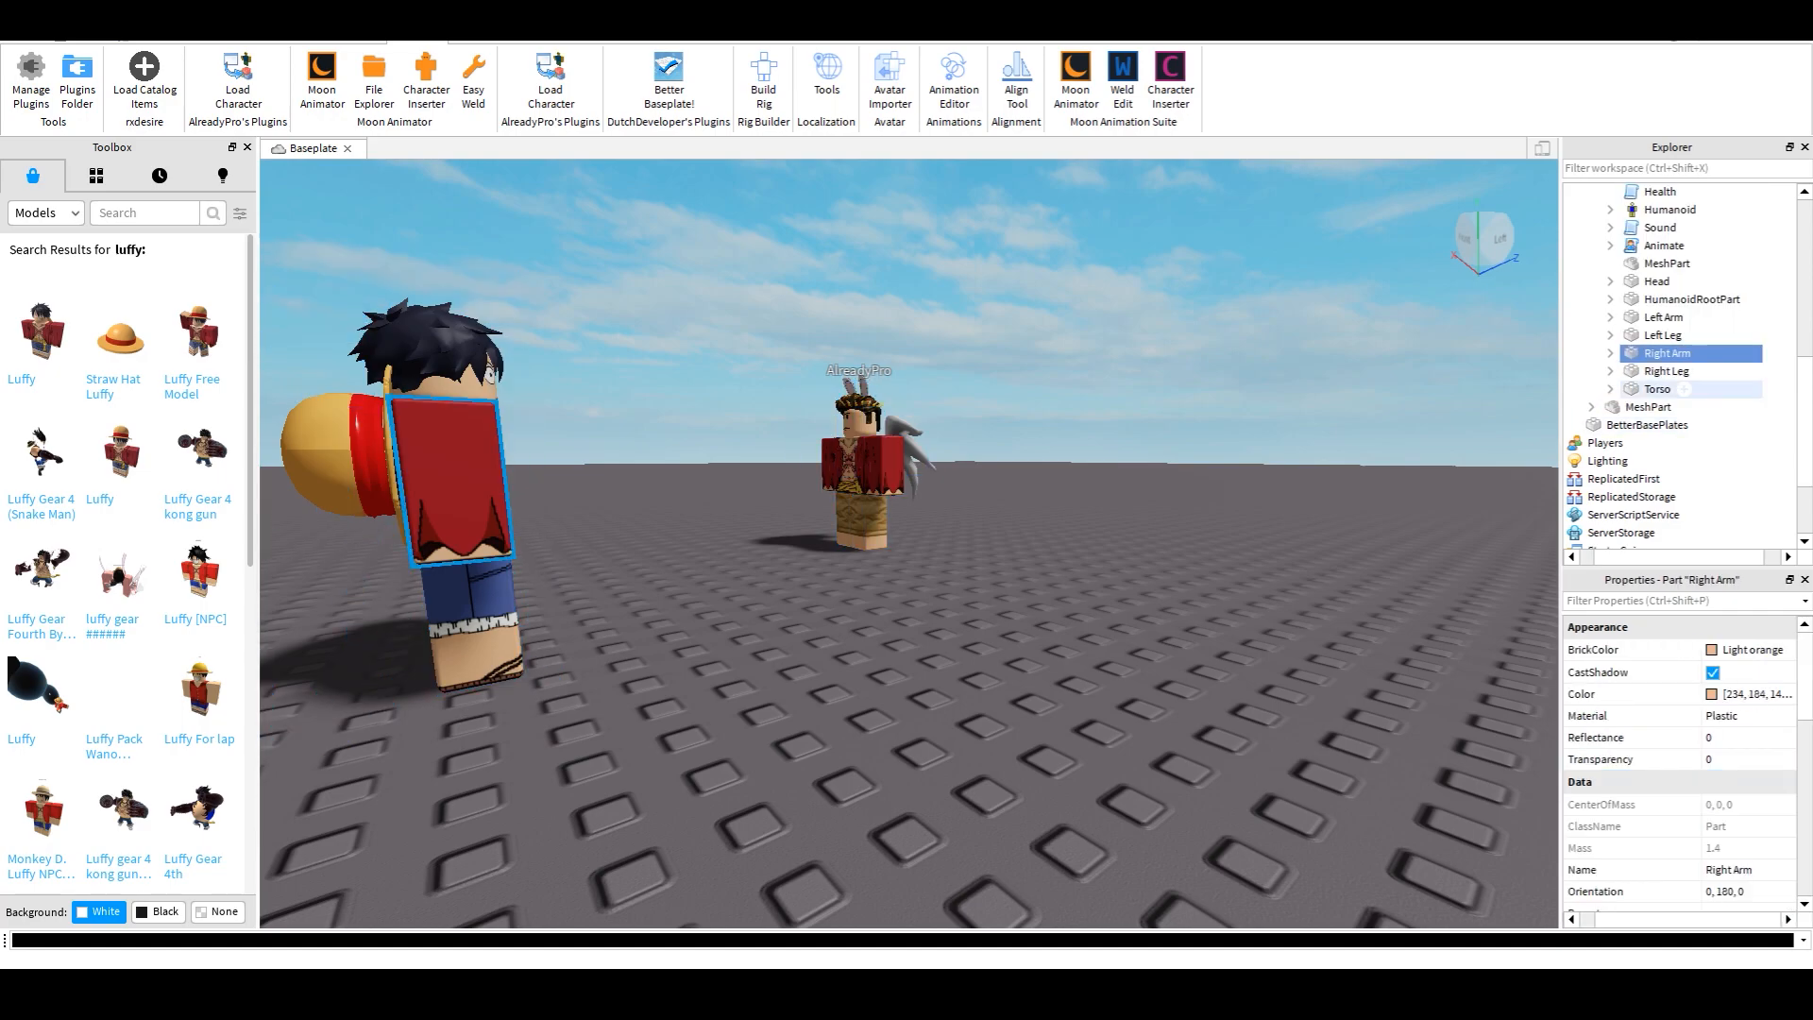
pyautogui.click(1612, 370)
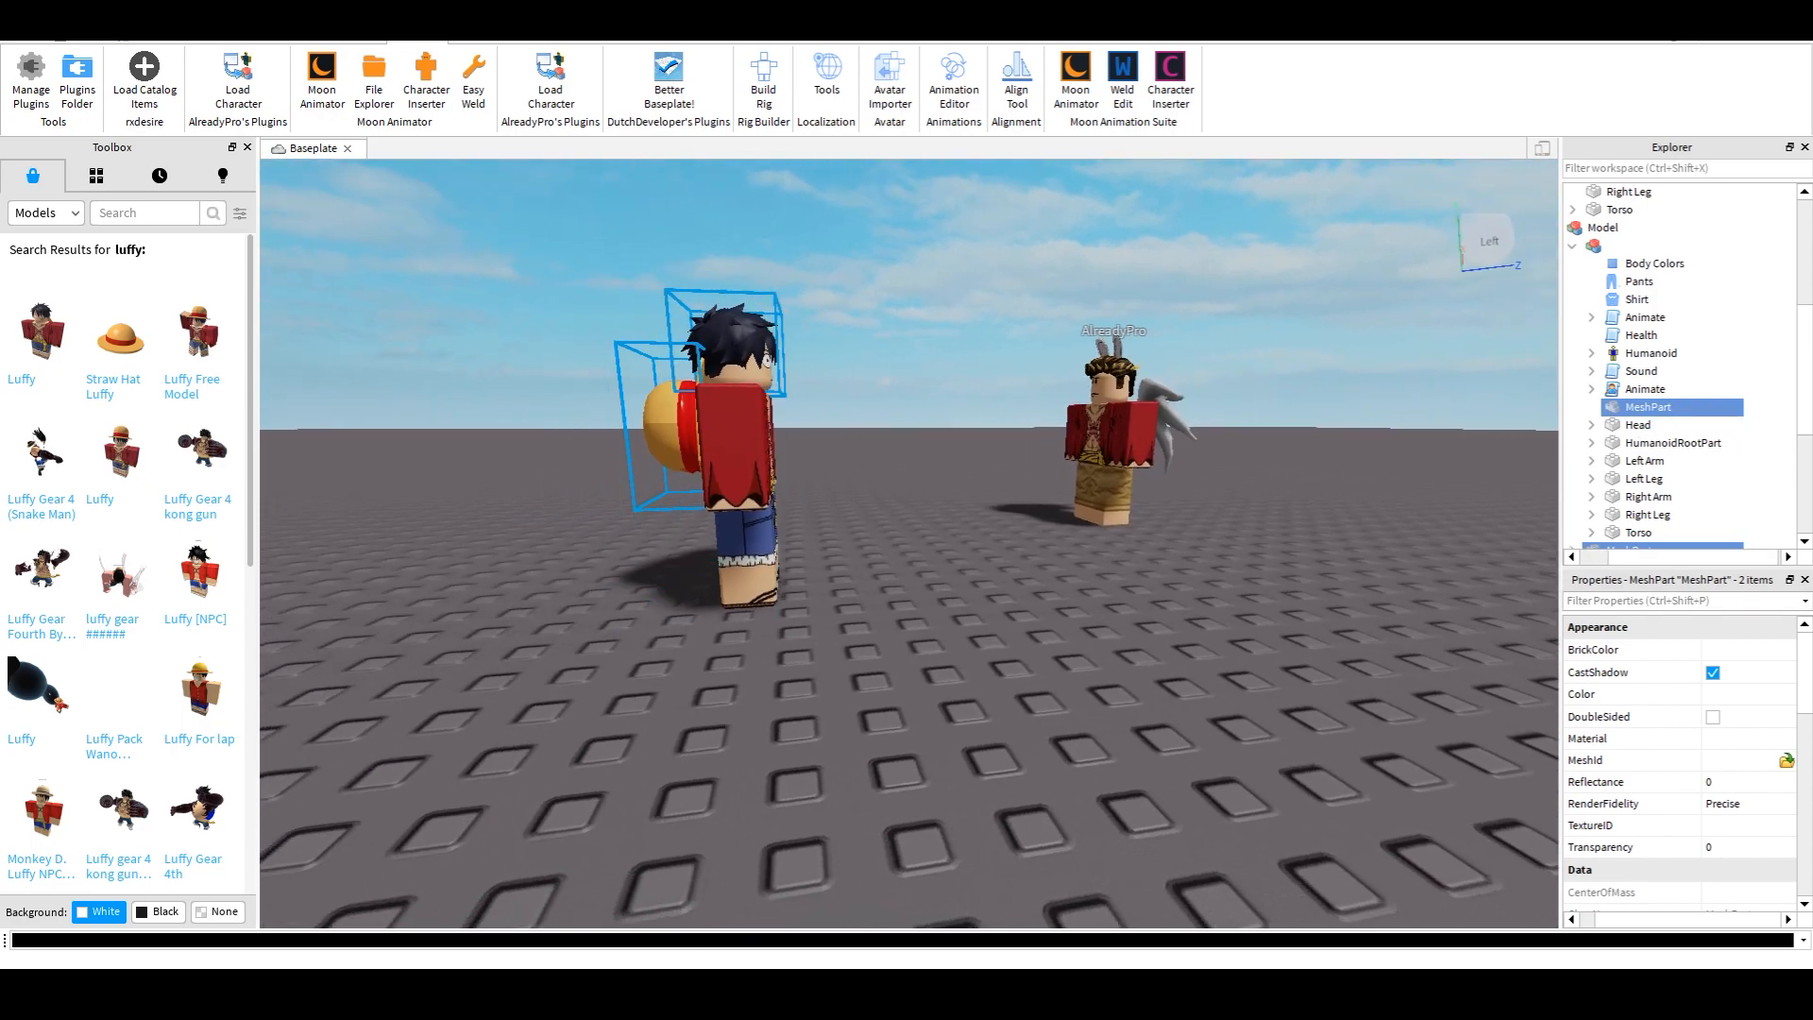
pyautogui.rightClick(1648, 406)
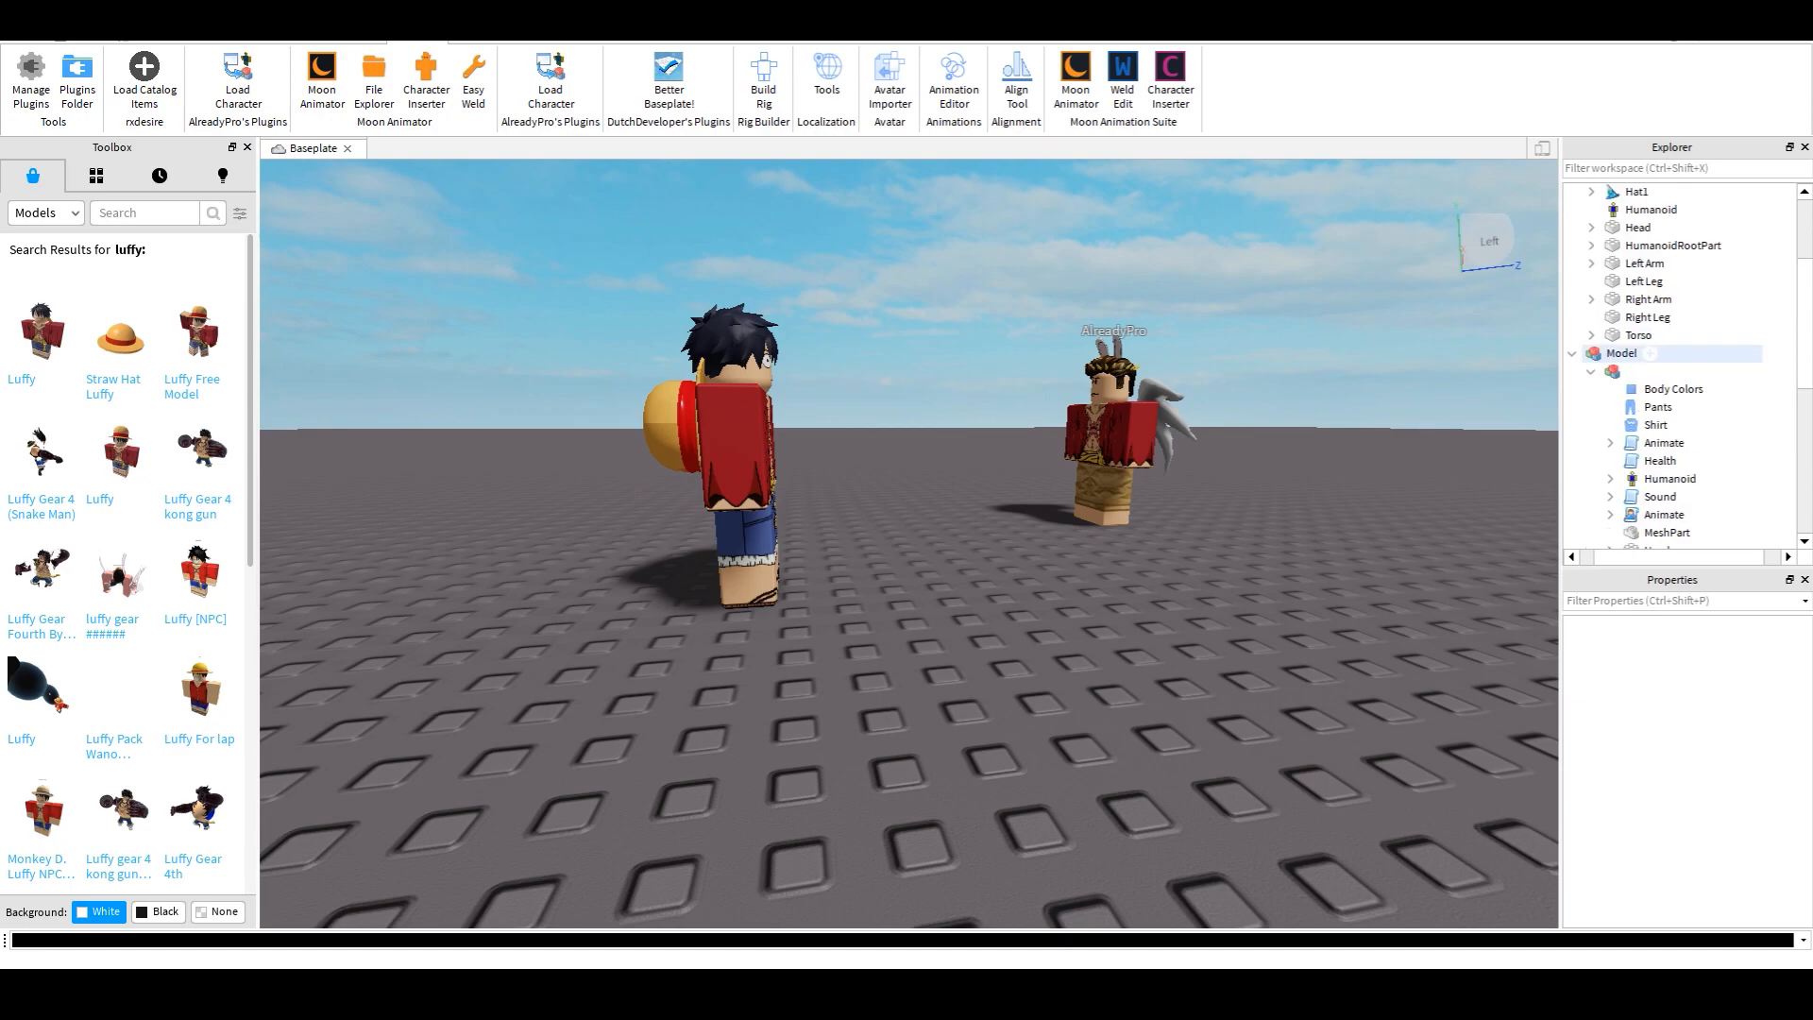
# Export the selected hair and hat meshes to an .obj file
pyautogui.click(1657, 407)
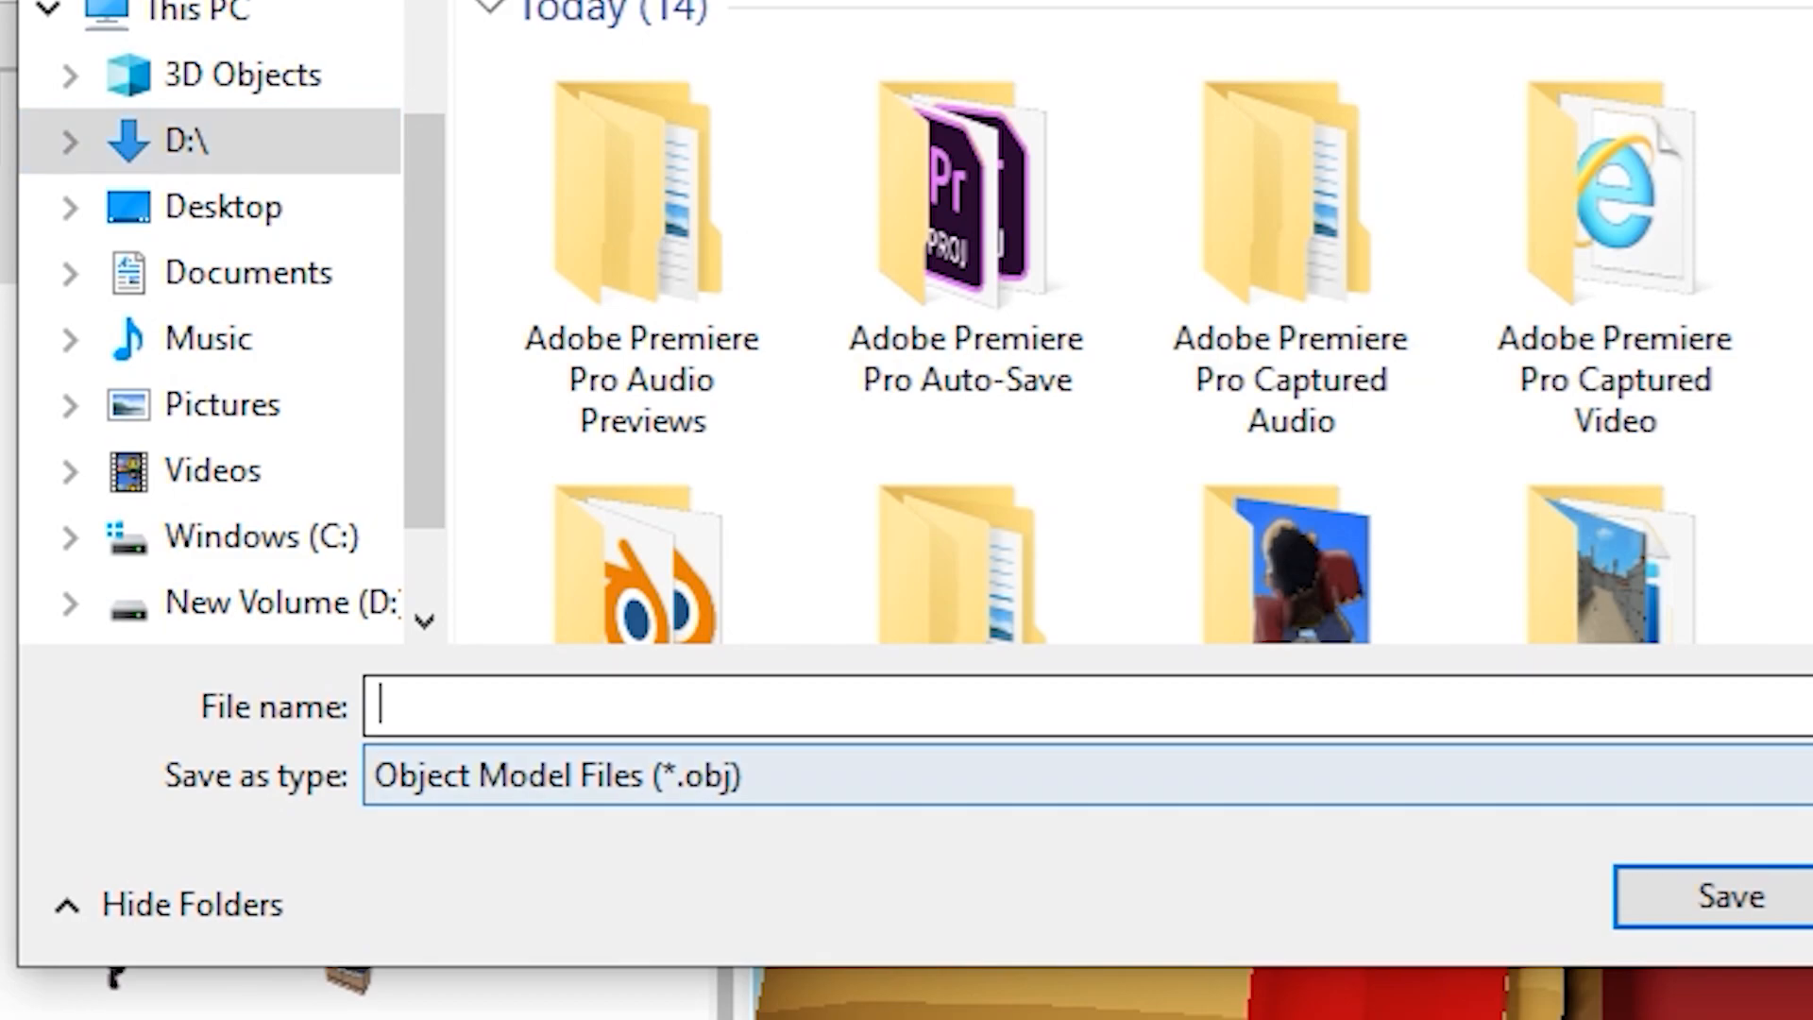
pyautogui.write('w')
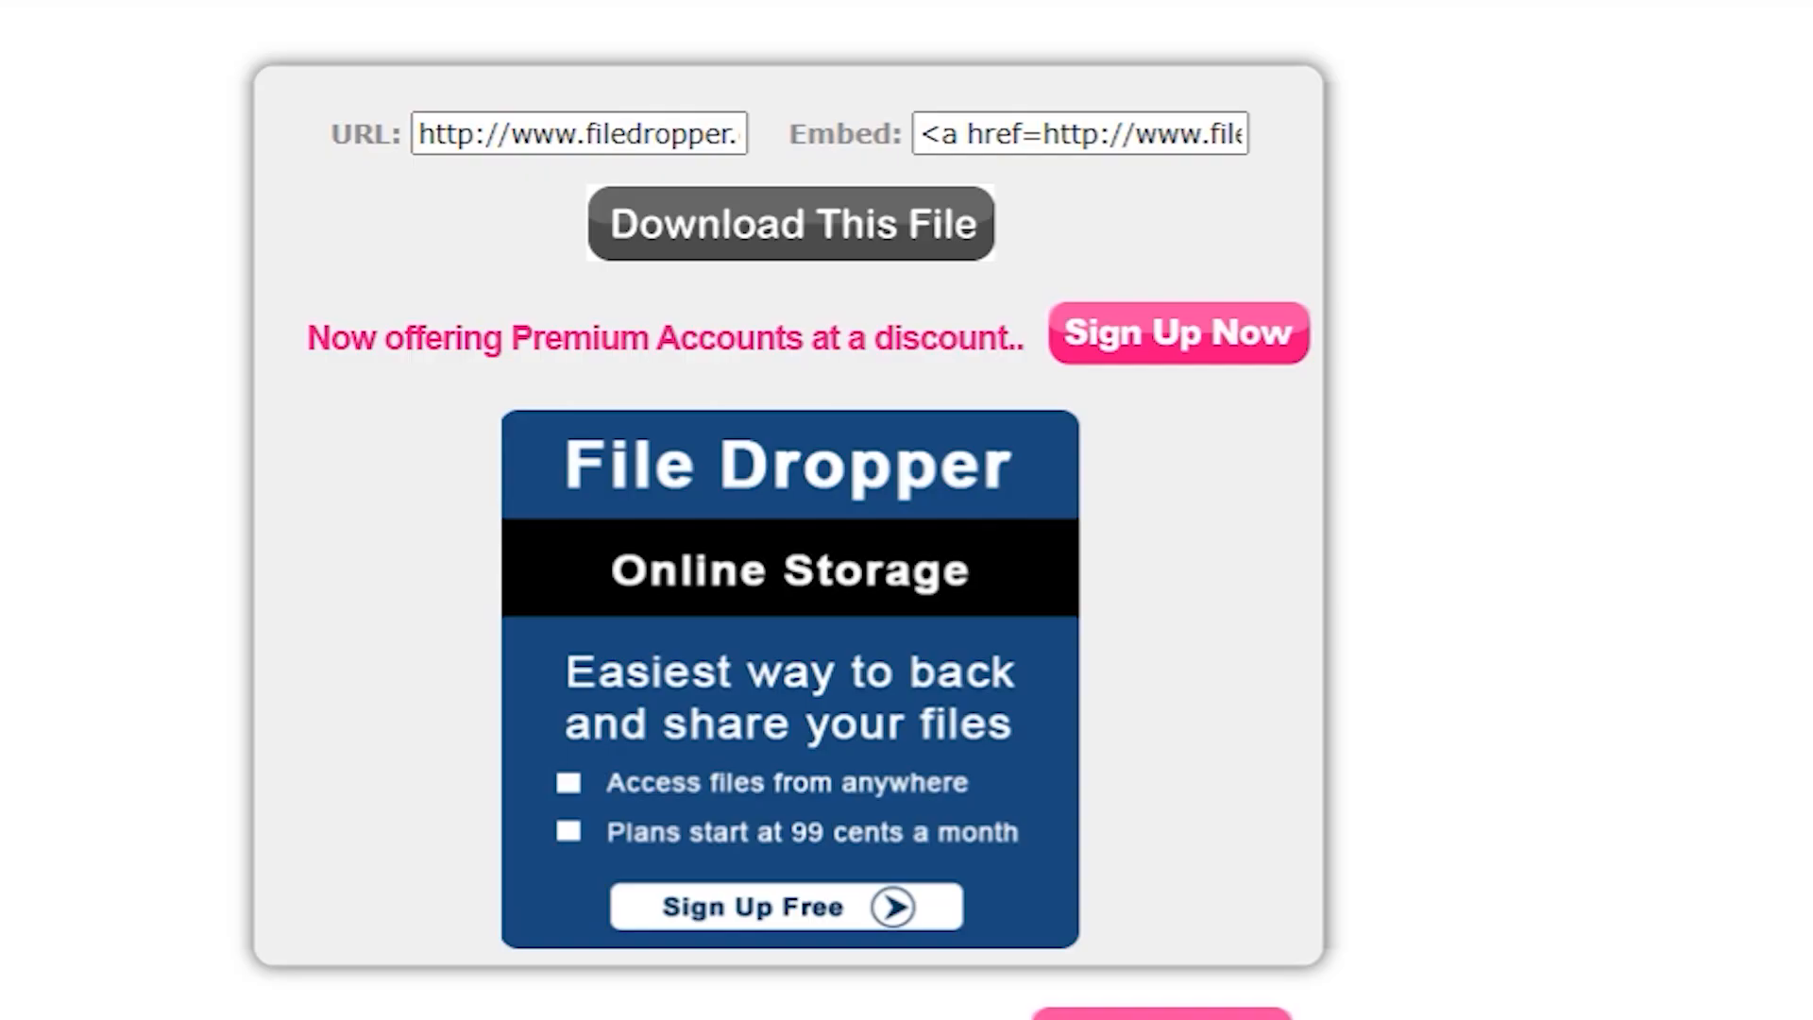
# Request the File Dropper download and enter the captcha characters 'H9'
pyautogui.click(791, 223)
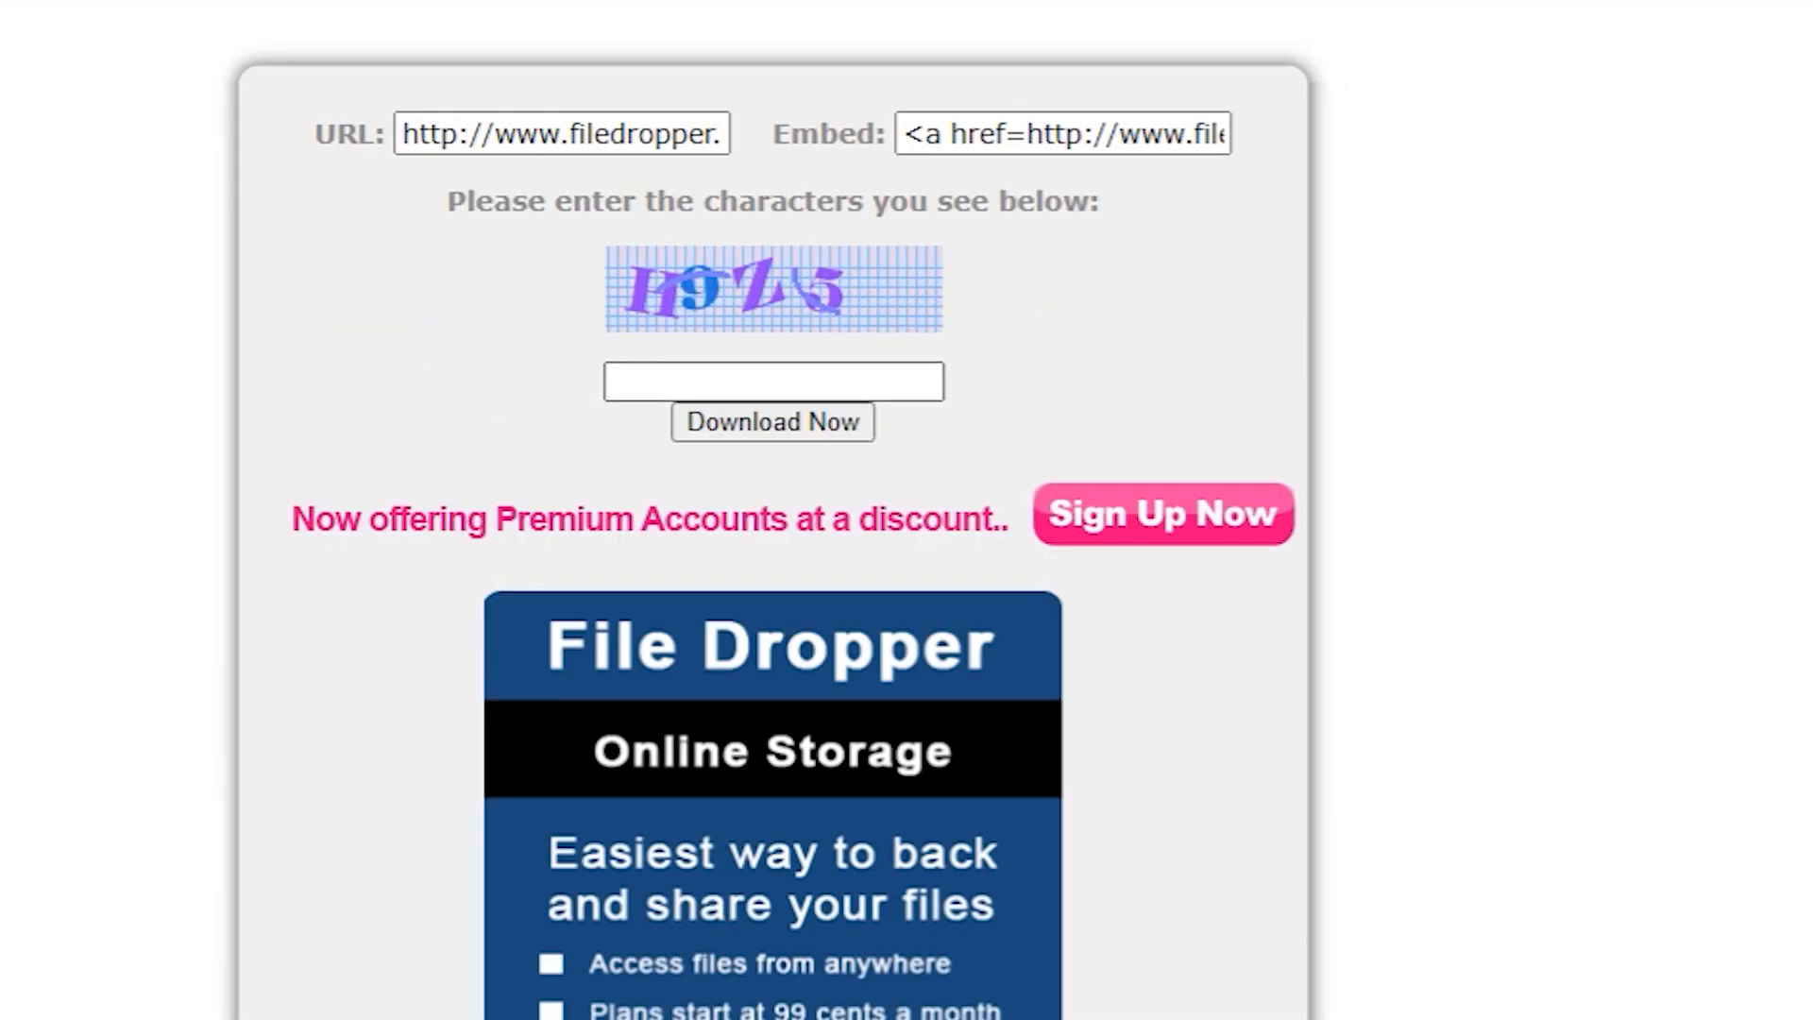
pyautogui.write('H9')
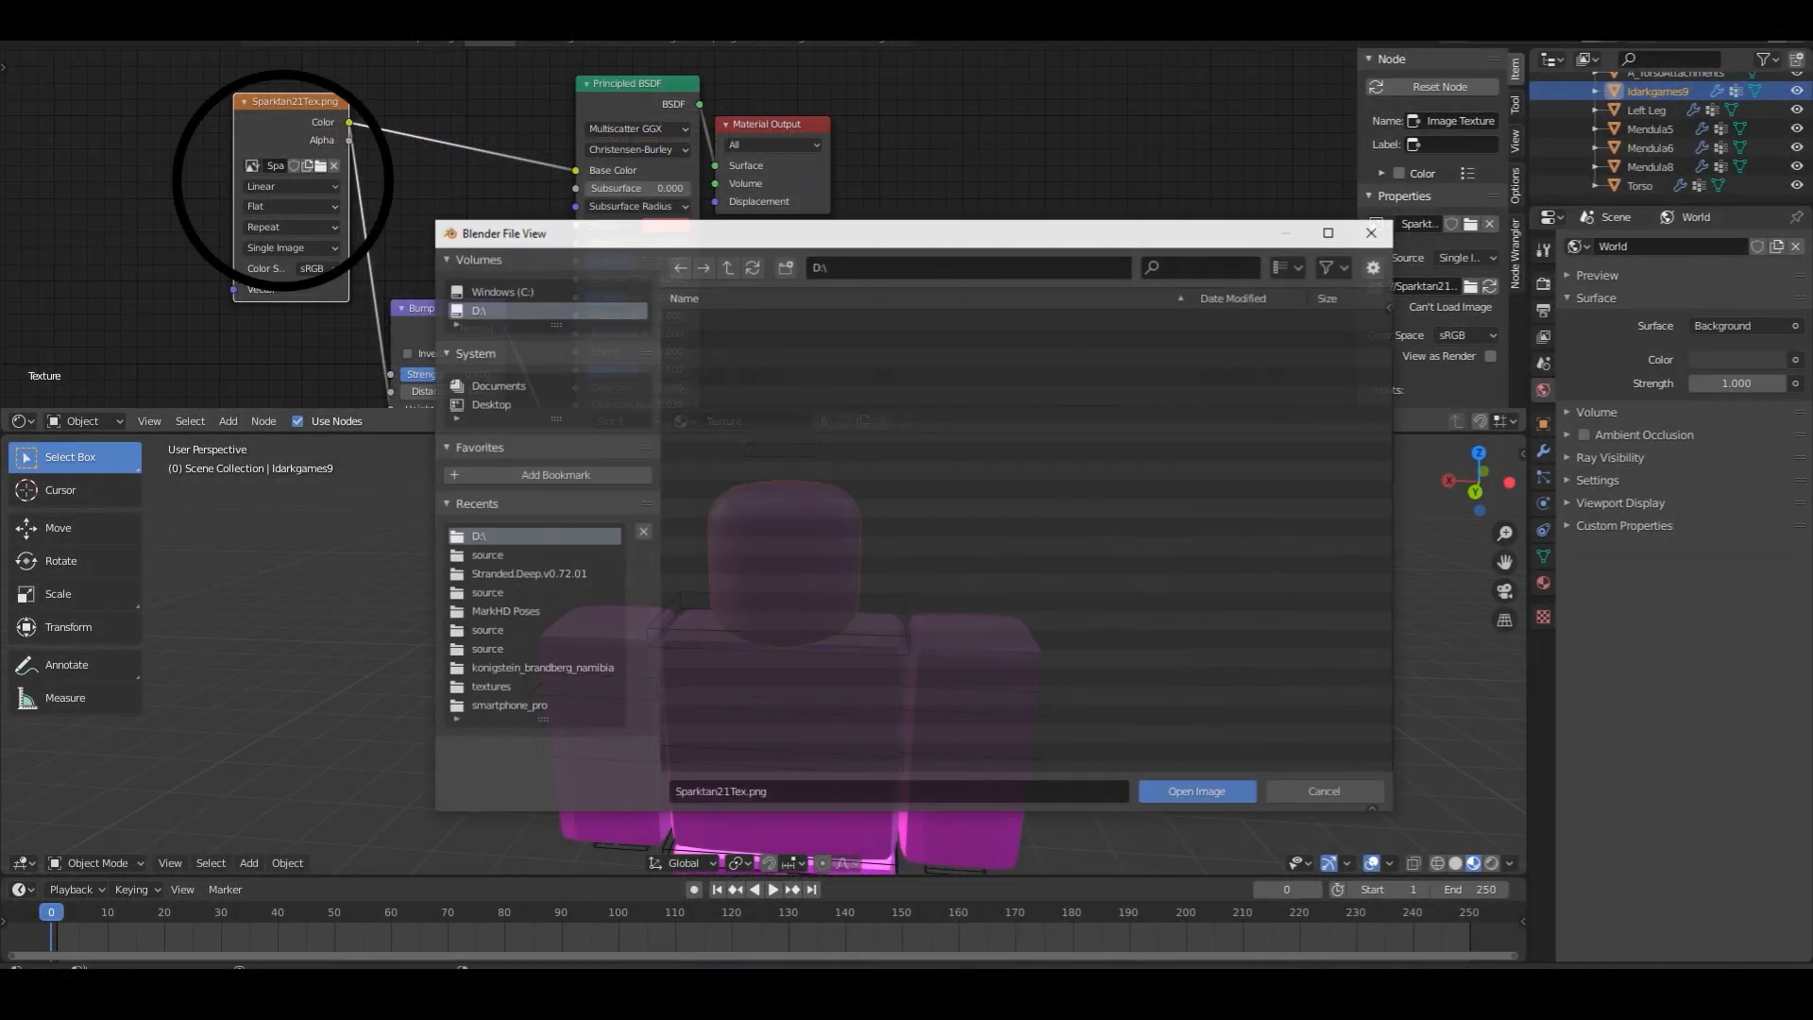
# Load the 'alreadypro' PNG texture so the character wears Luffy's red outfit
pyautogui.write('alreadypro')
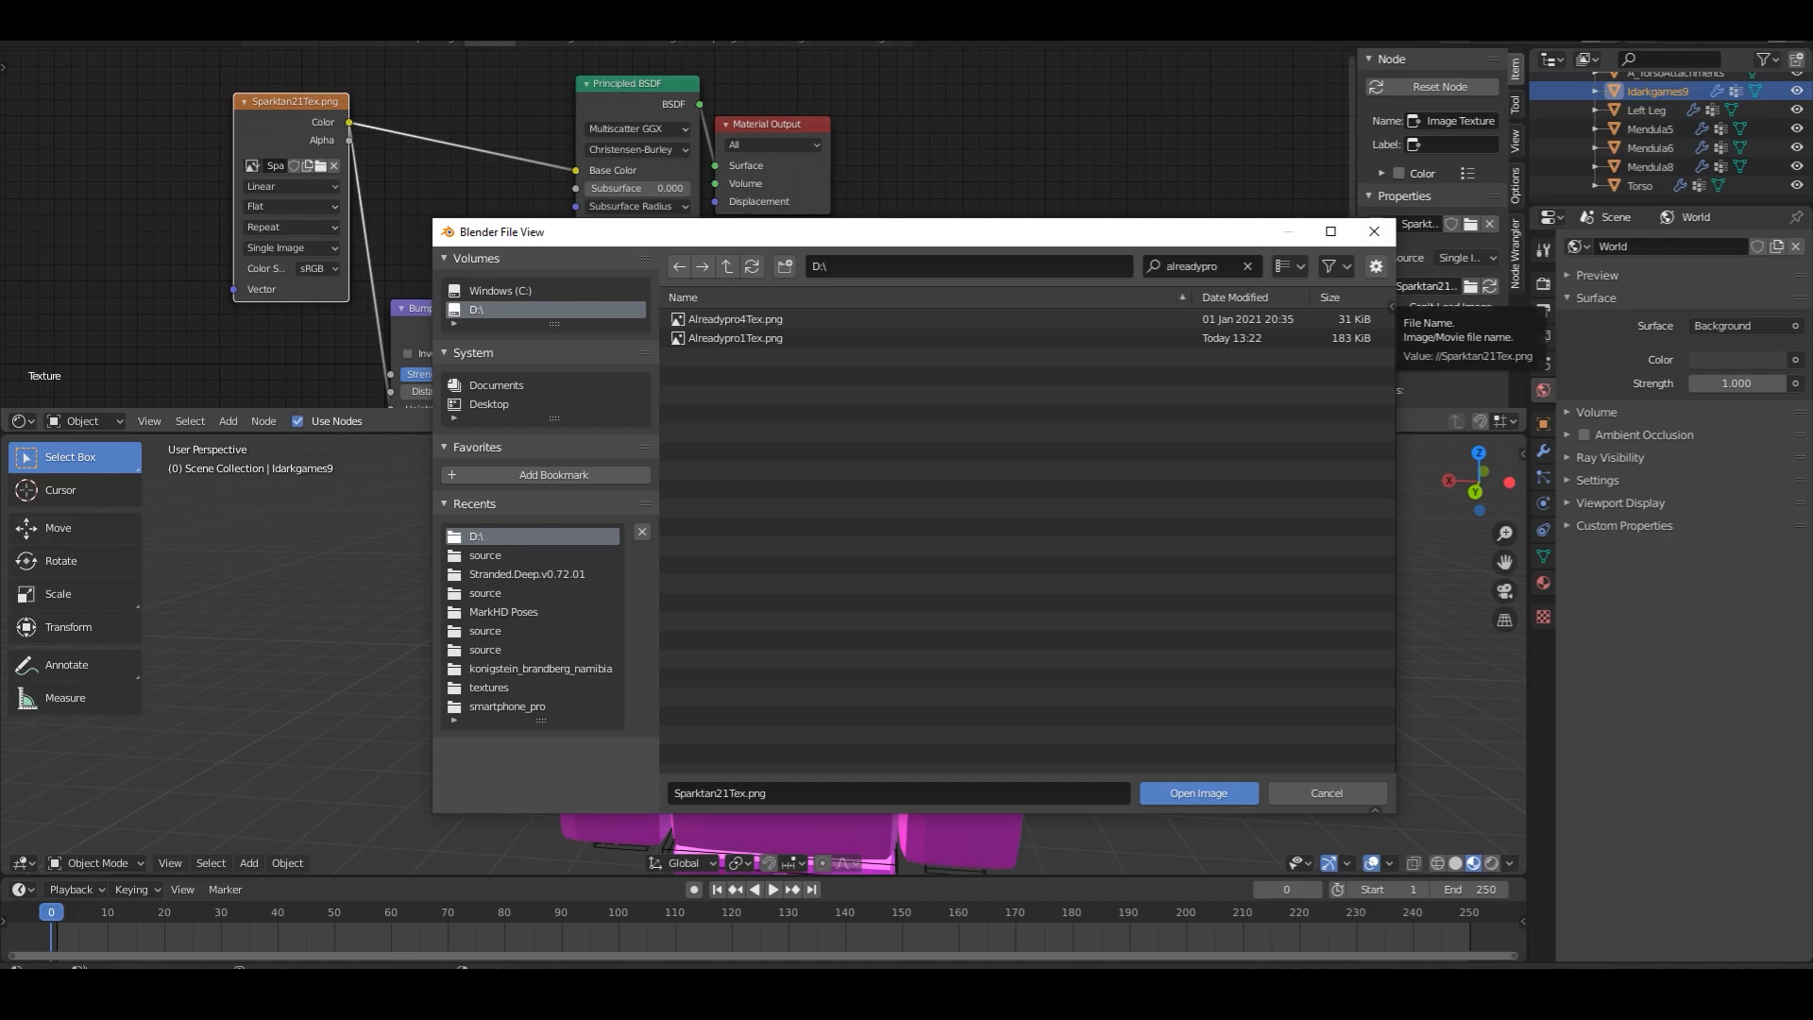
pyautogui.click(735, 338)
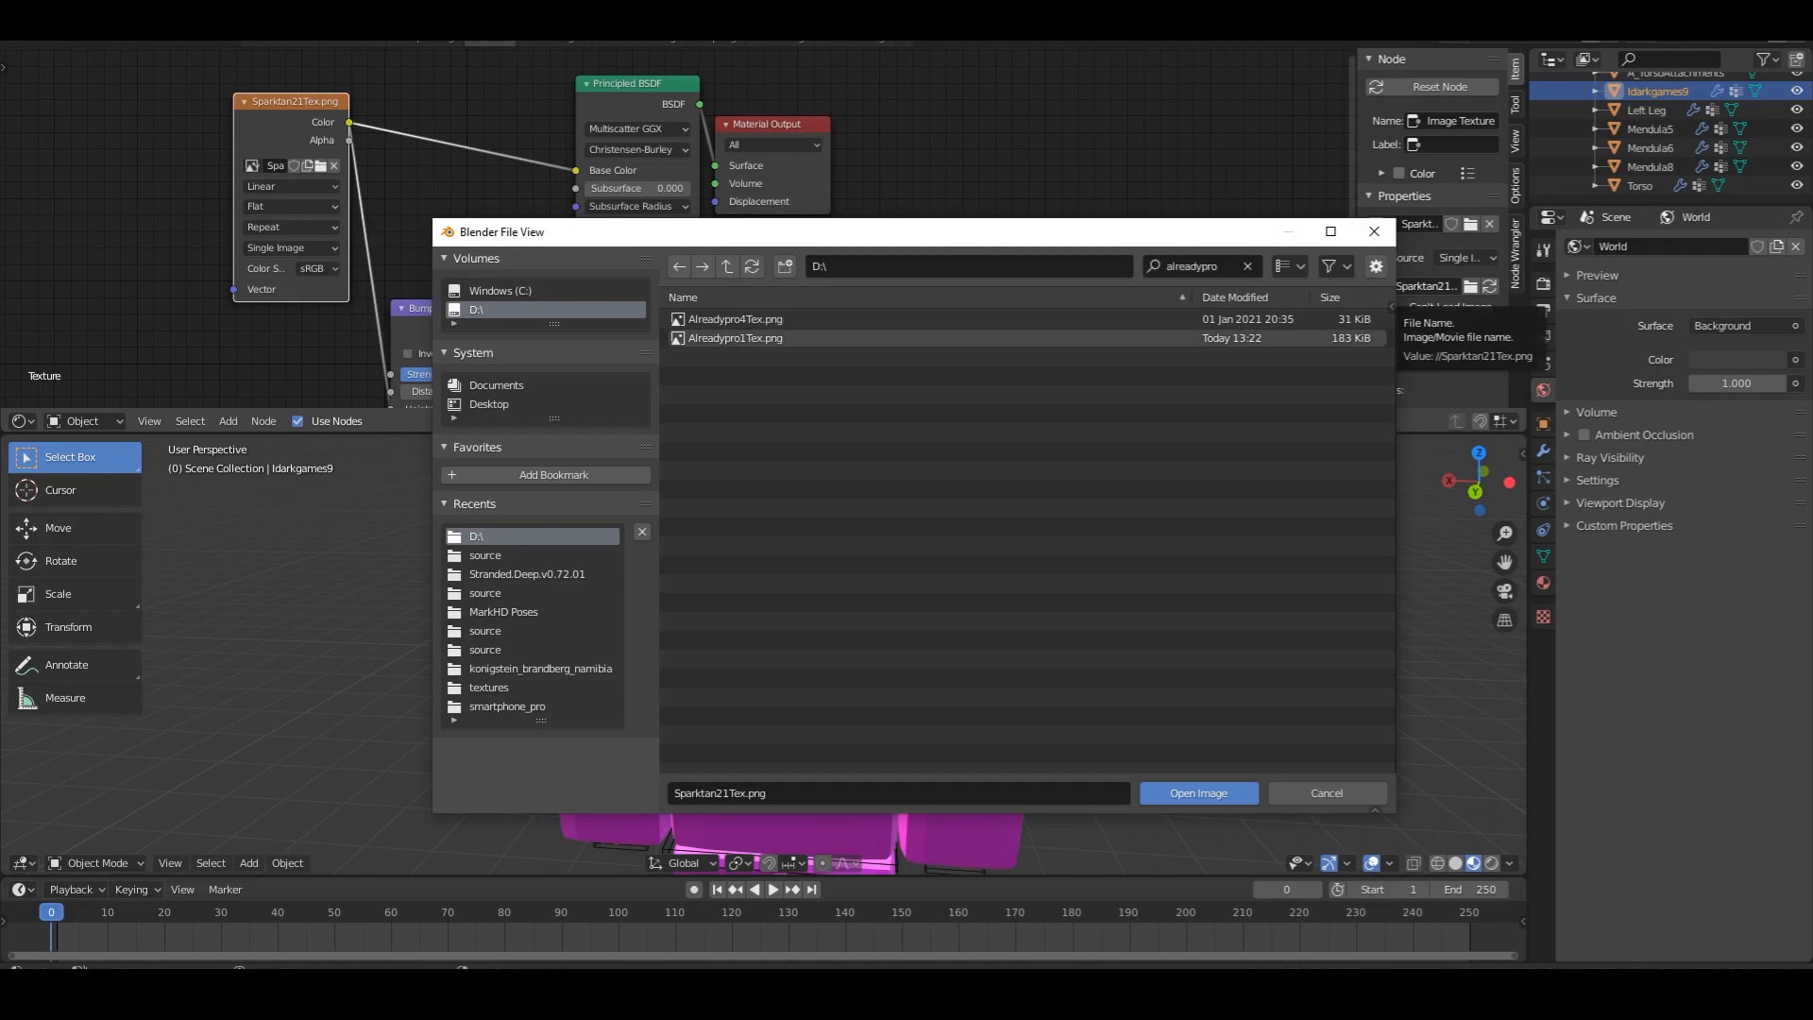
pyautogui.click(1197, 792)
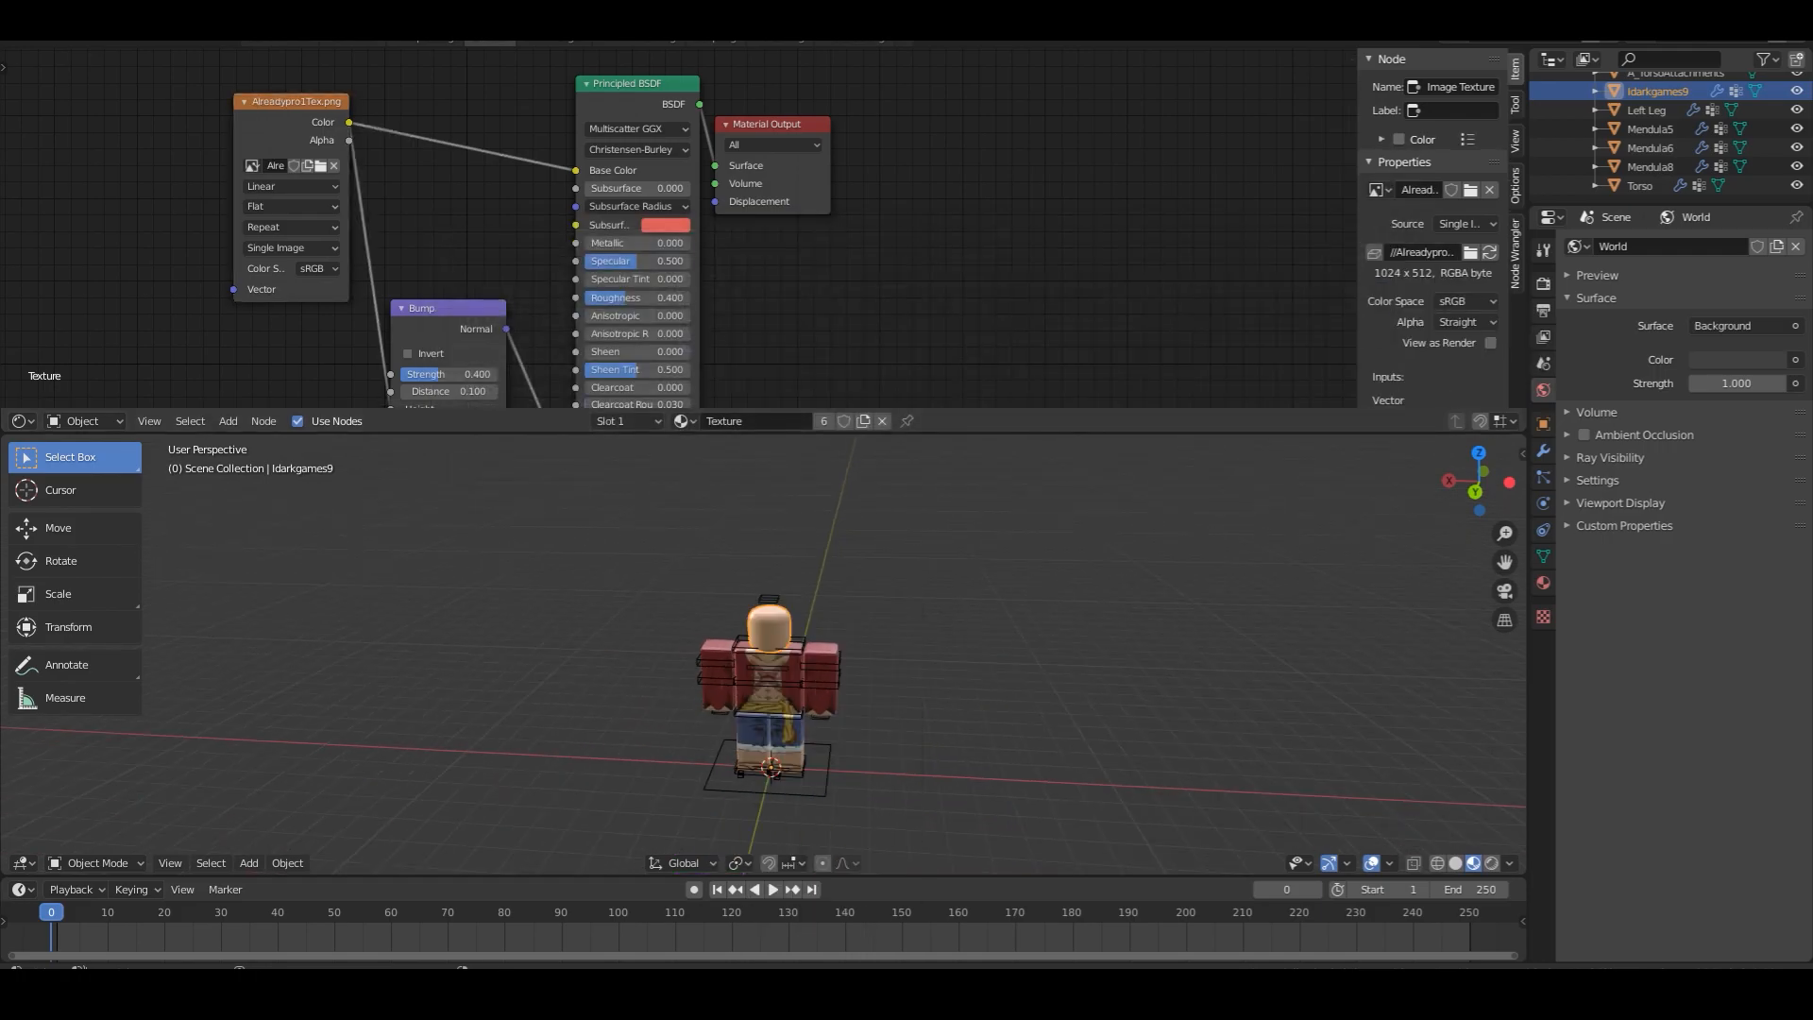
pyautogui.click(78, 70)
pyautogui.write('luf')
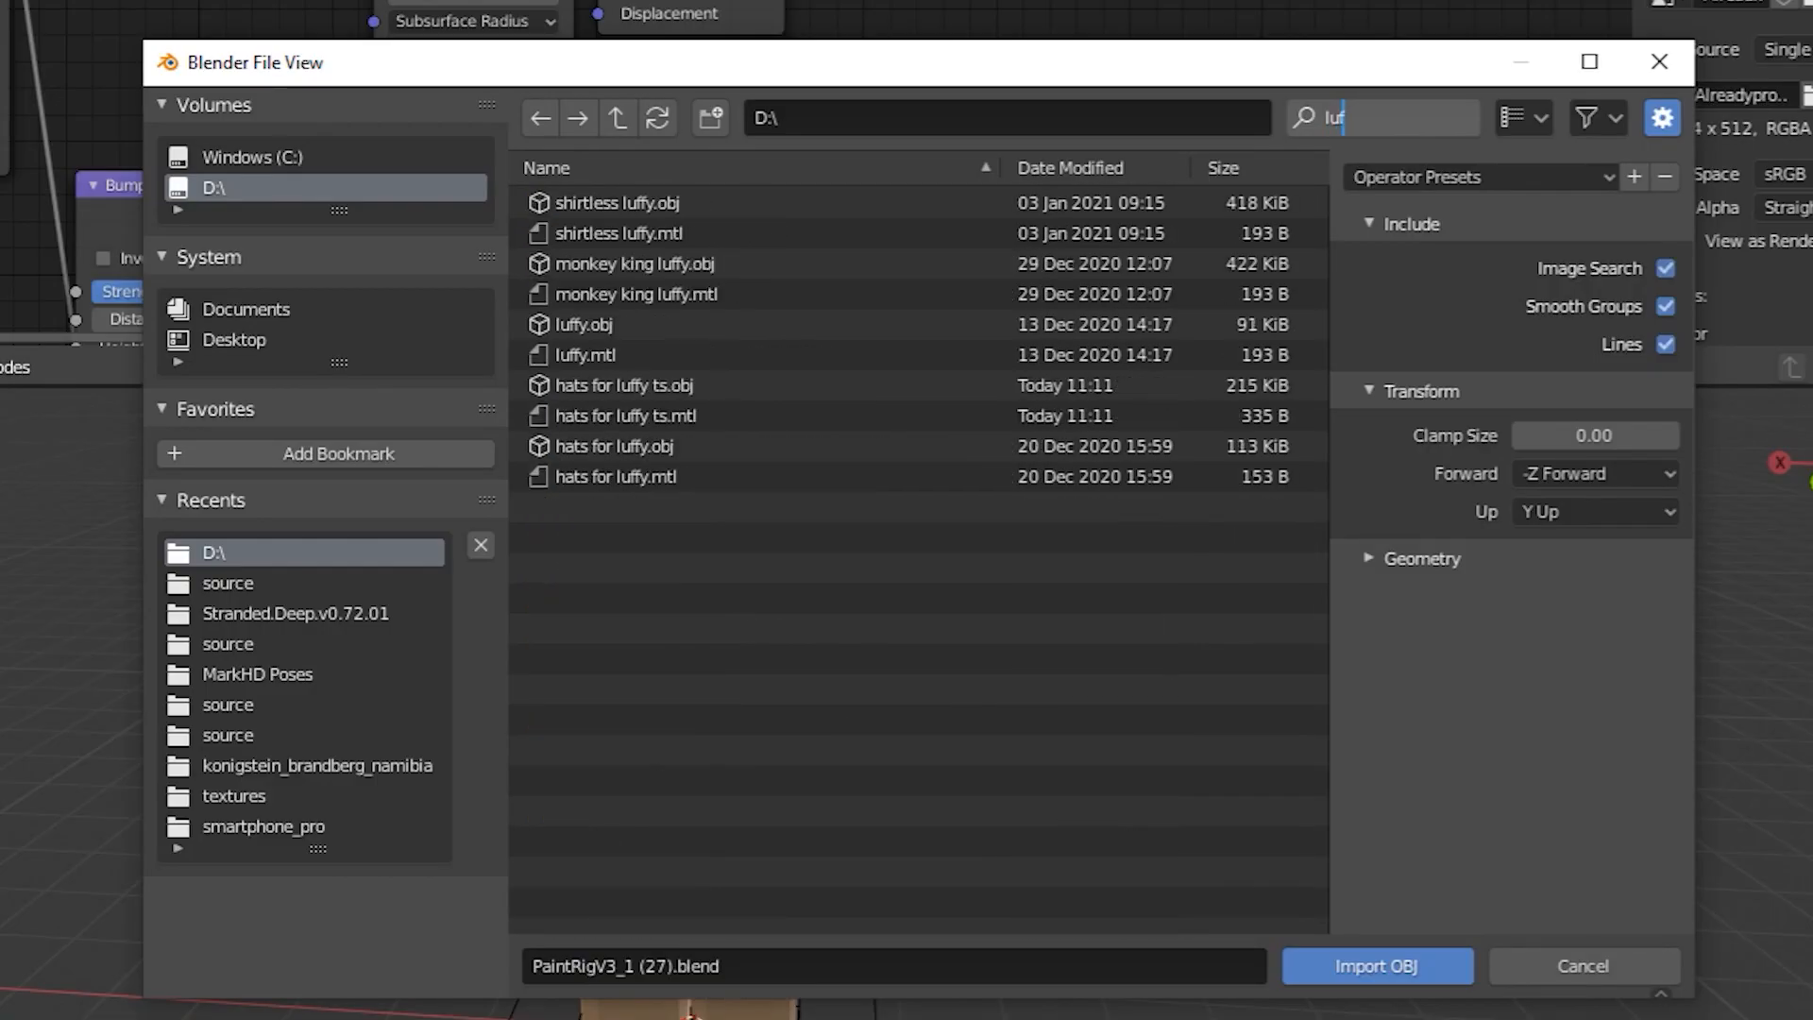
# Import 'hats for luffy ts.obj' and recentre the hat mesh's origin
pyautogui.click(1375, 965)
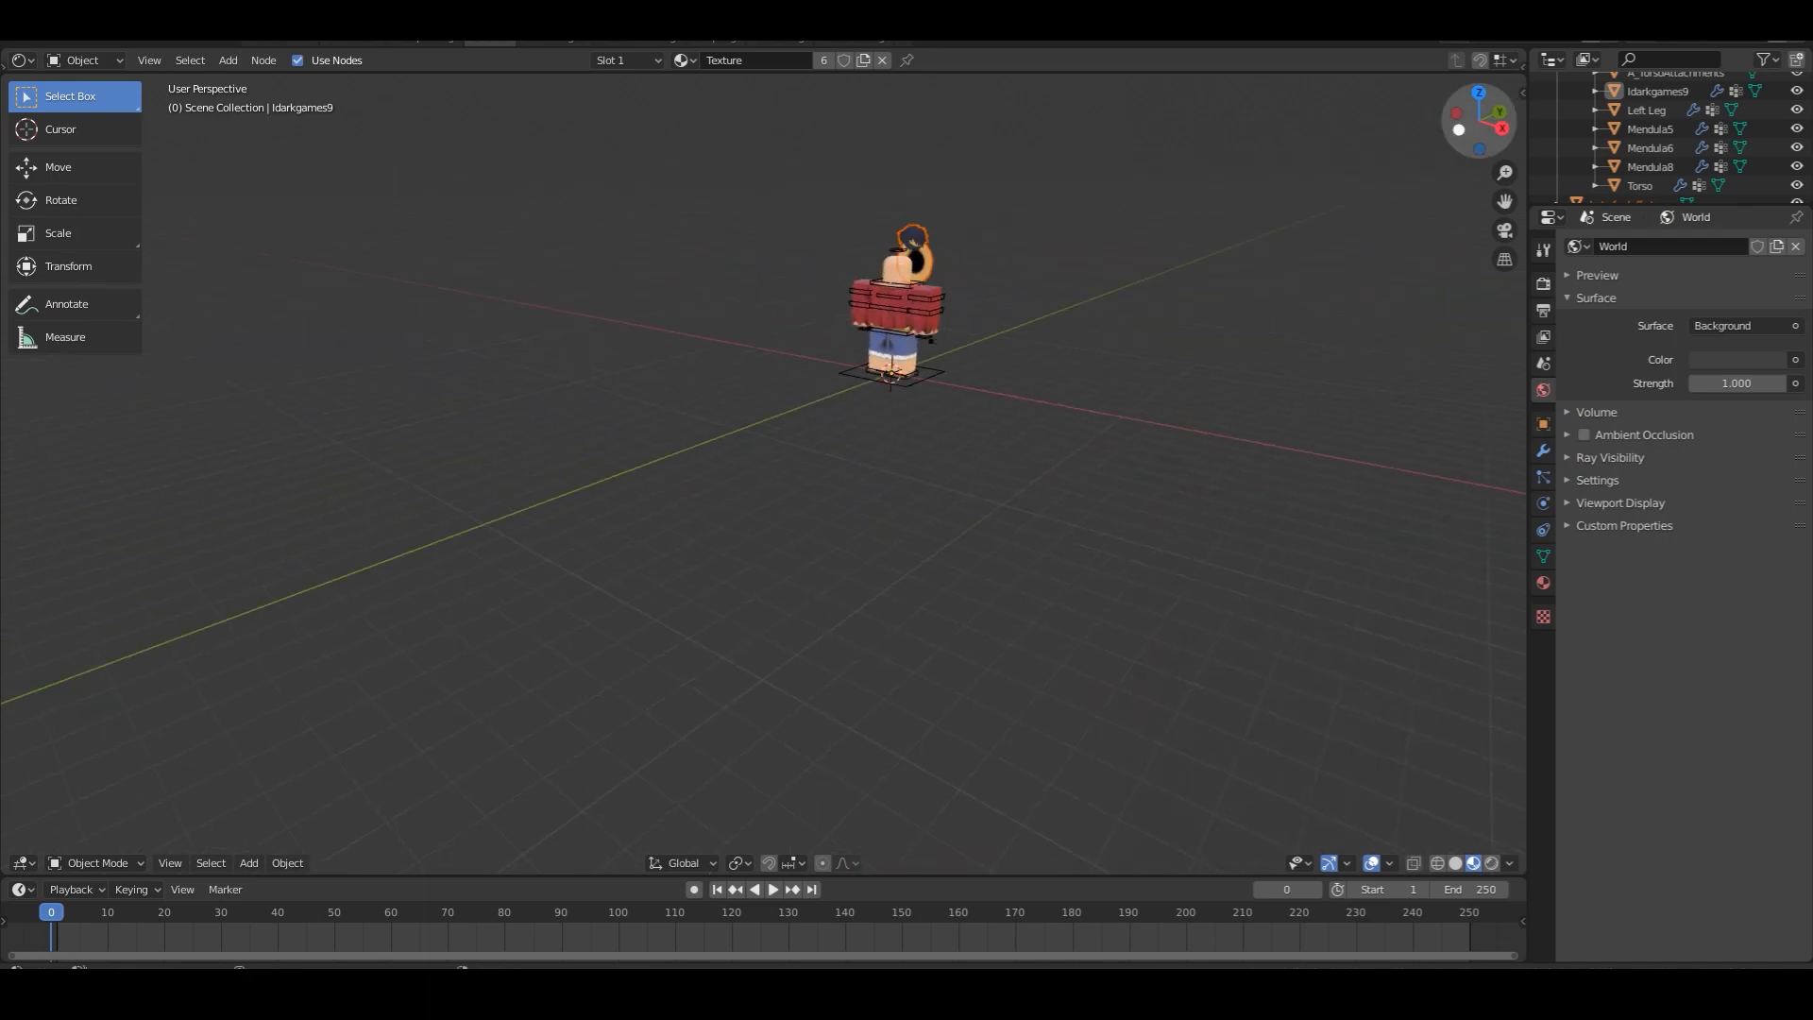
pyautogui.rightClick(890, 312)
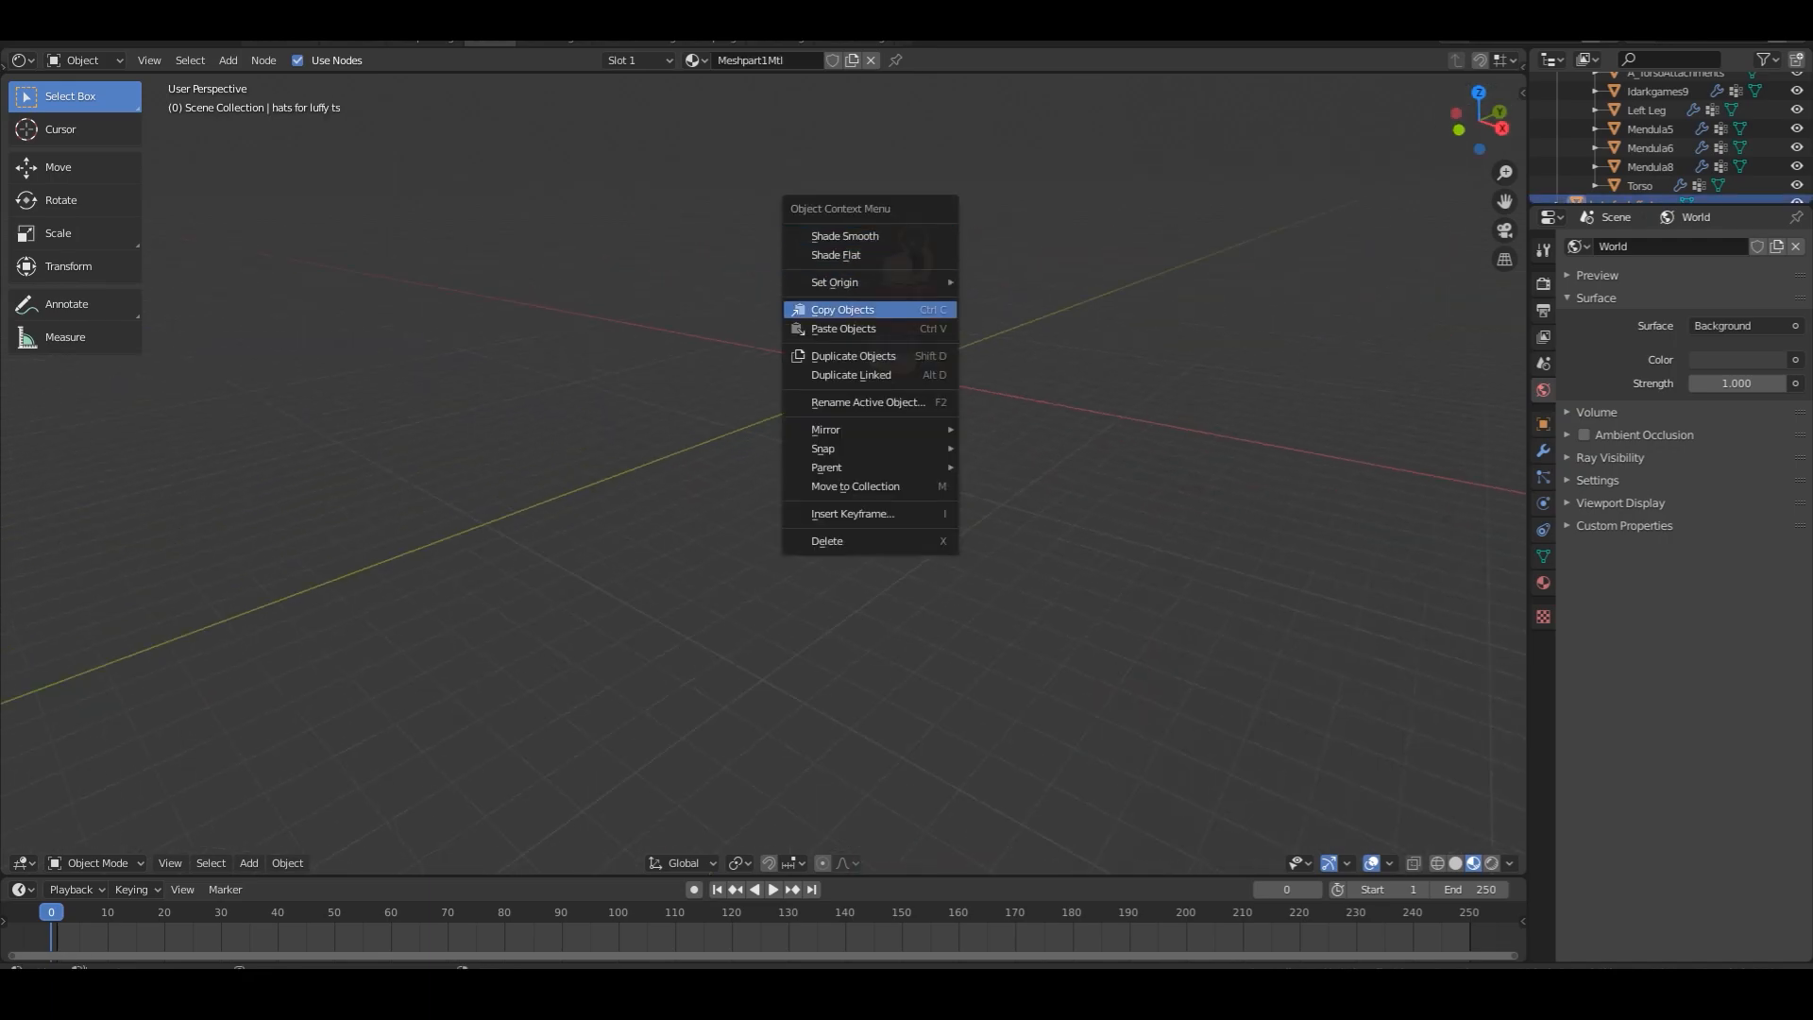
pyautogui.click(833, 281)
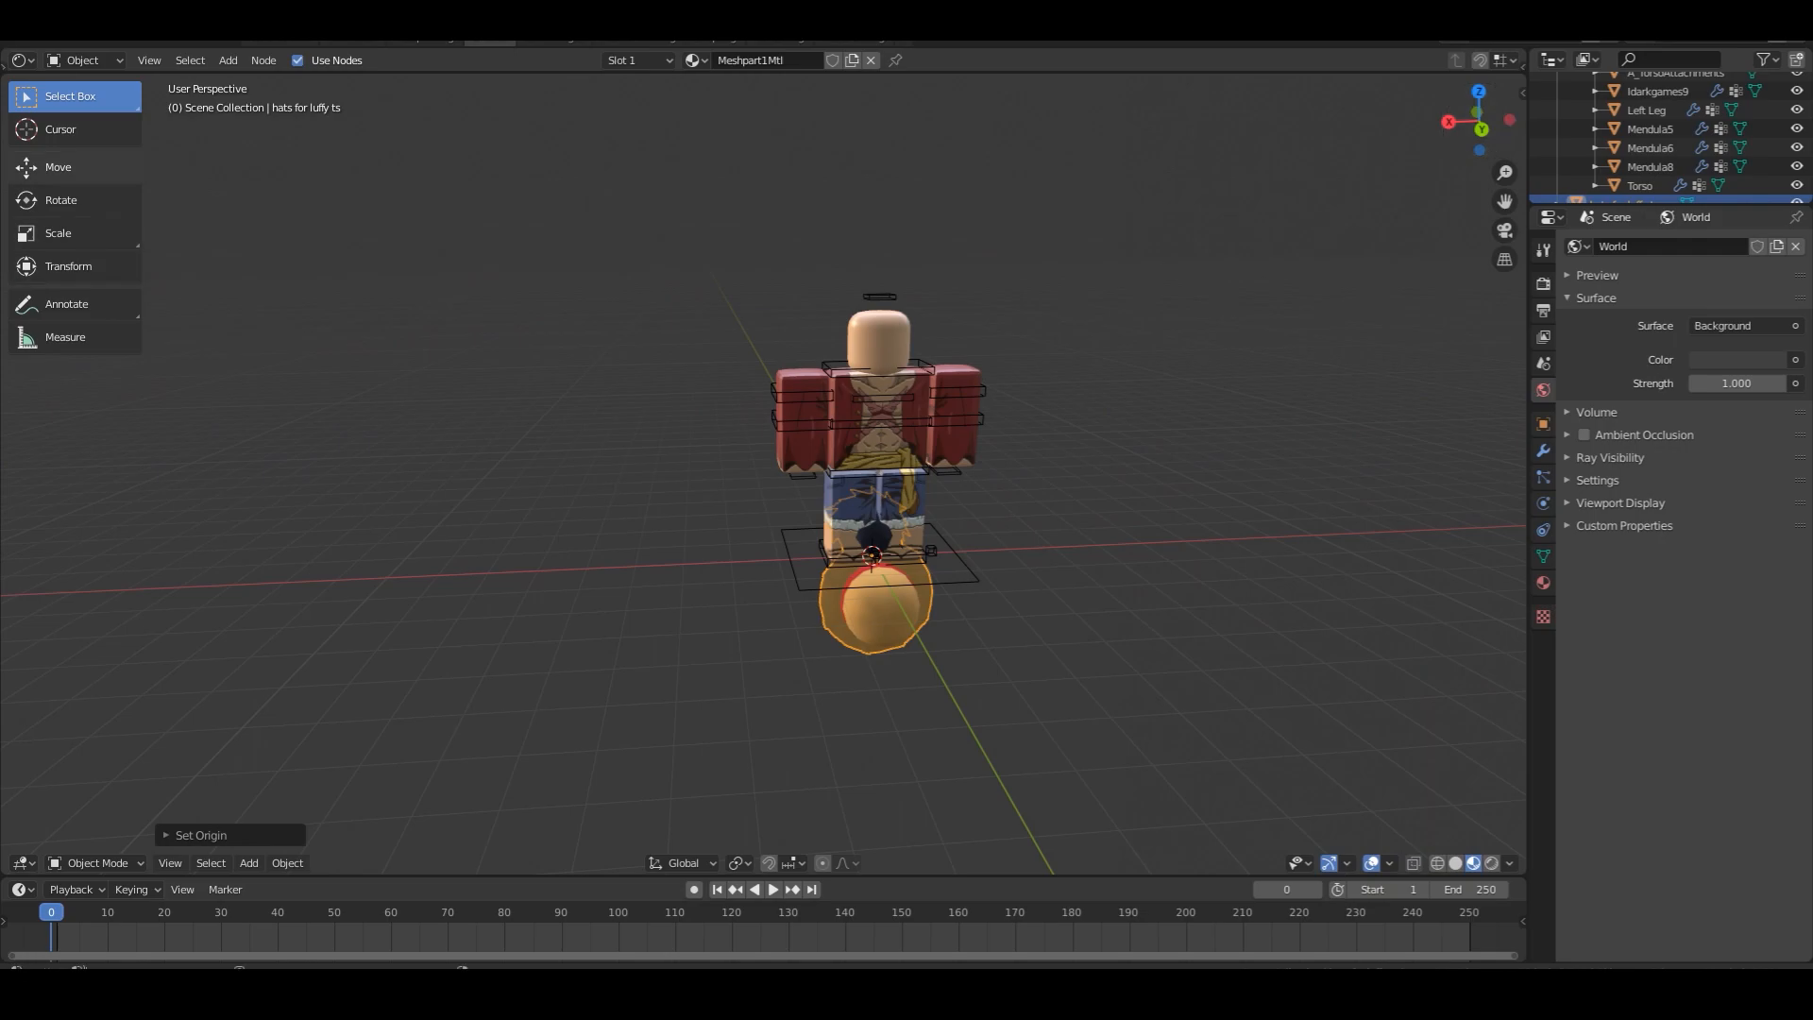
# Rotate the hat mesh upright and raise it toward the character's head
pyautogui.click(60, 200)
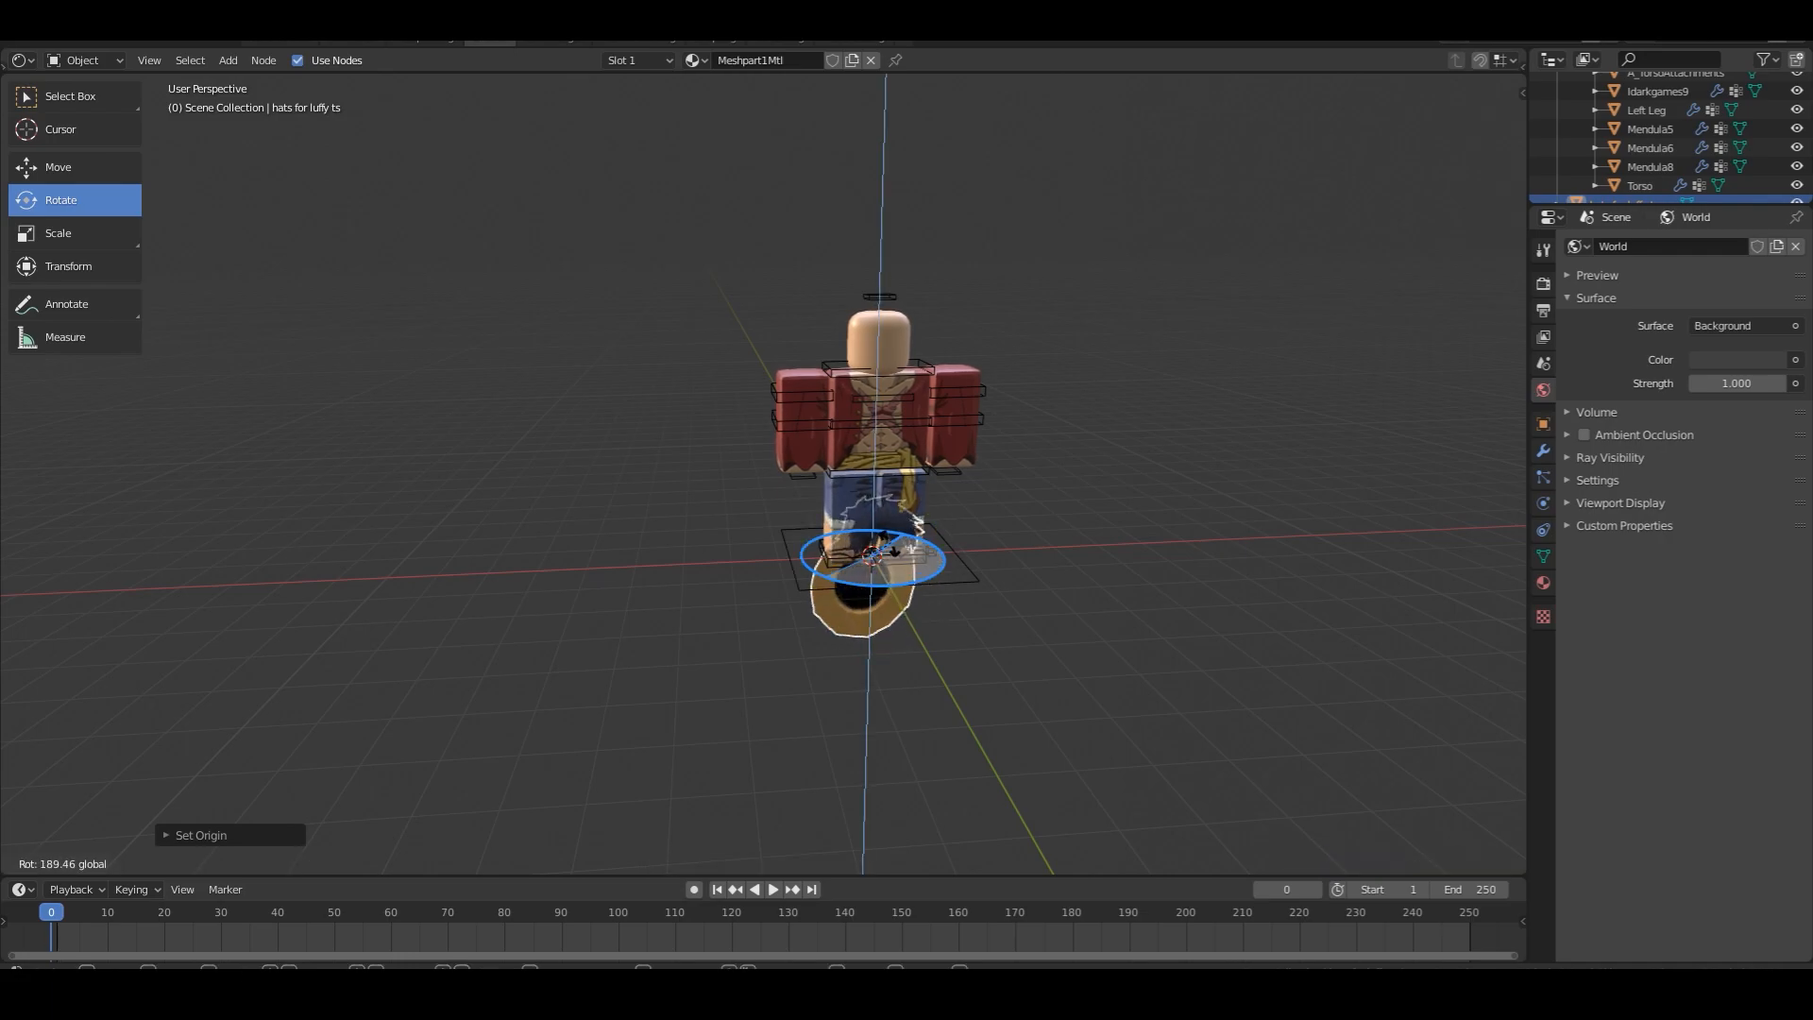
pyautogui.click(57, 166)
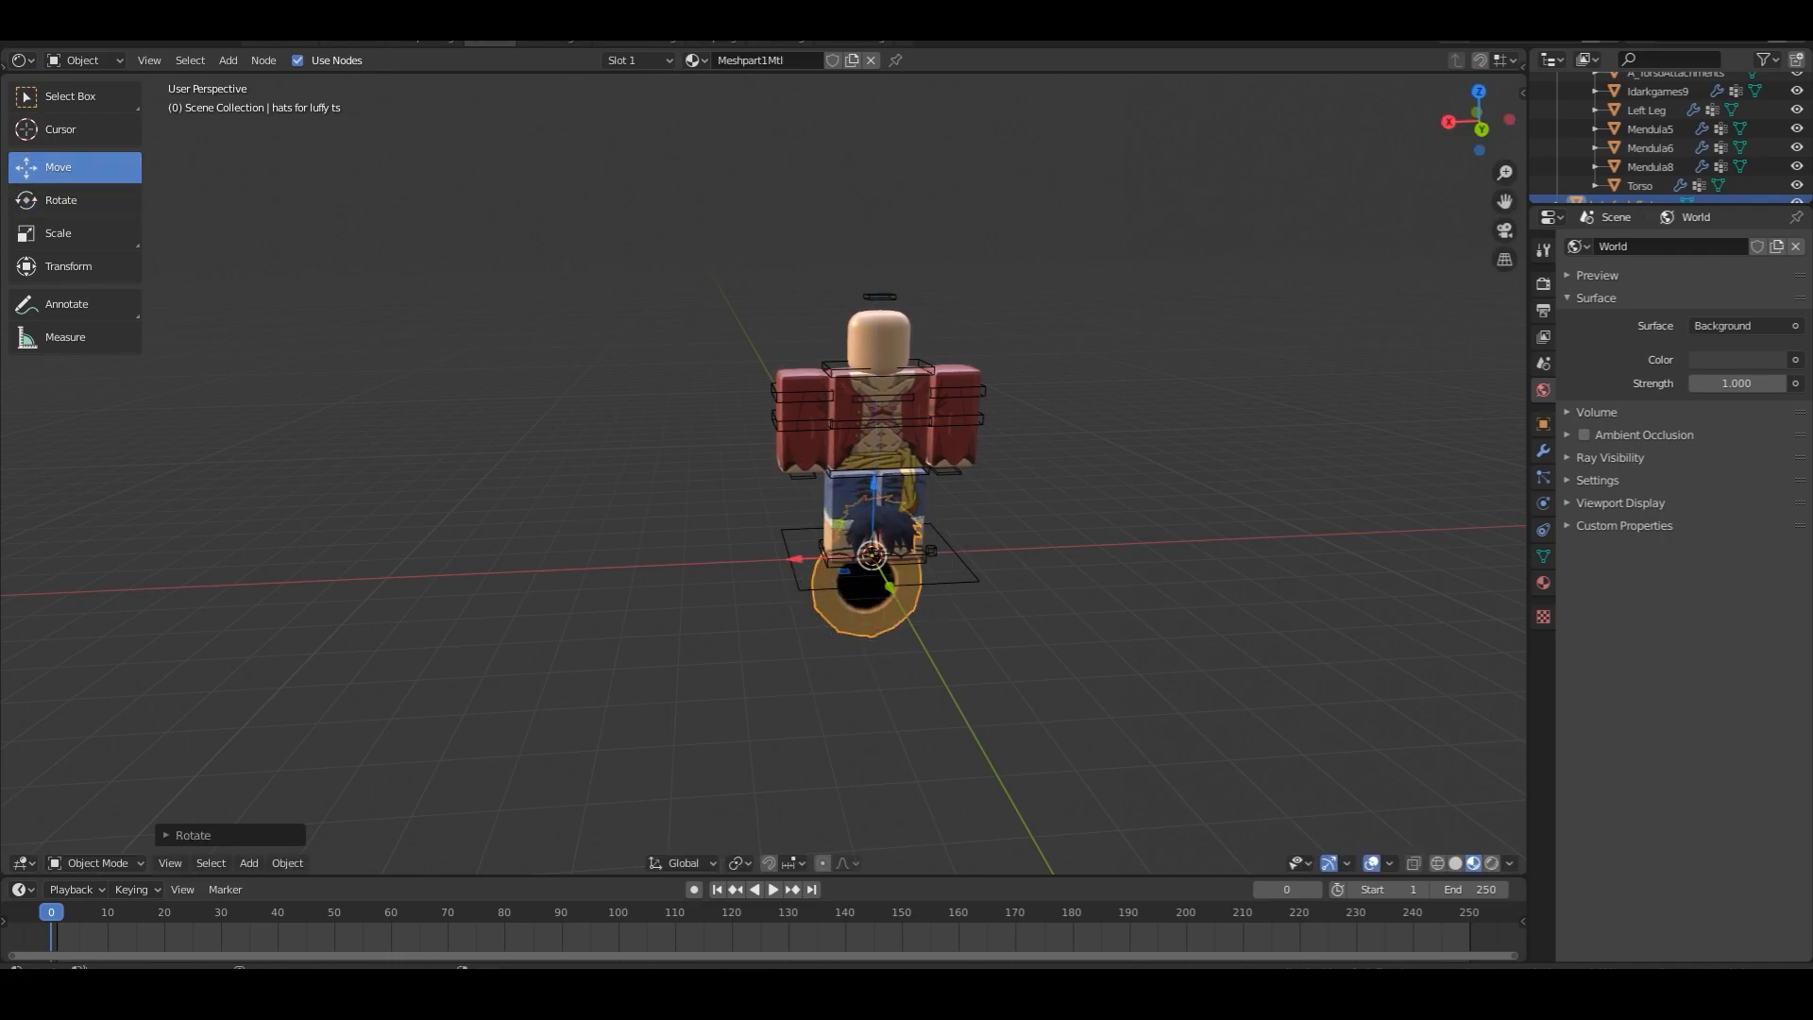
pyautogui.moveTo(867, 584); pyautogui.dragTo(879, 359)
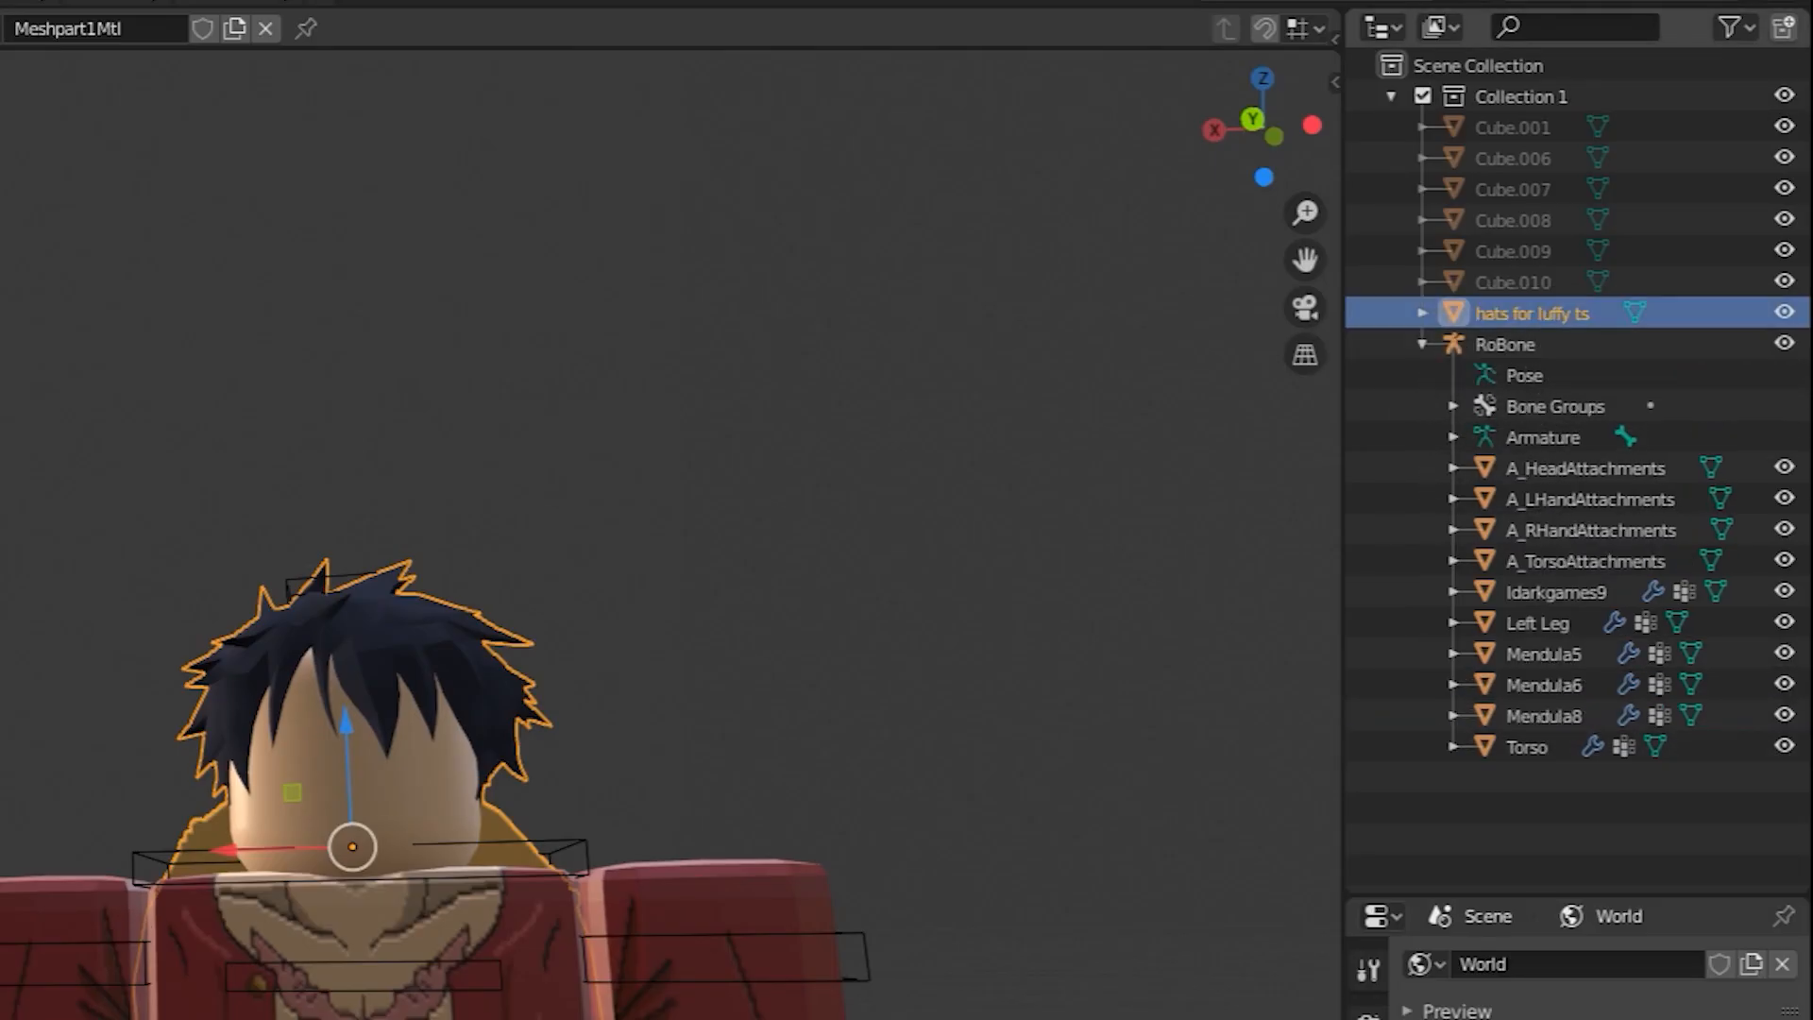
# Parent the hair and hat to A_HeadAttachments and select the RoBone rig for posing
pyautogui.moveTo(1532, 313); pyautogui.dragTo(1608, 467)
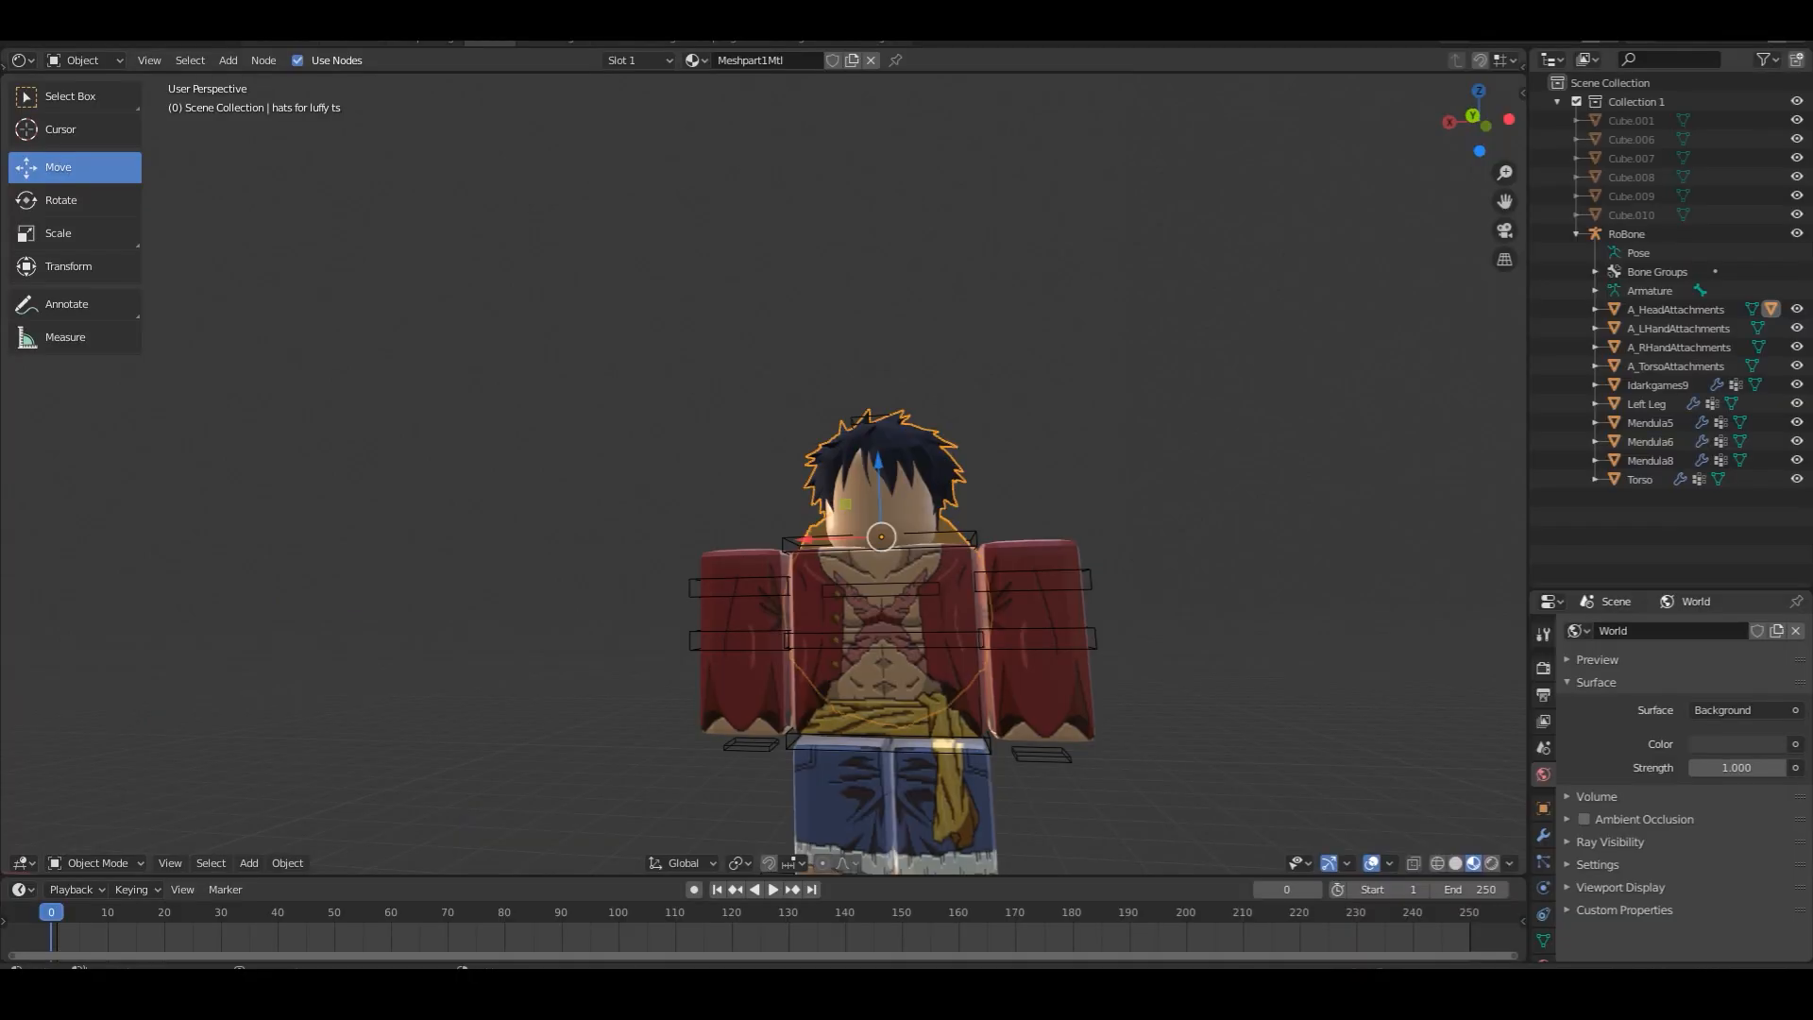
pyautogui.click(99, 862)
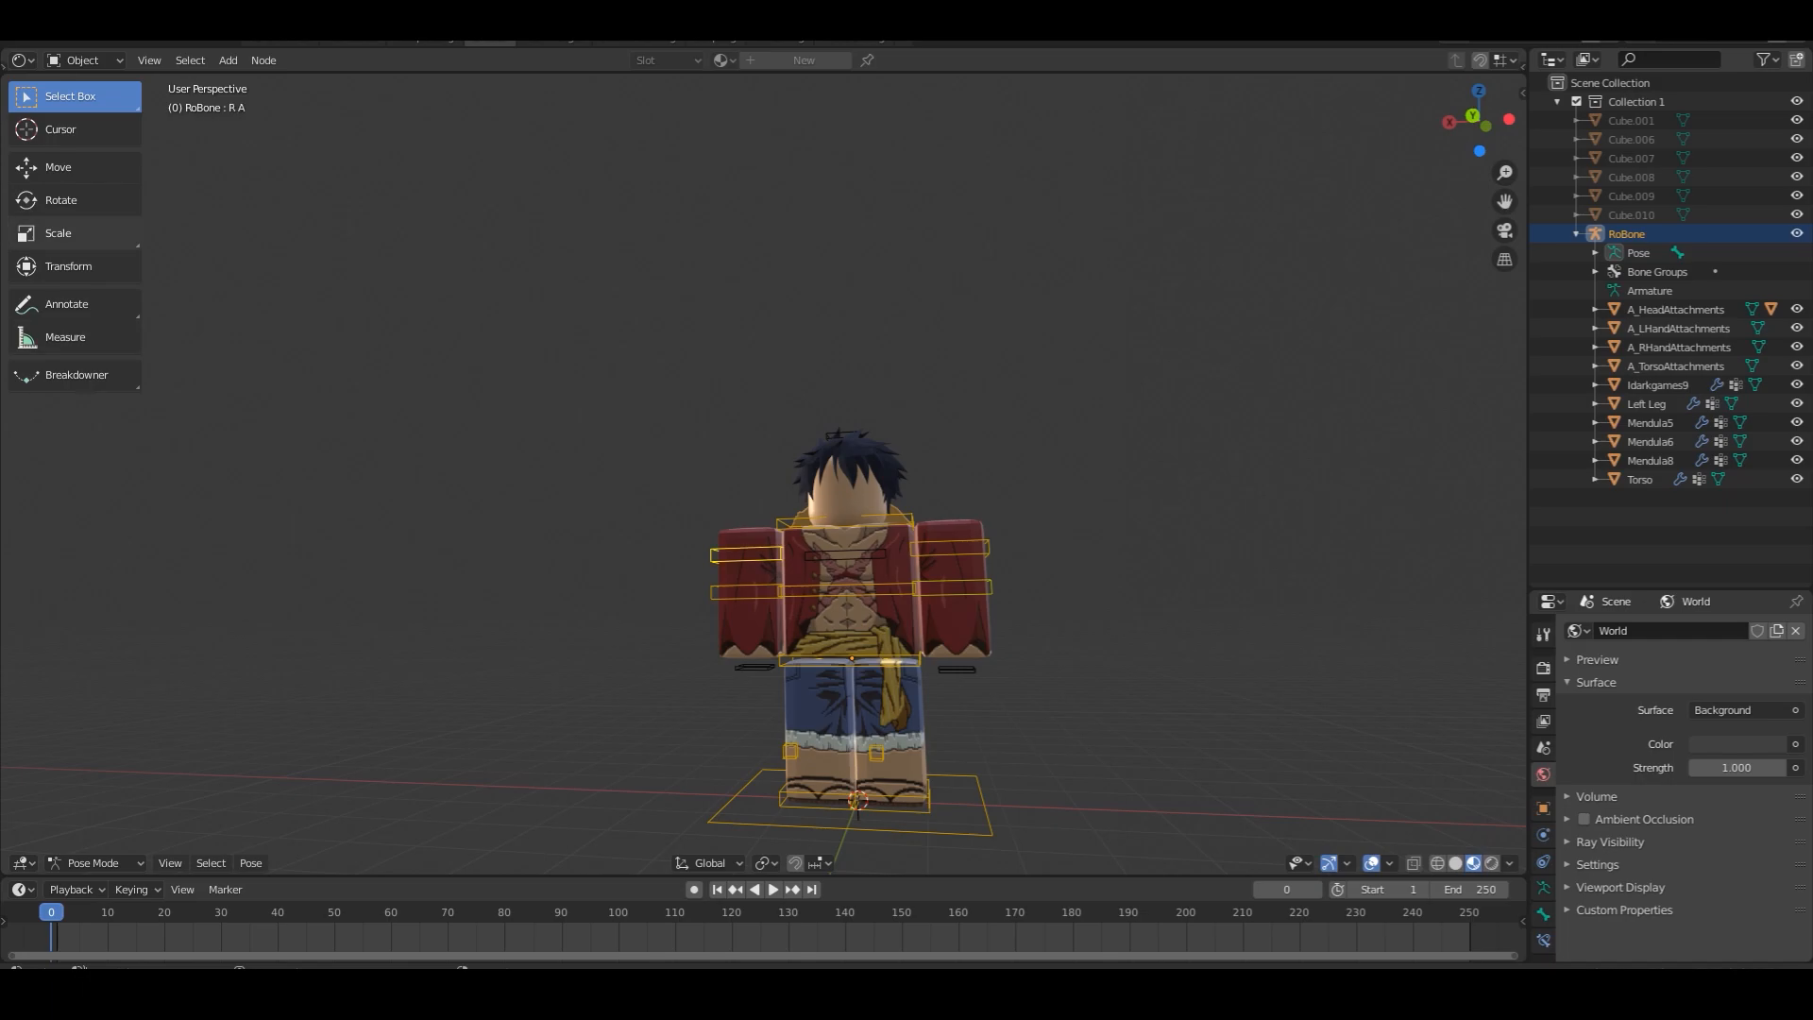
# Bend the rig into a low crouch with spread legs and arms rotated forward
pyautogui.click(61, 200)
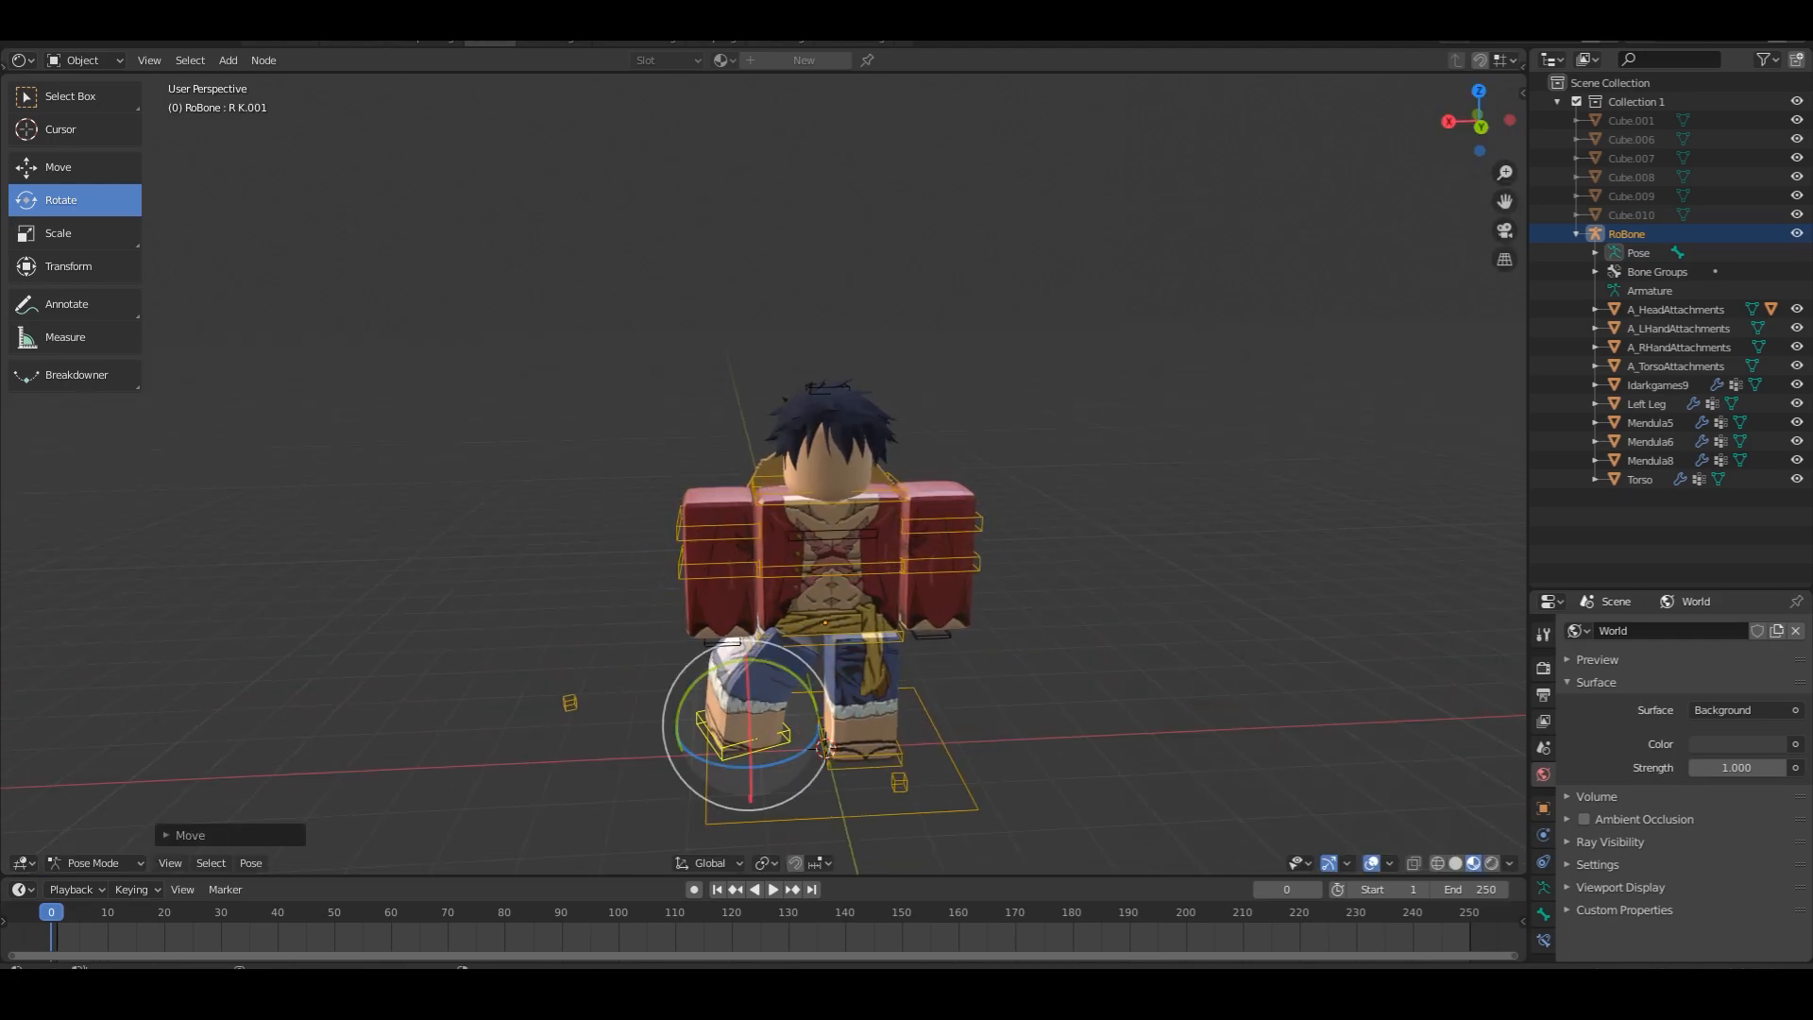
pyautogui.click(57, 166)
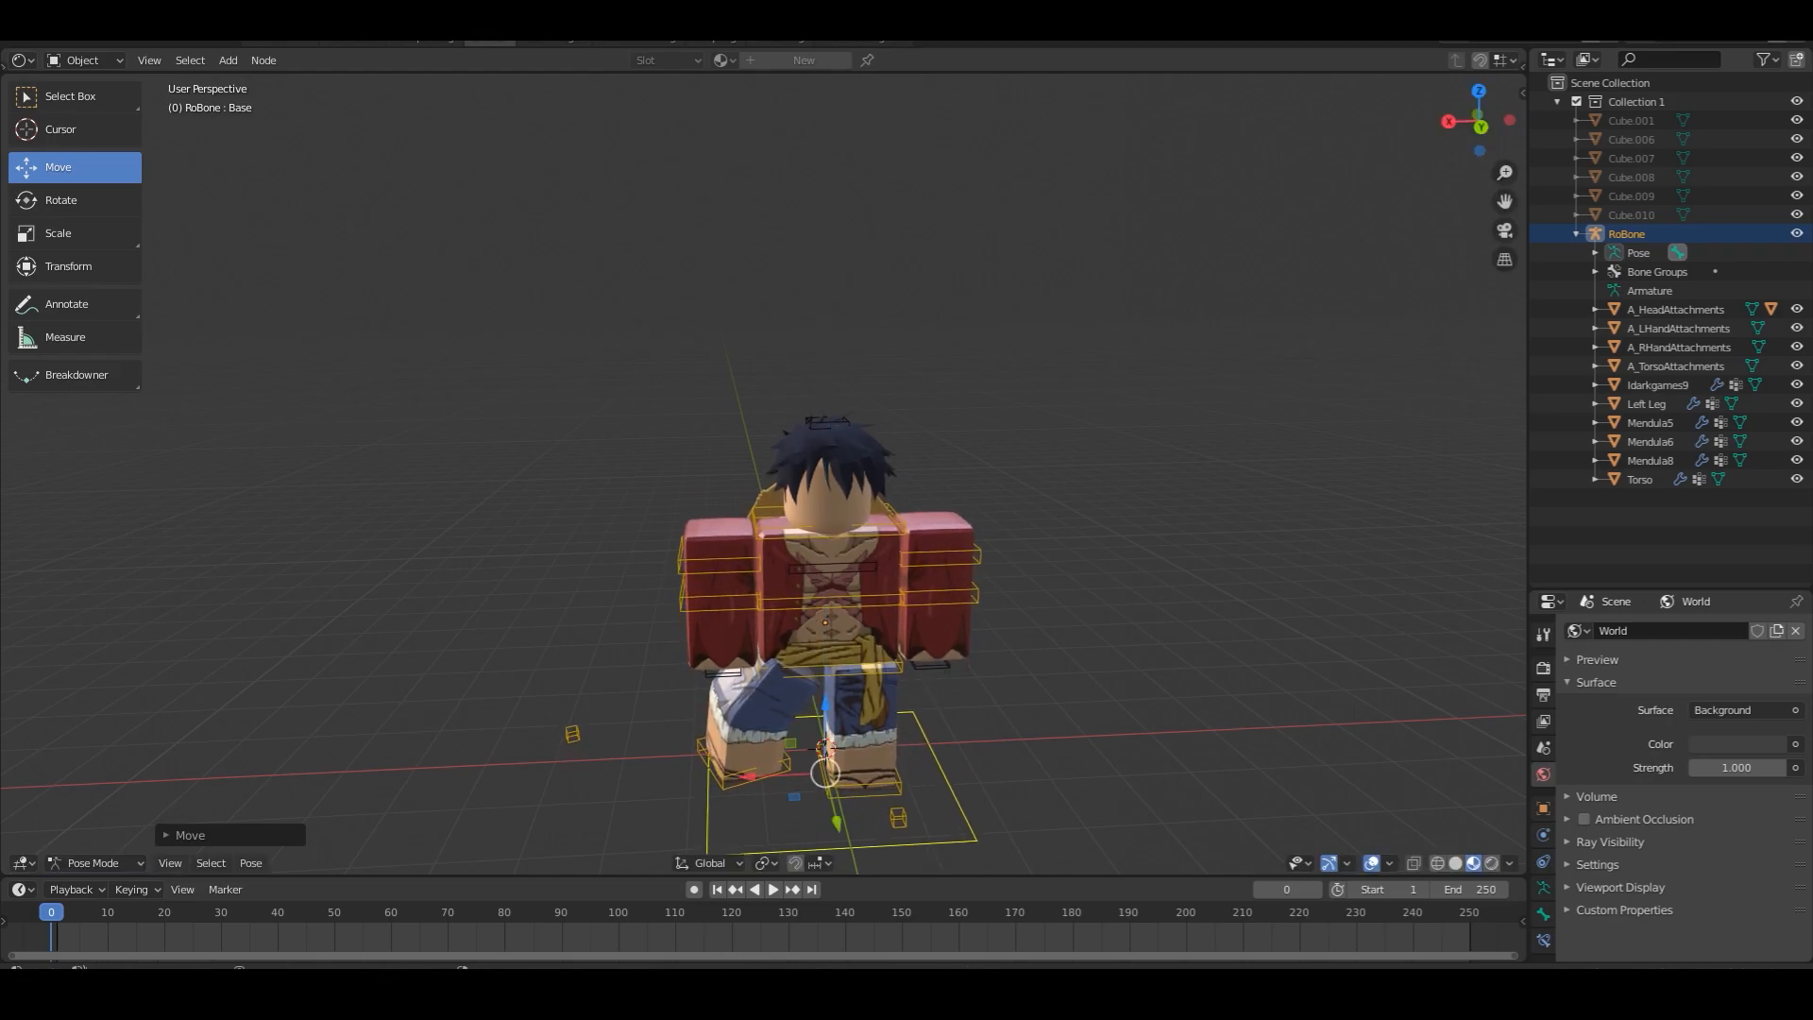
pyautogui.click(60, 199)
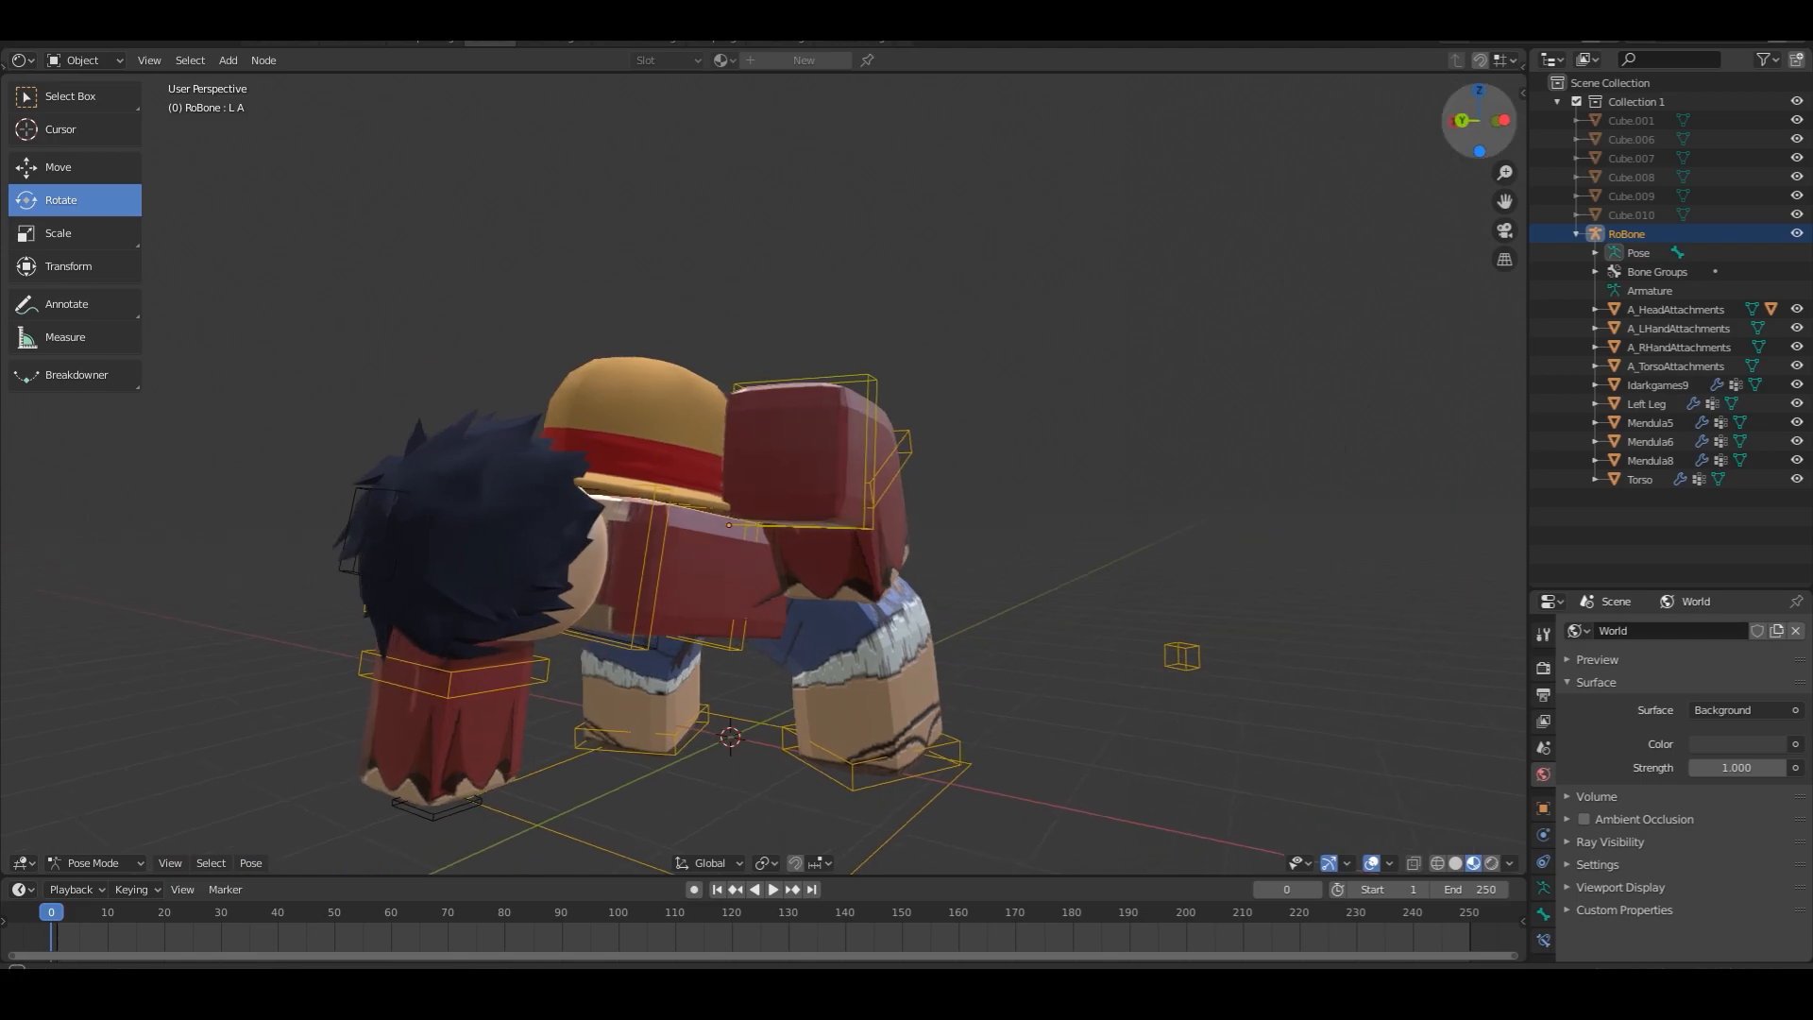
pyautogui.moveTo(728, 524); pyautogui.dragTo(821, 452)
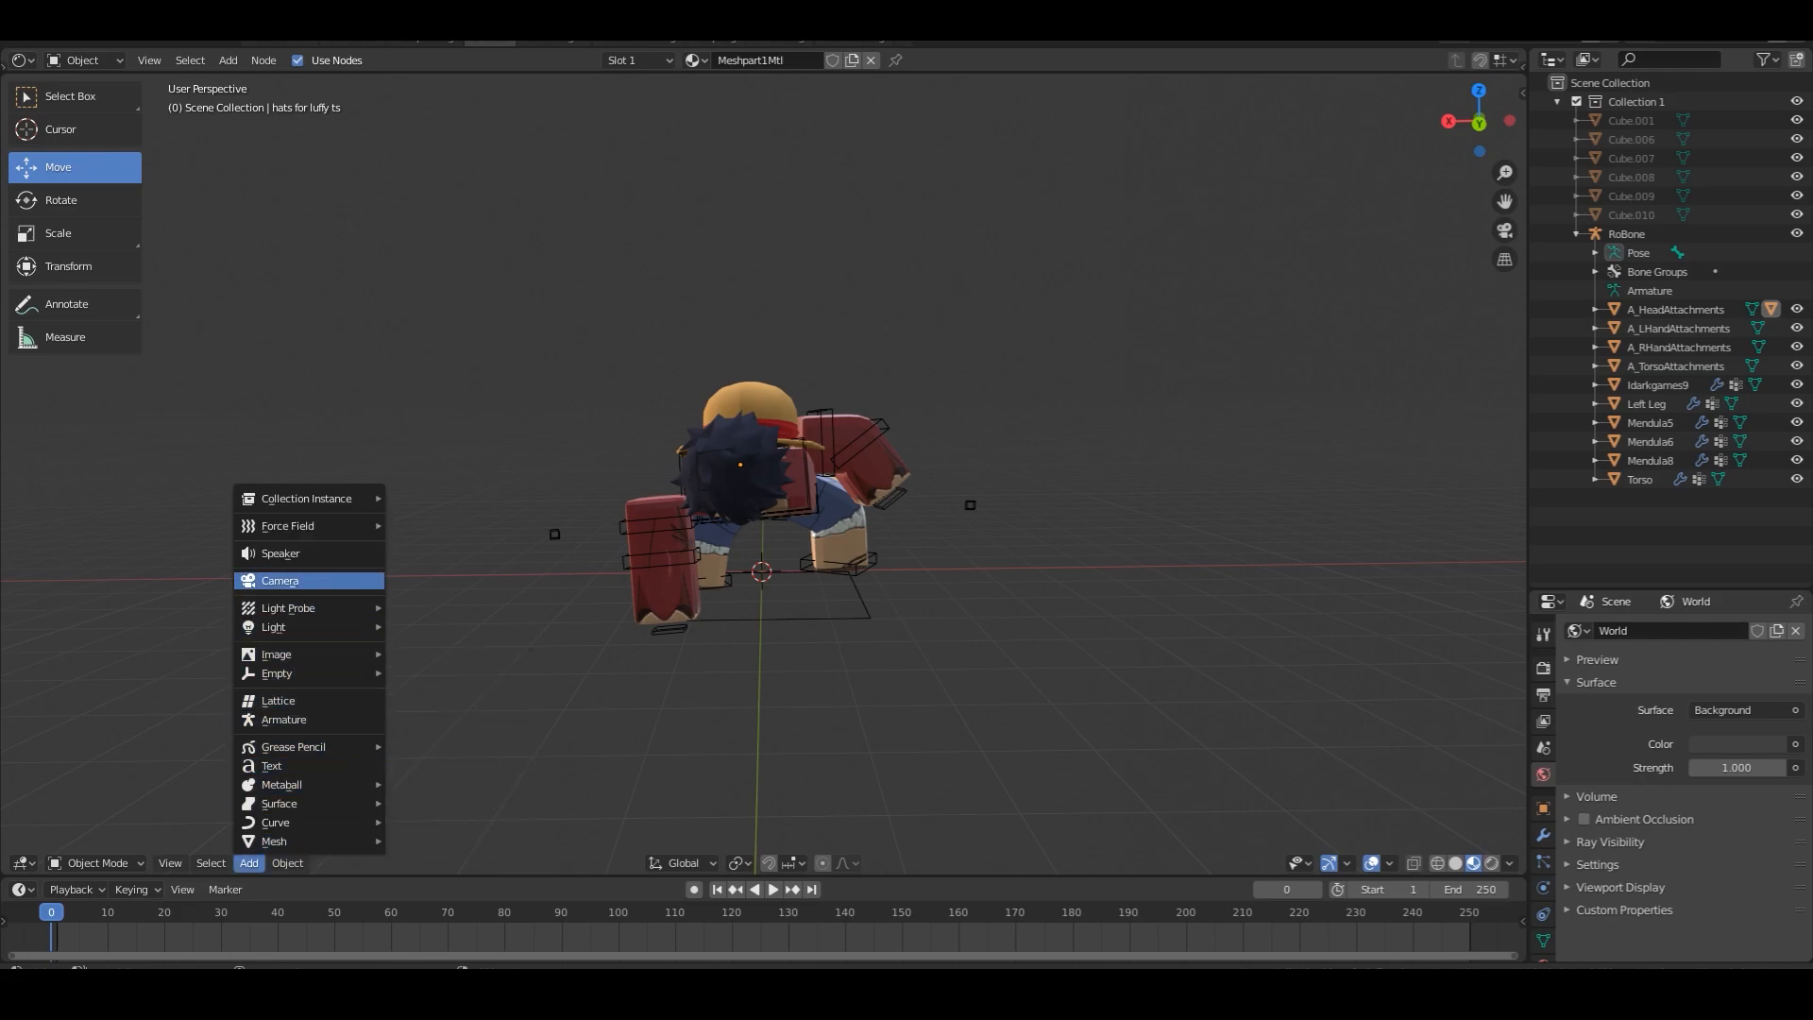
# Add a camera in front of the crouching character
pyautogui.click(279, 579)
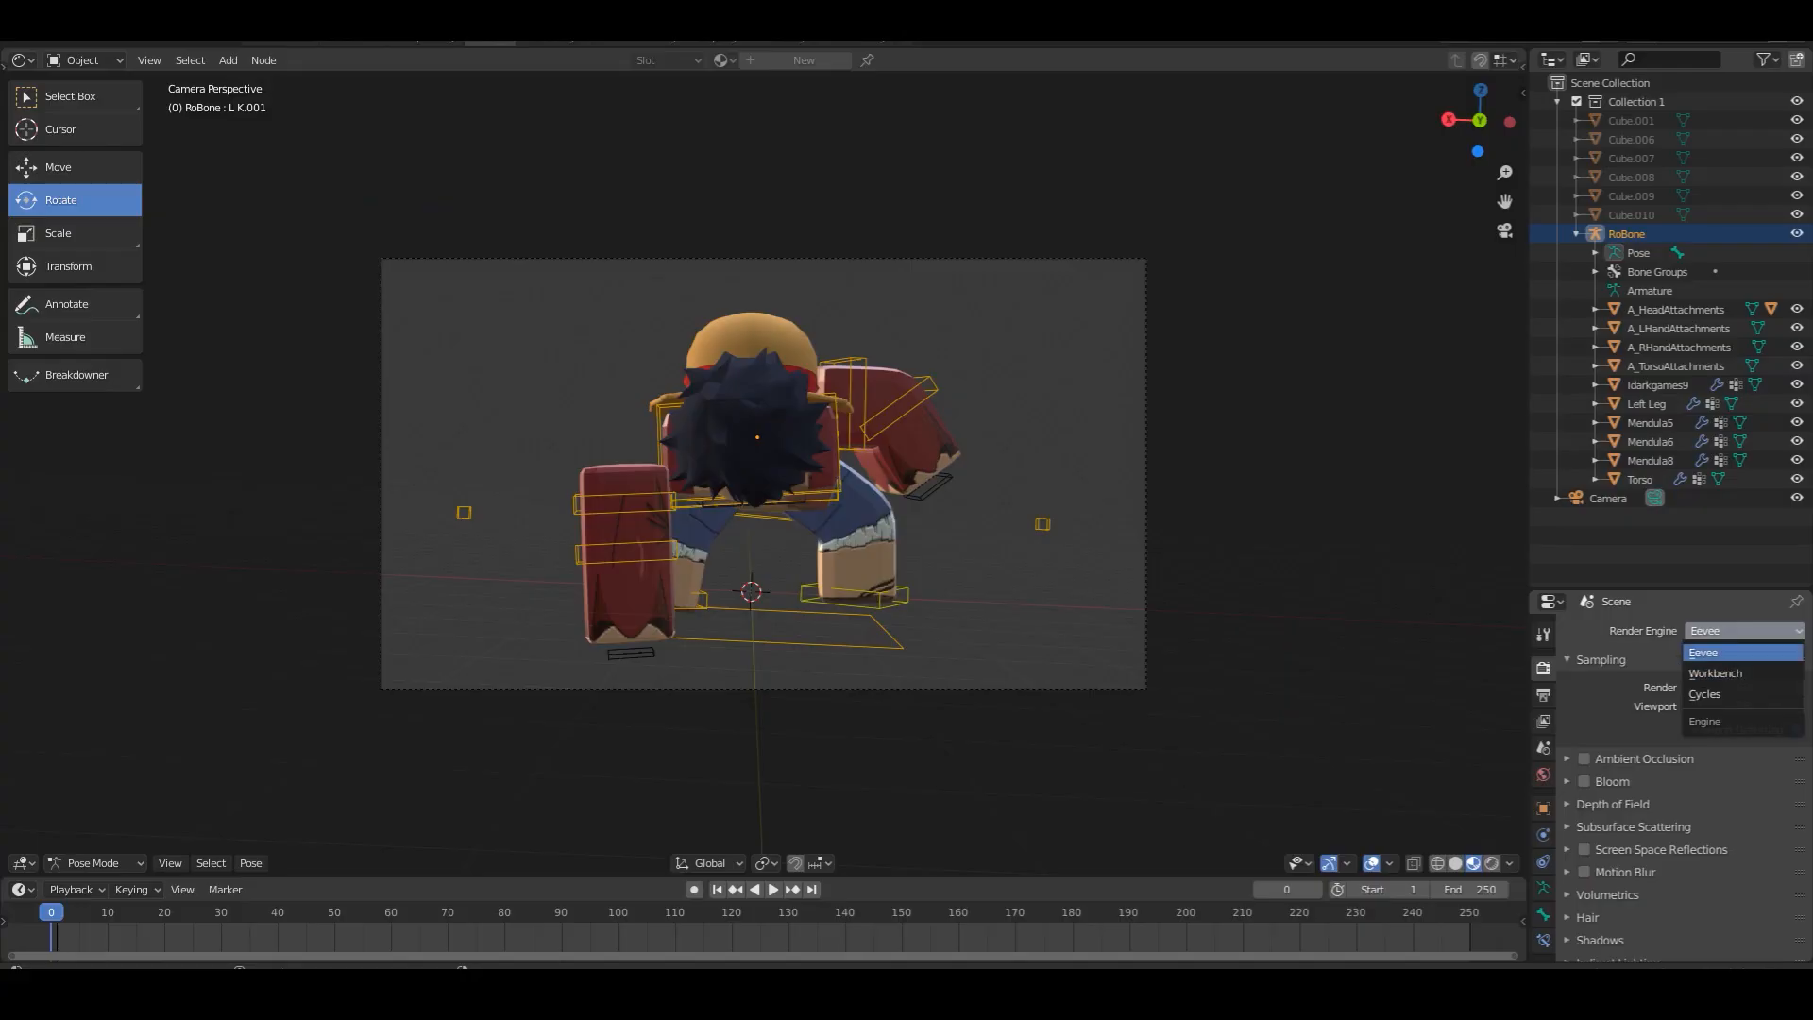
# Switch the render engine to Cycles and render the image from the camera
pyautogui.click(1704, 694)
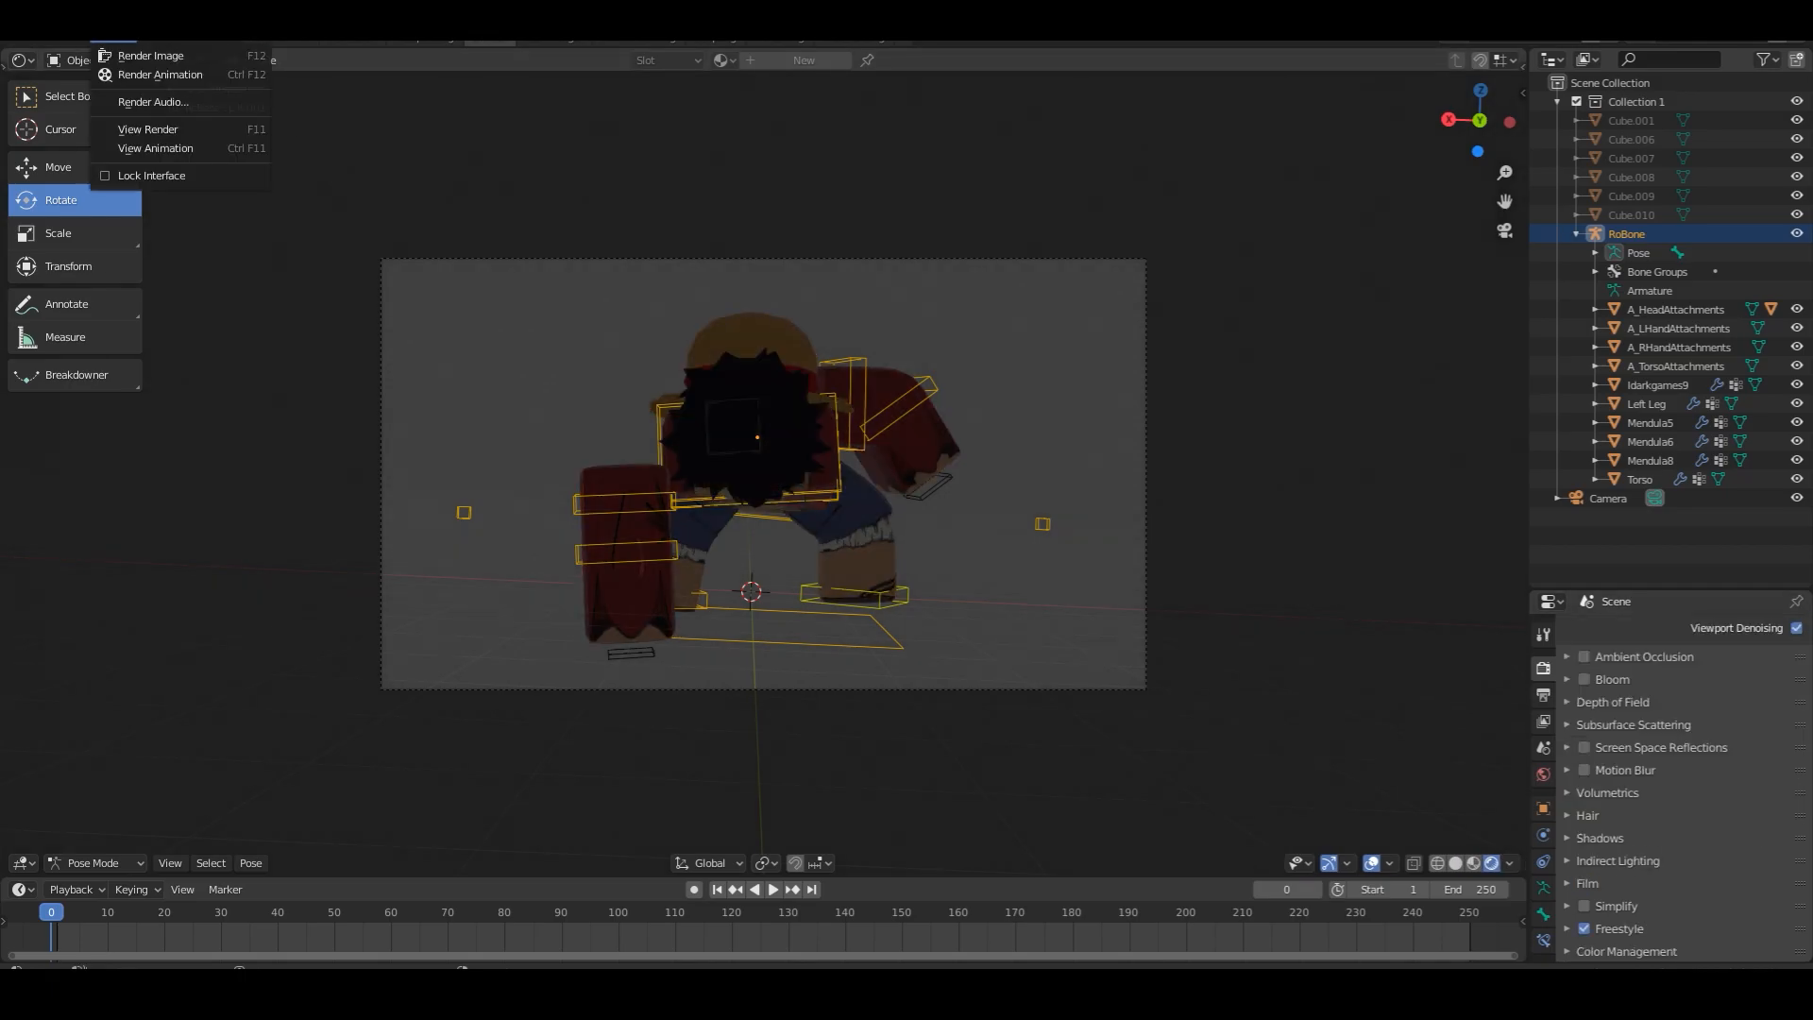
pyautogui.click(151, 56)
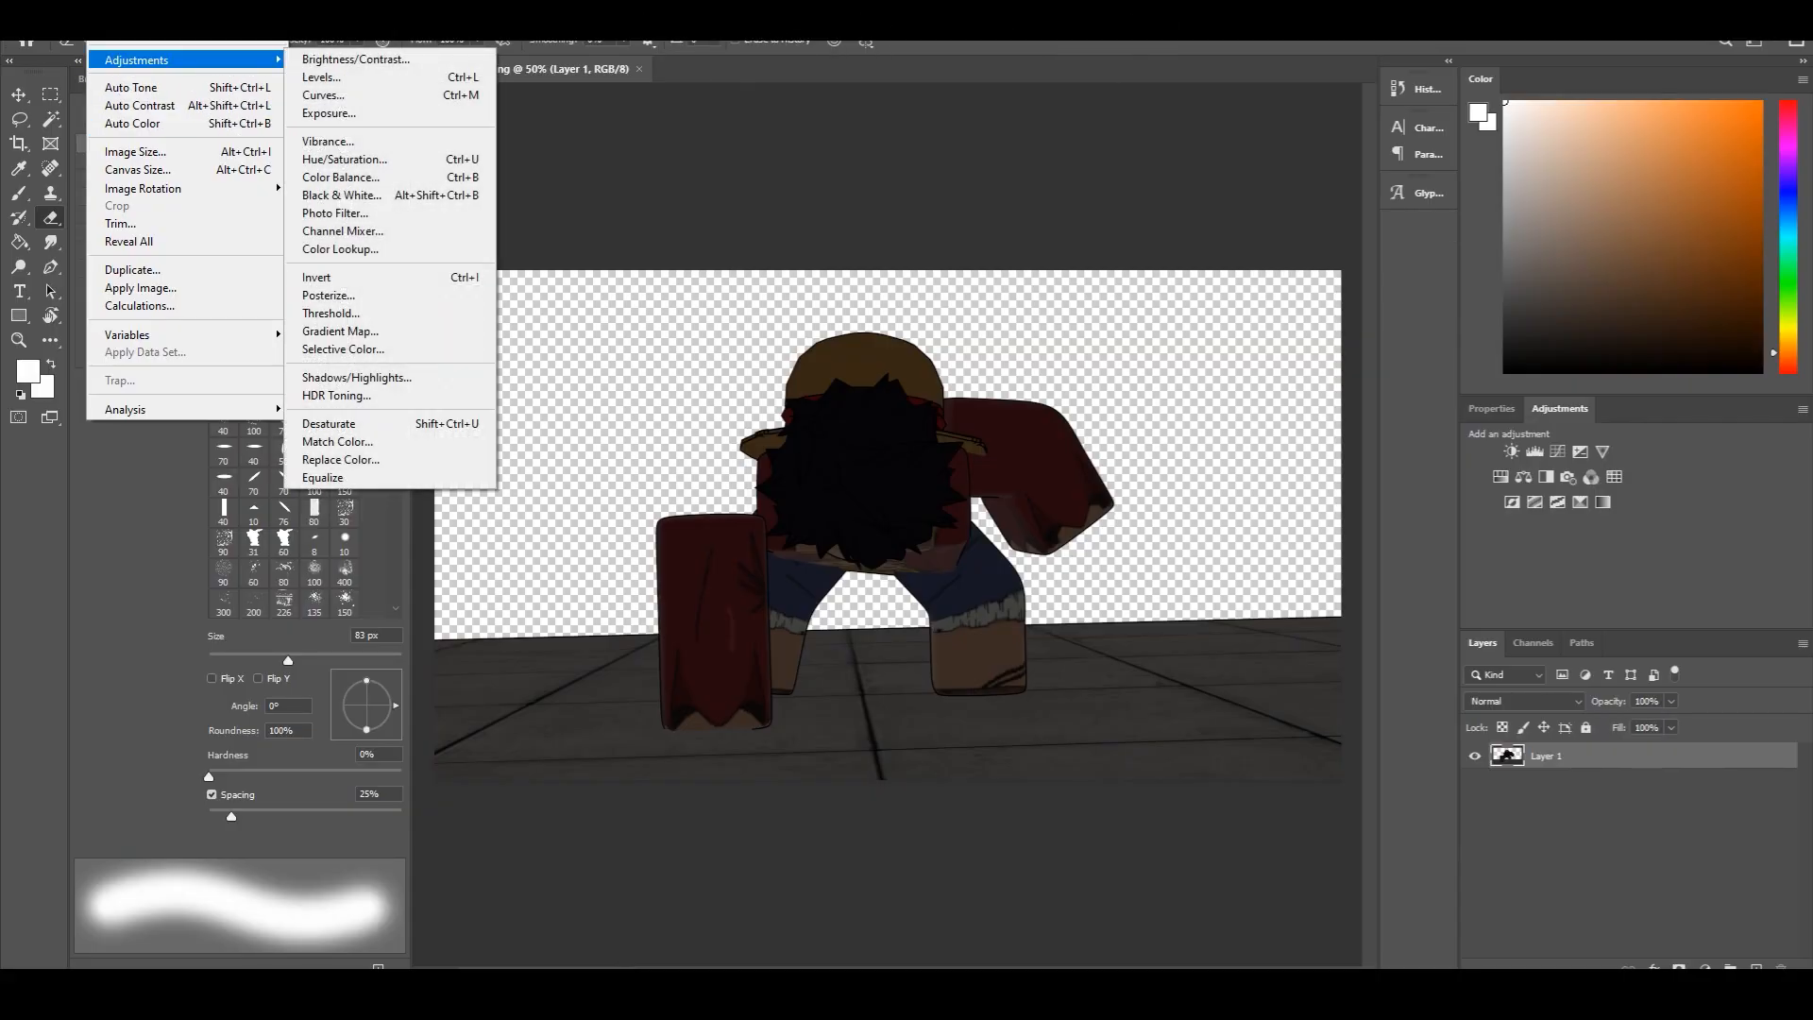
# Apply a Brightness/Contrast adjustment raising Brightness to 150
pyautogui.click(355, 58)
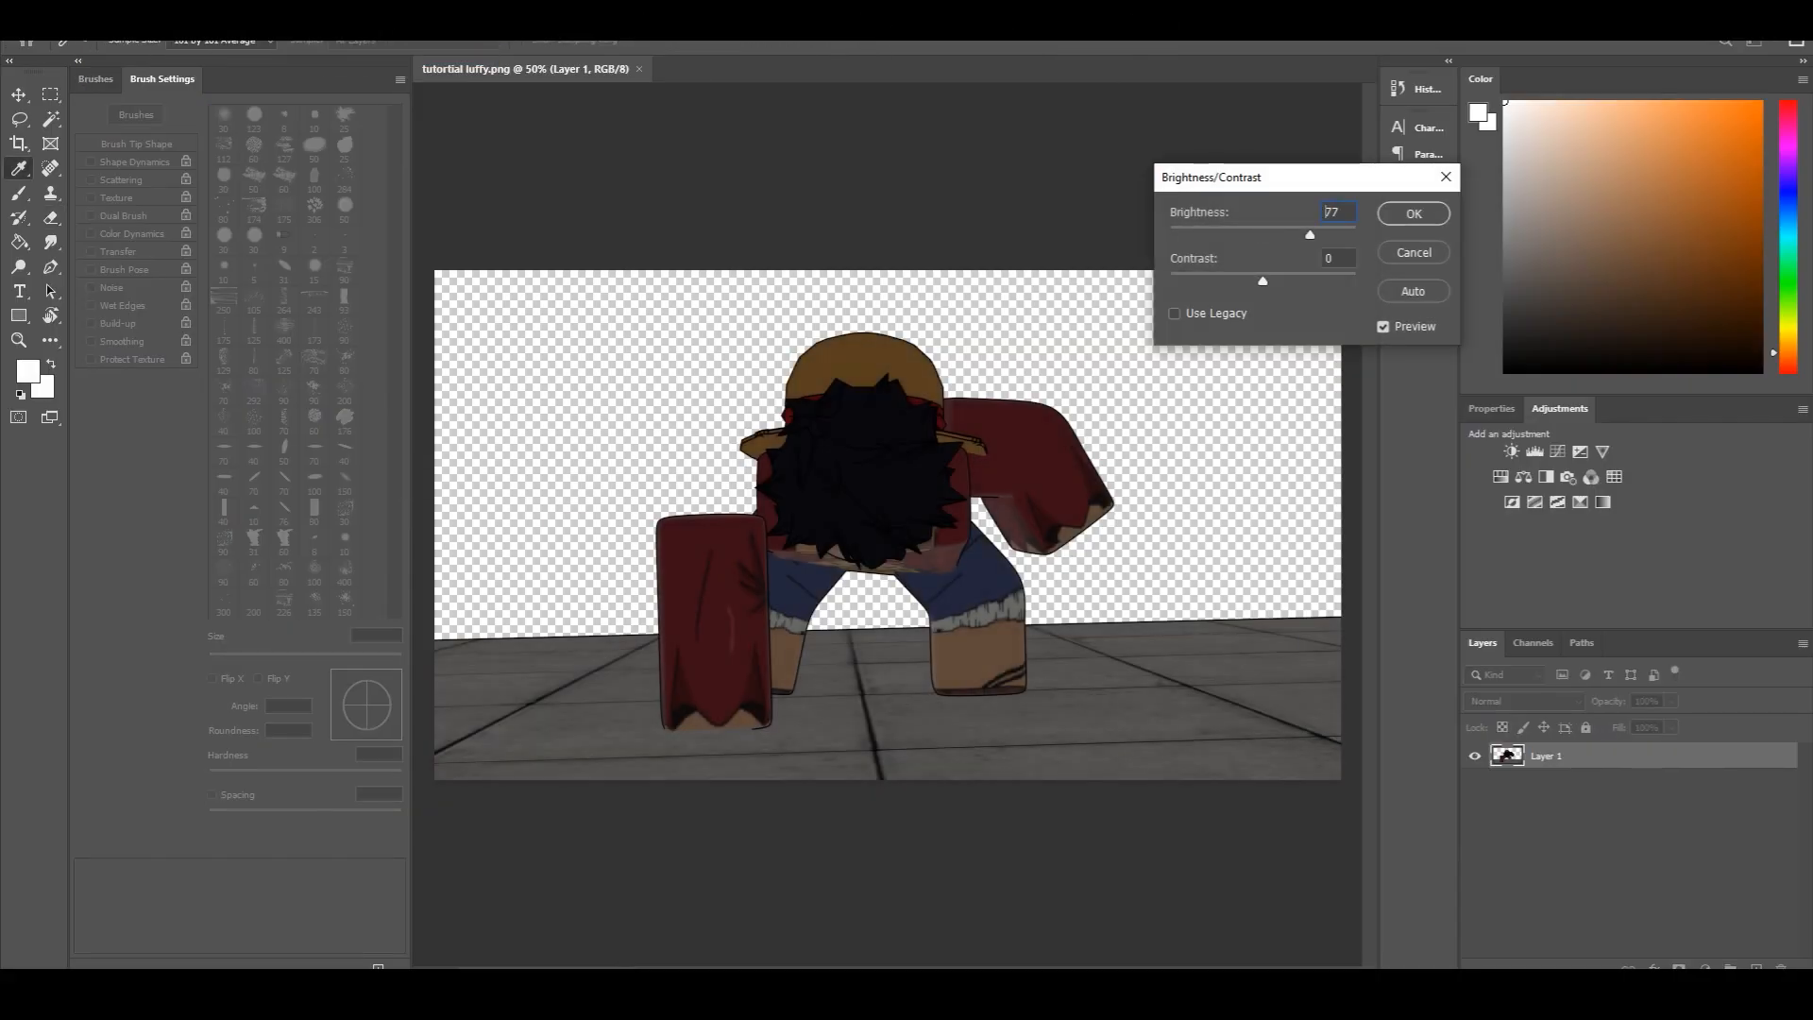
pyautogui.moveTo(1310, 233); pyautogui.dragTo(1355, 233)
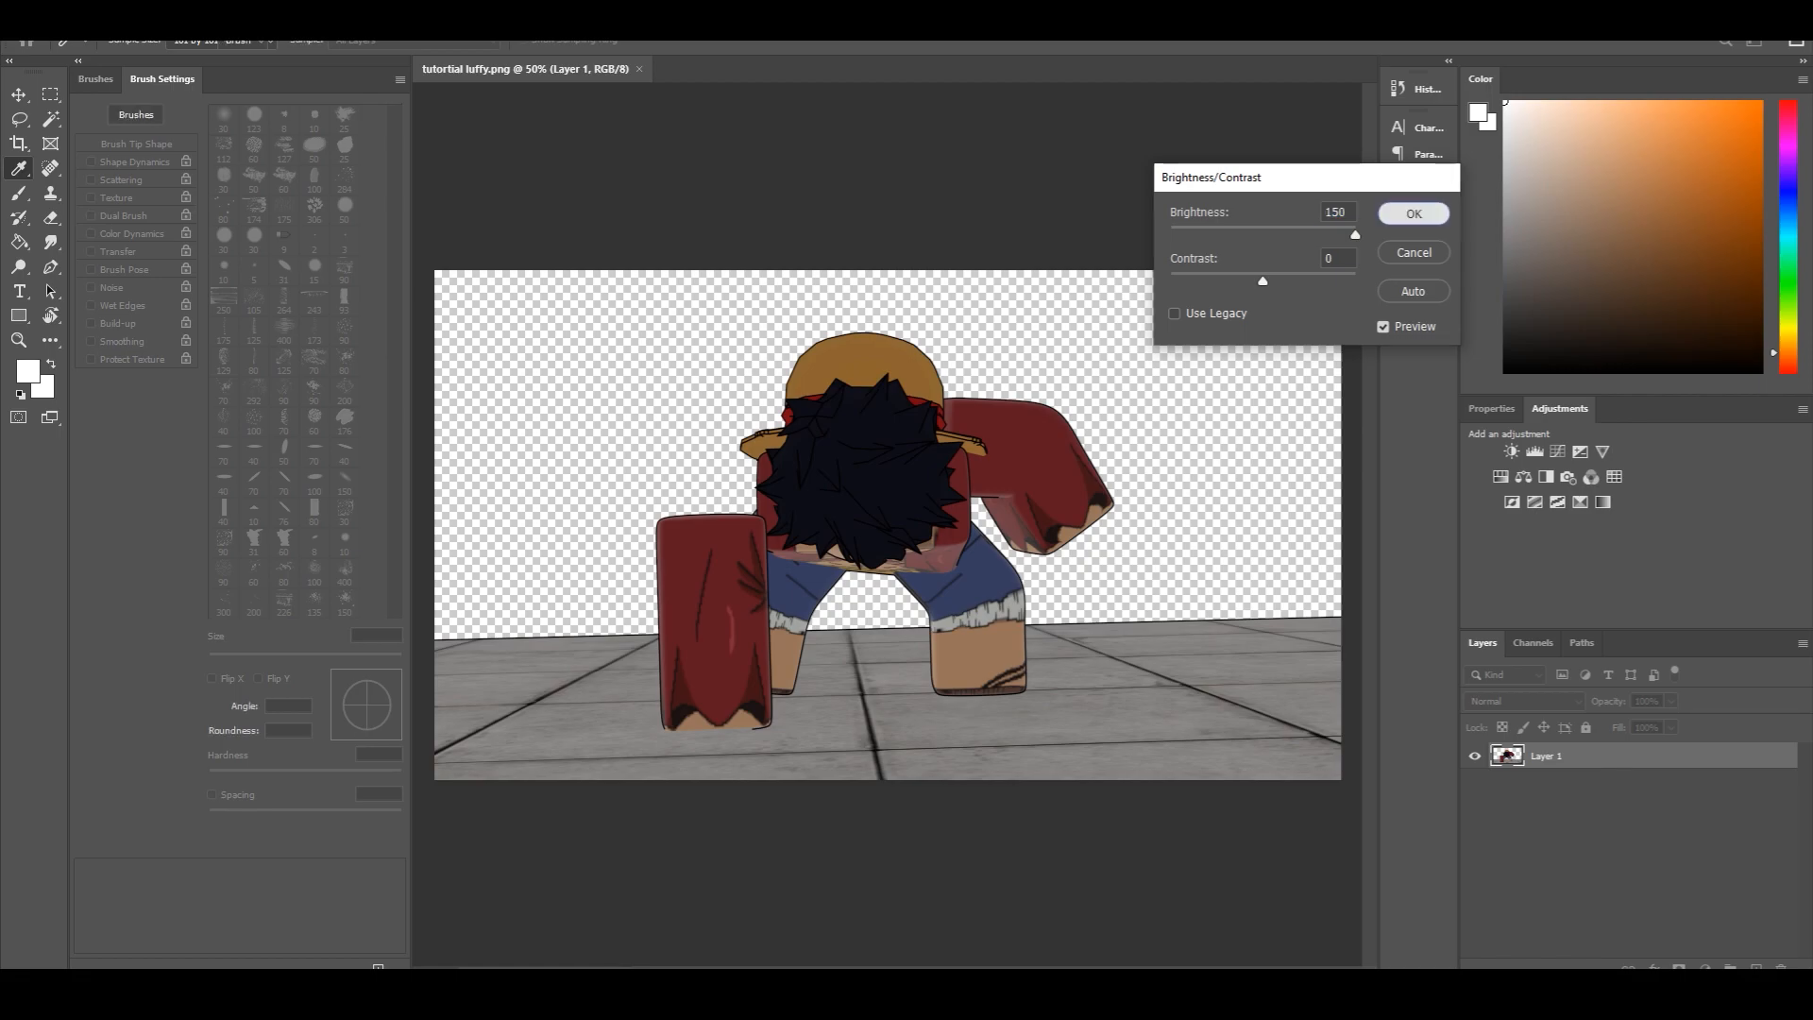
pyautogui.click(1412, 212)
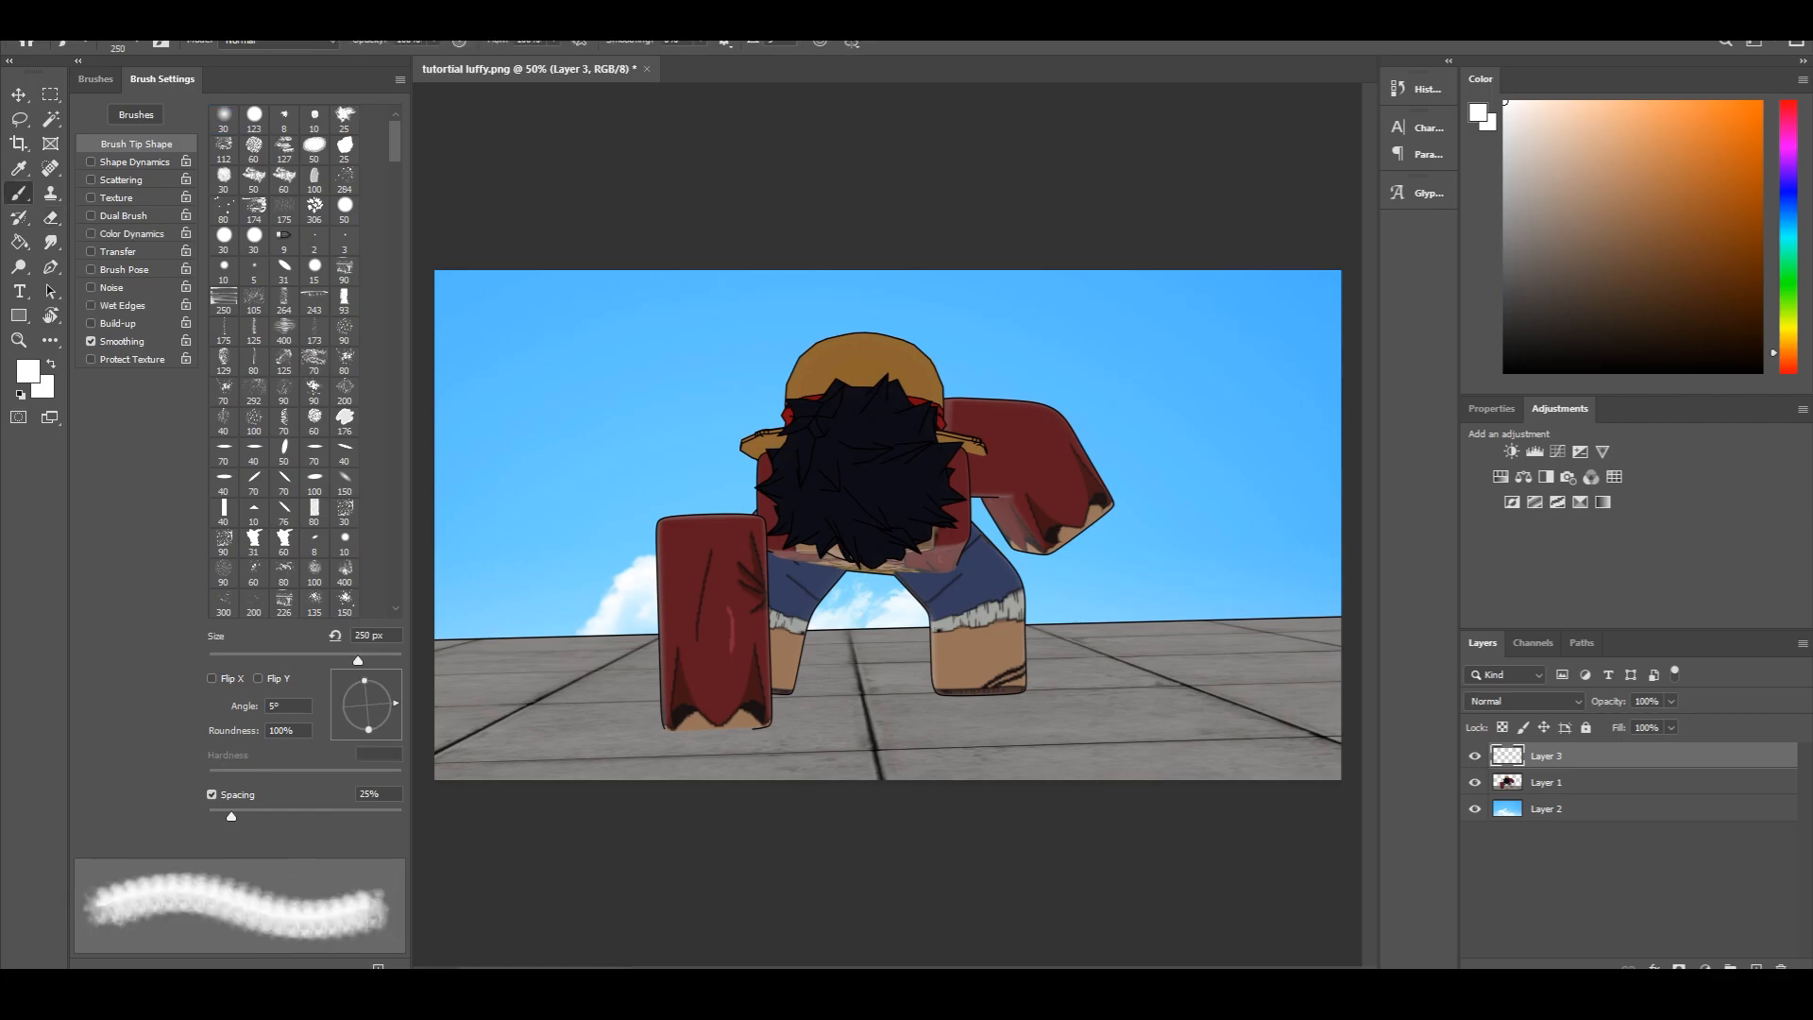
# Paint a white light dab top-left and soften it with a strong Gaussian Blur
pyautogui.click(222, 120)
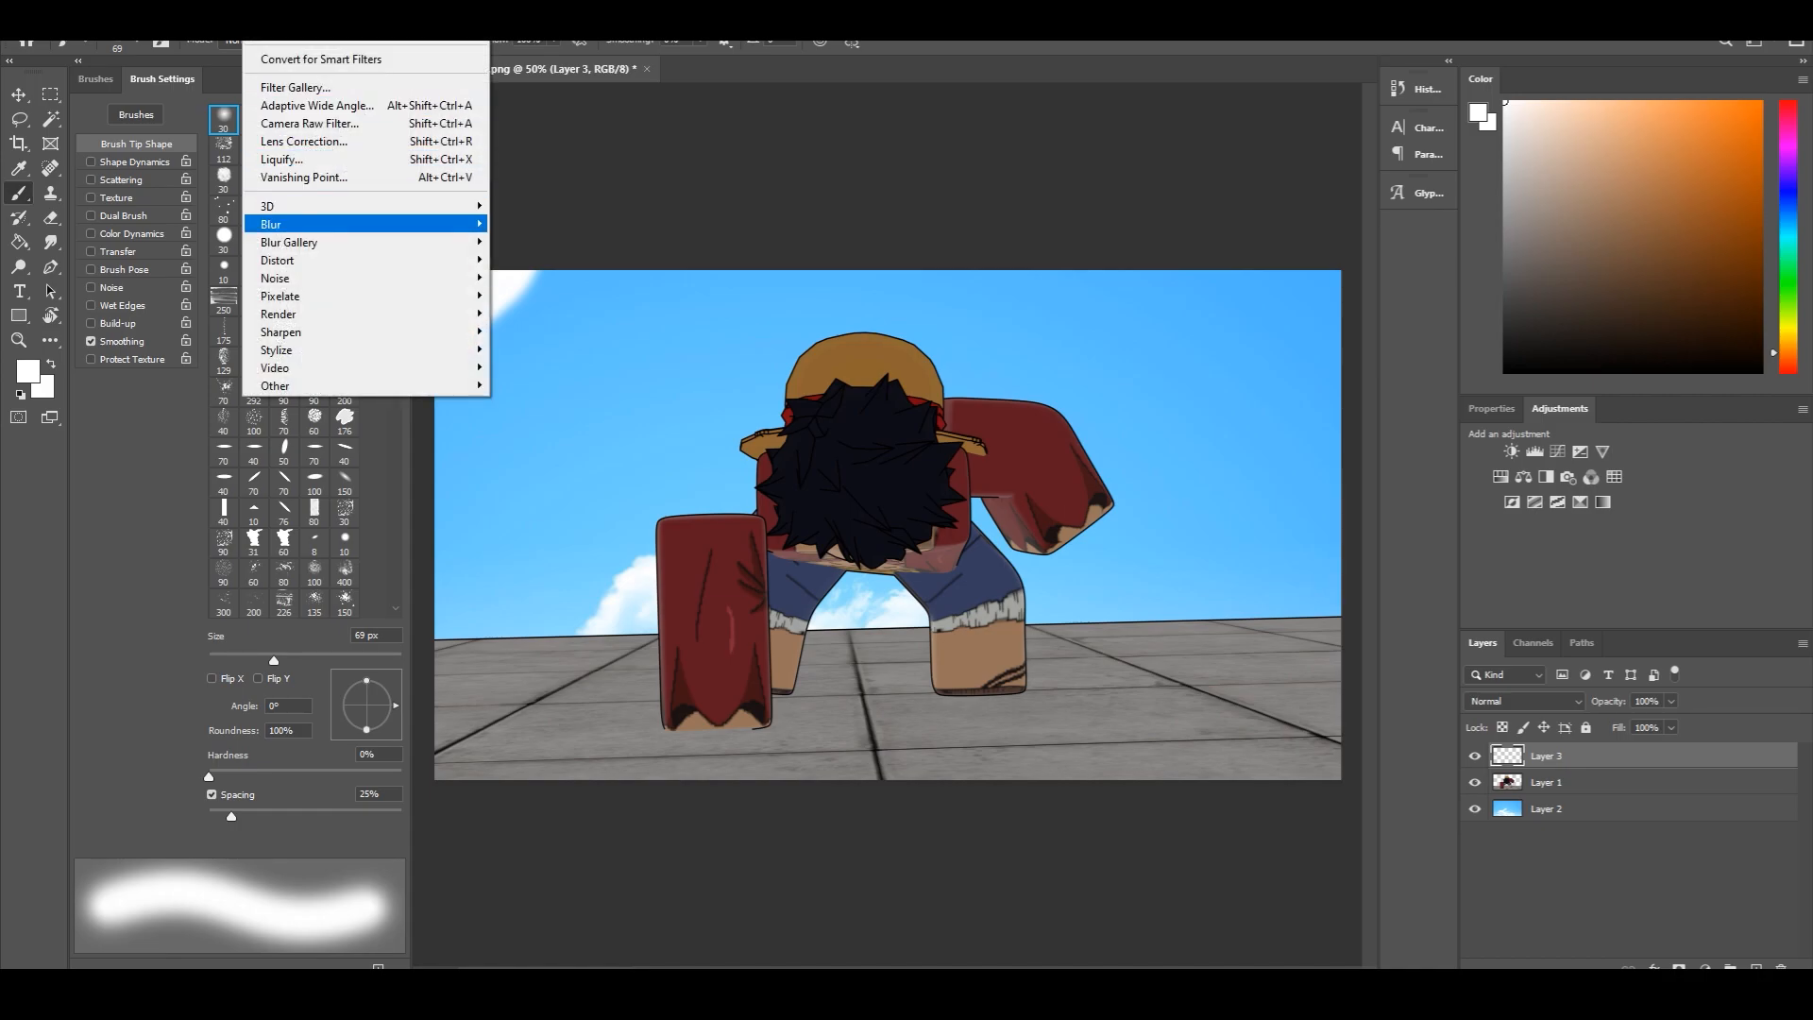
pyautogui.click(283, 261)
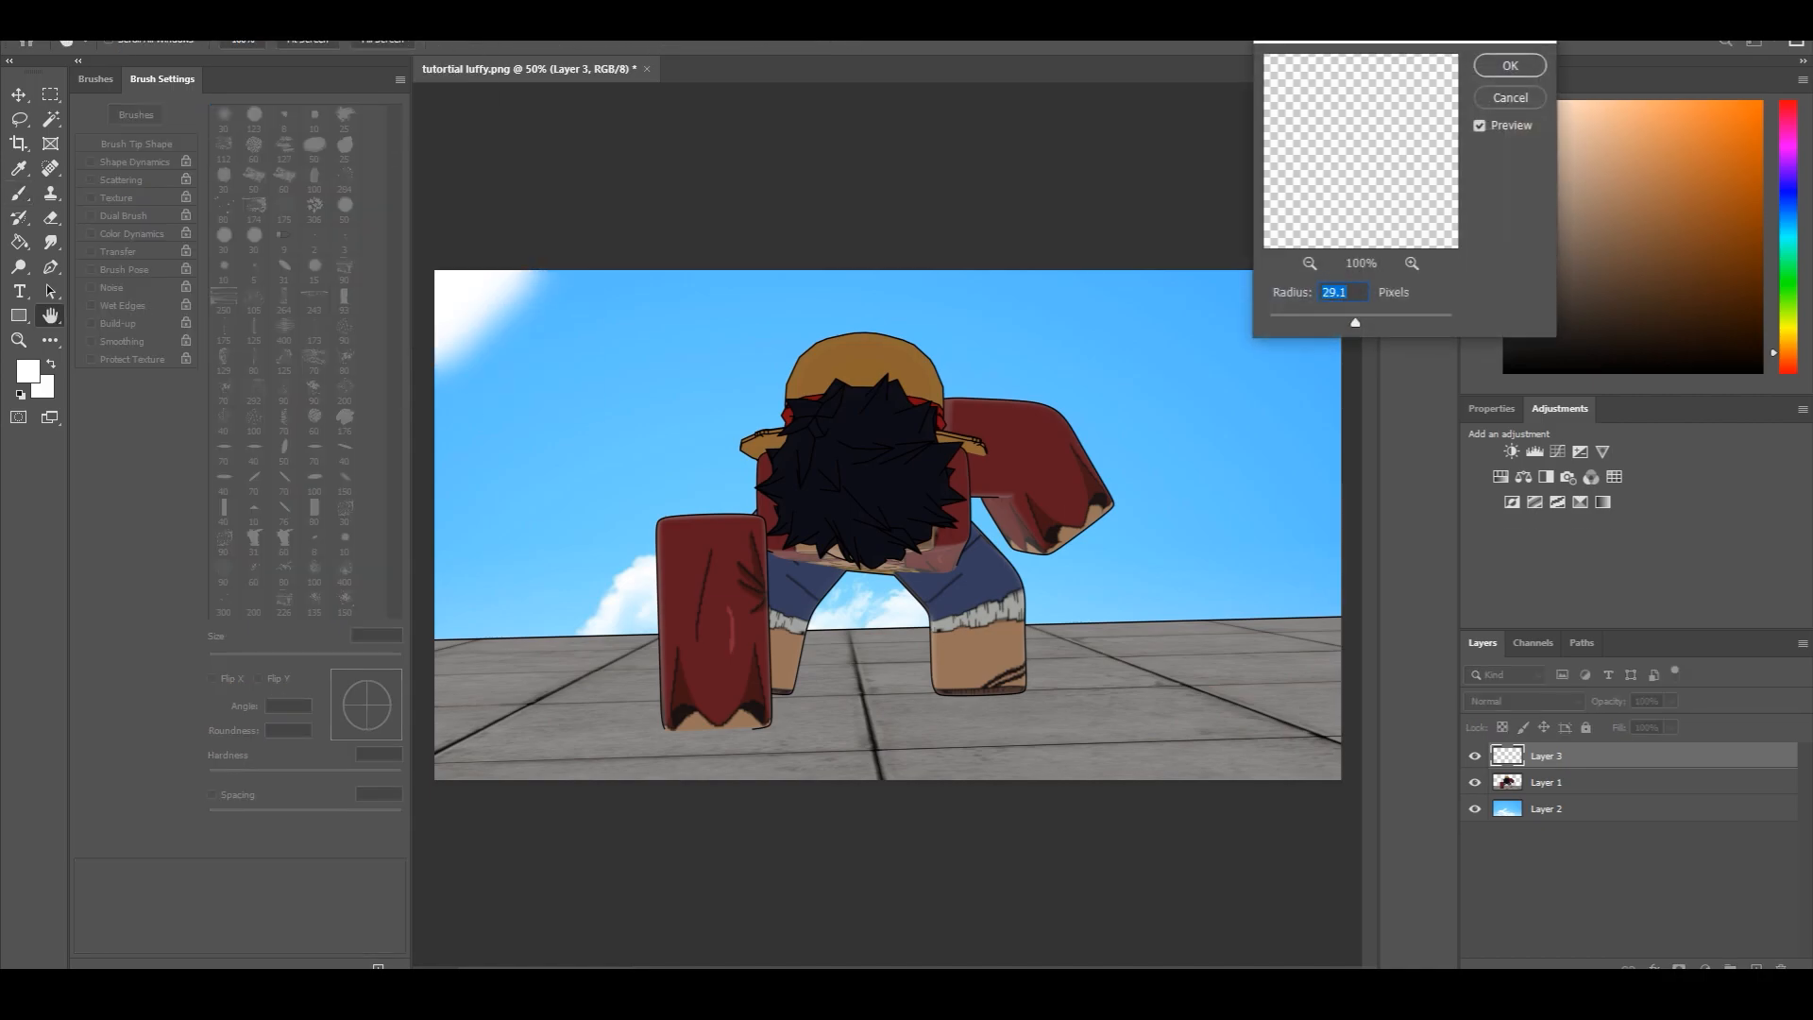
pyautogui.moveTo(1355, 321); pyautogui.dragTo(1348, 321)
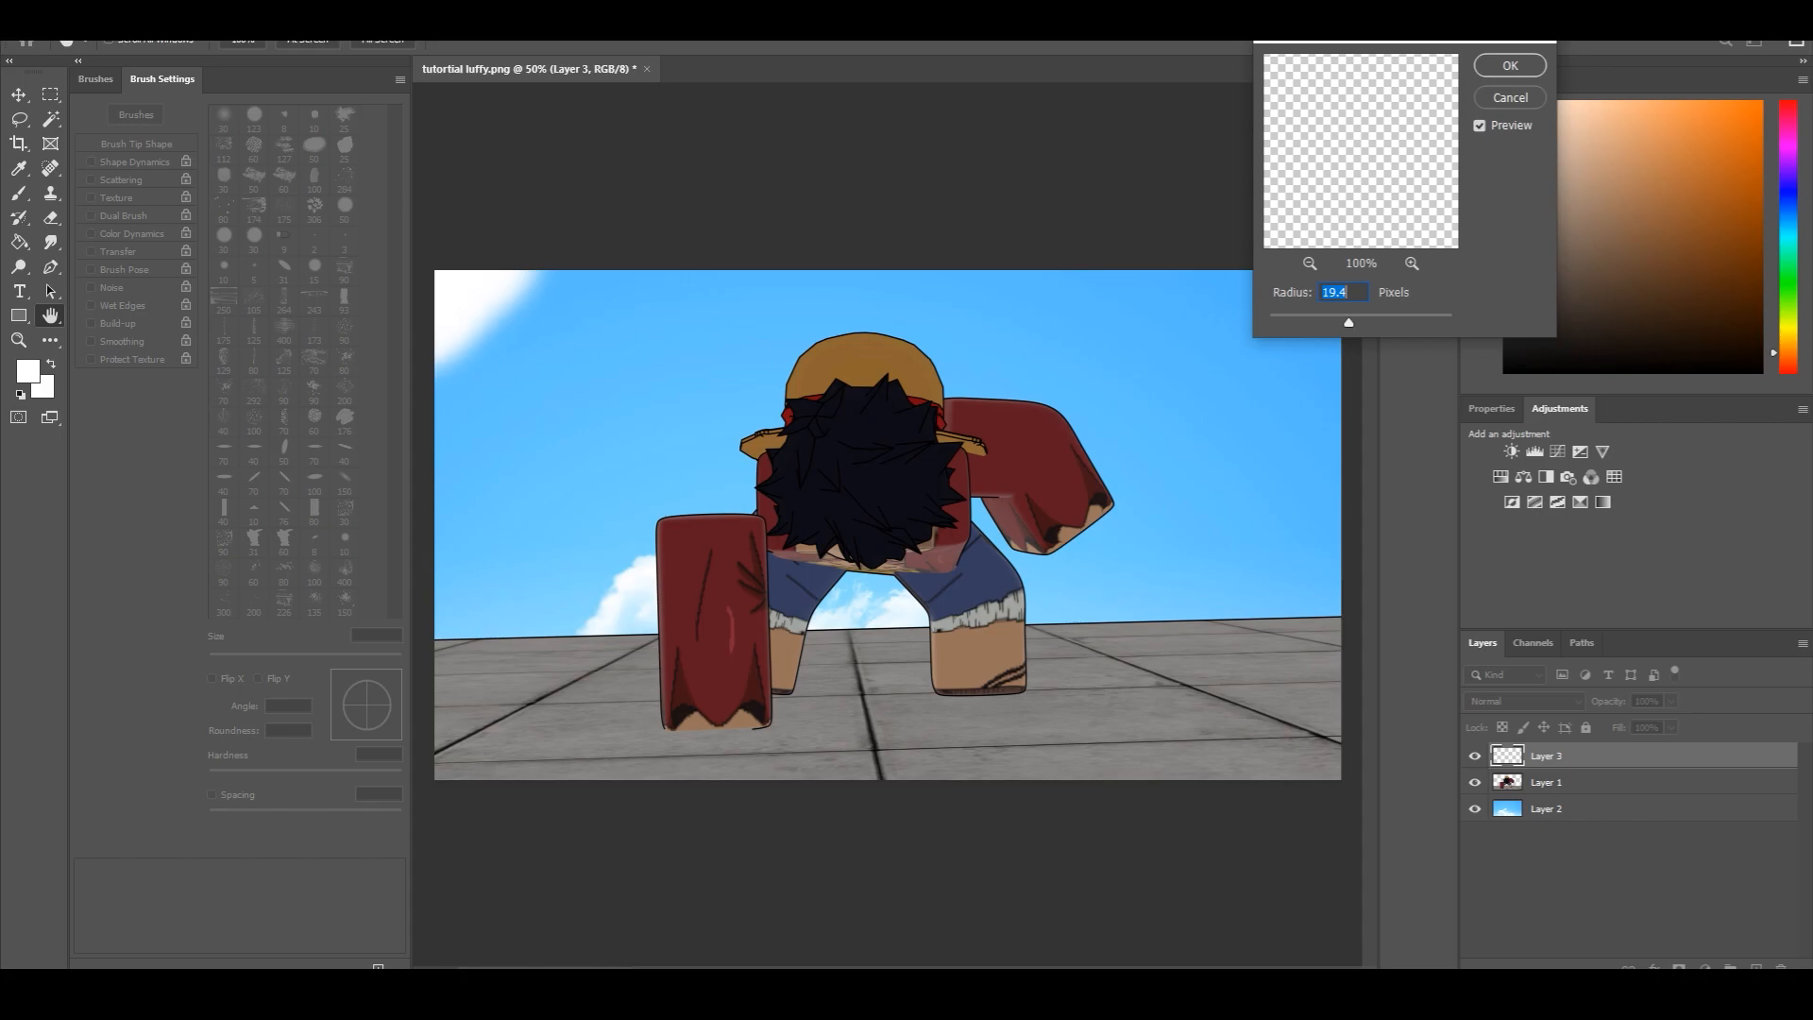
pyautogui.moveTo(1349, 321); pyautogui.dragTo(1377, 321)
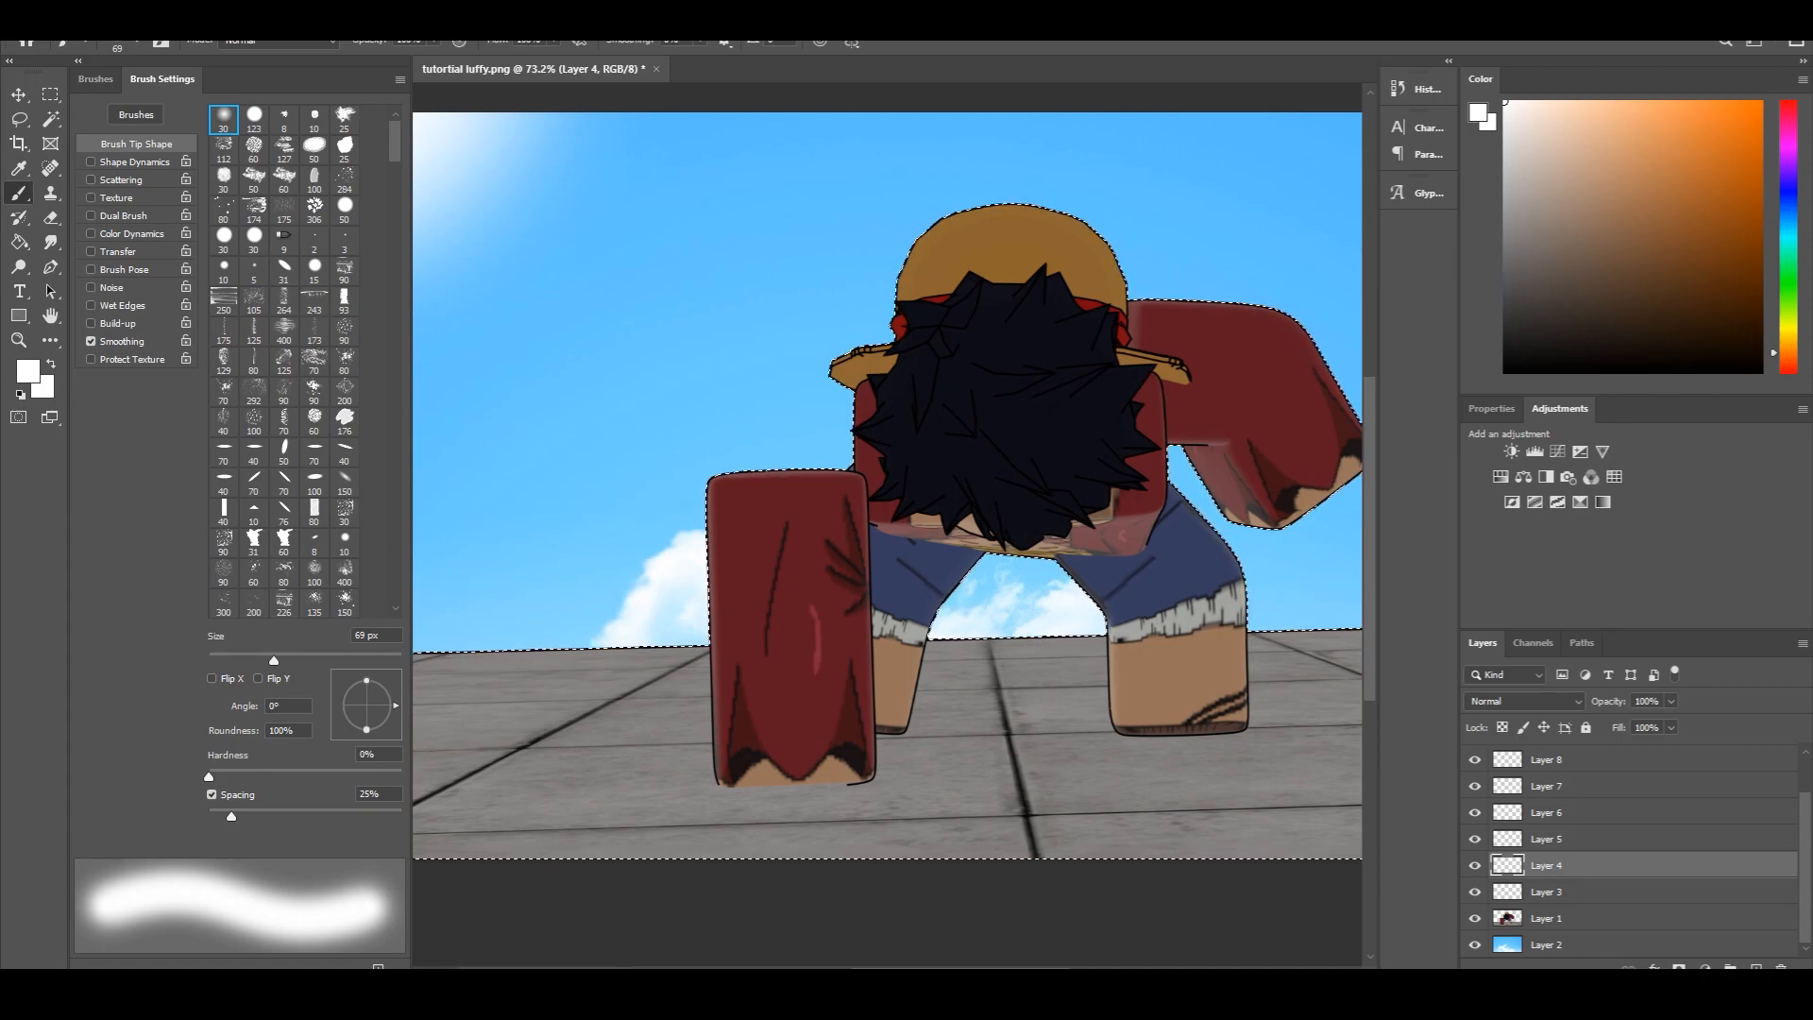
# Paint white along Luffy's left edge on its layer and Gaussian-blur it into a wide glow
pyautogui.click(728, 602)
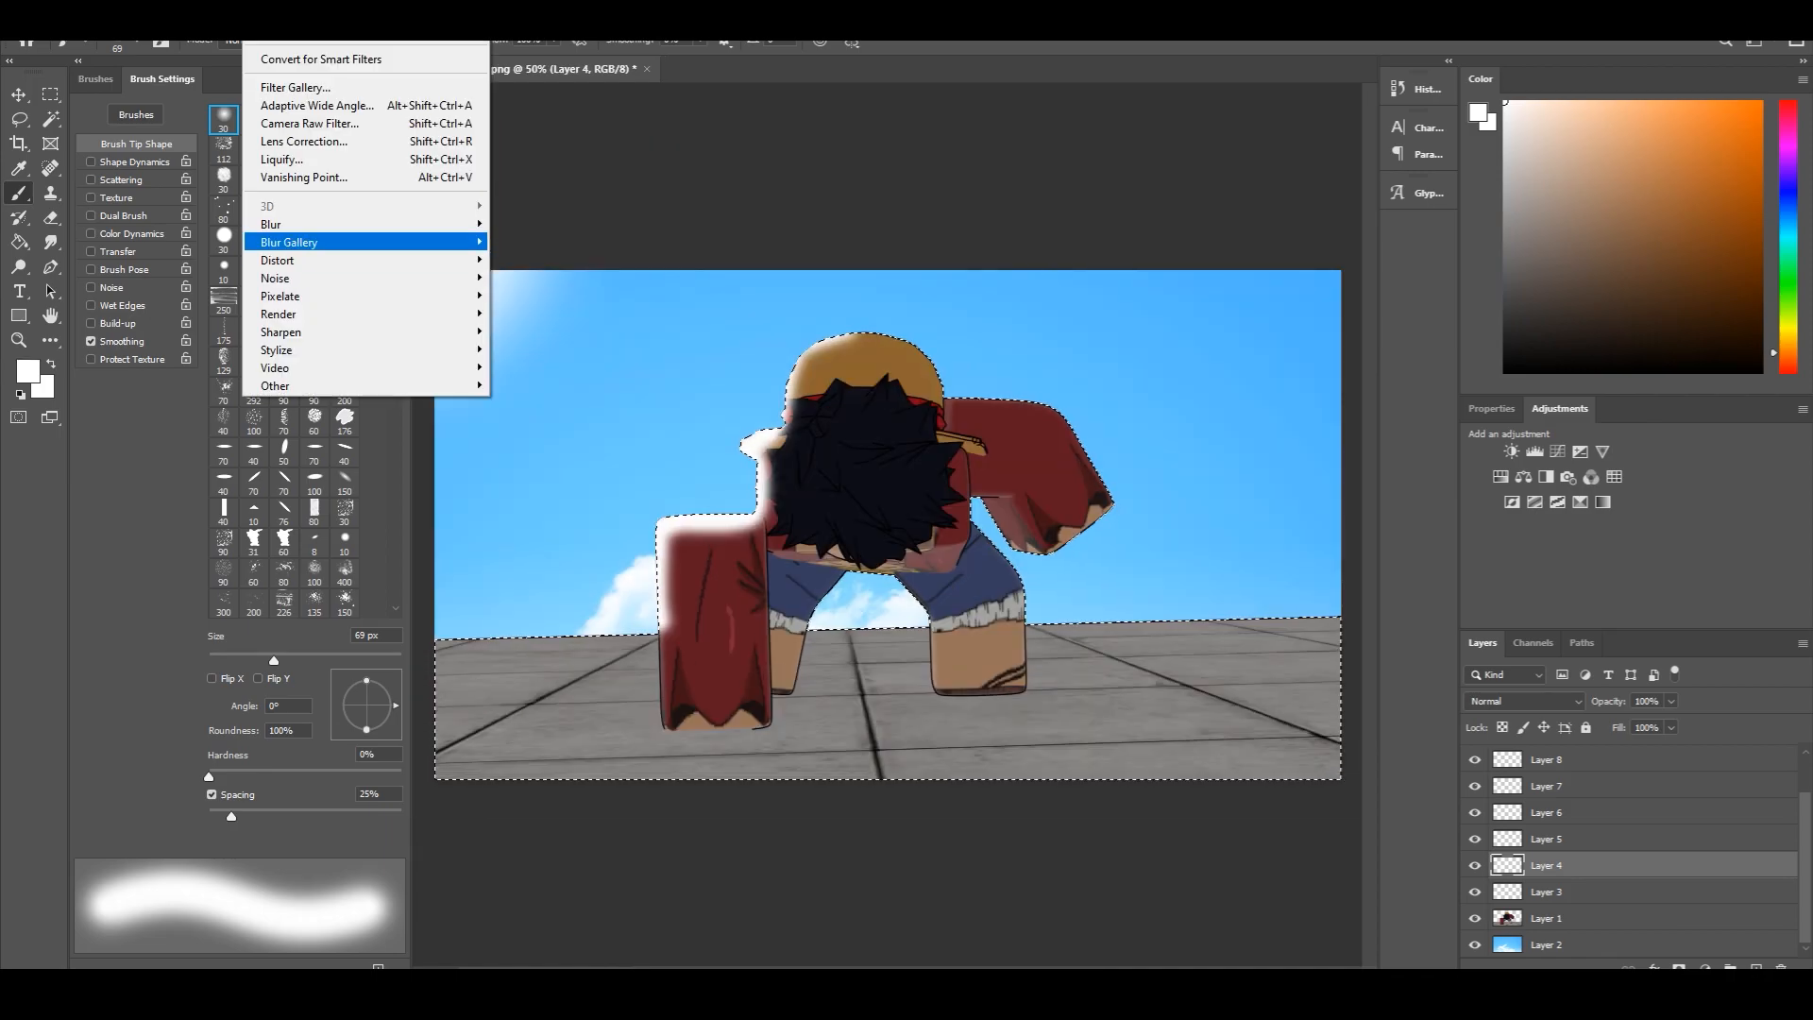
pyautogui.click(271, 225)
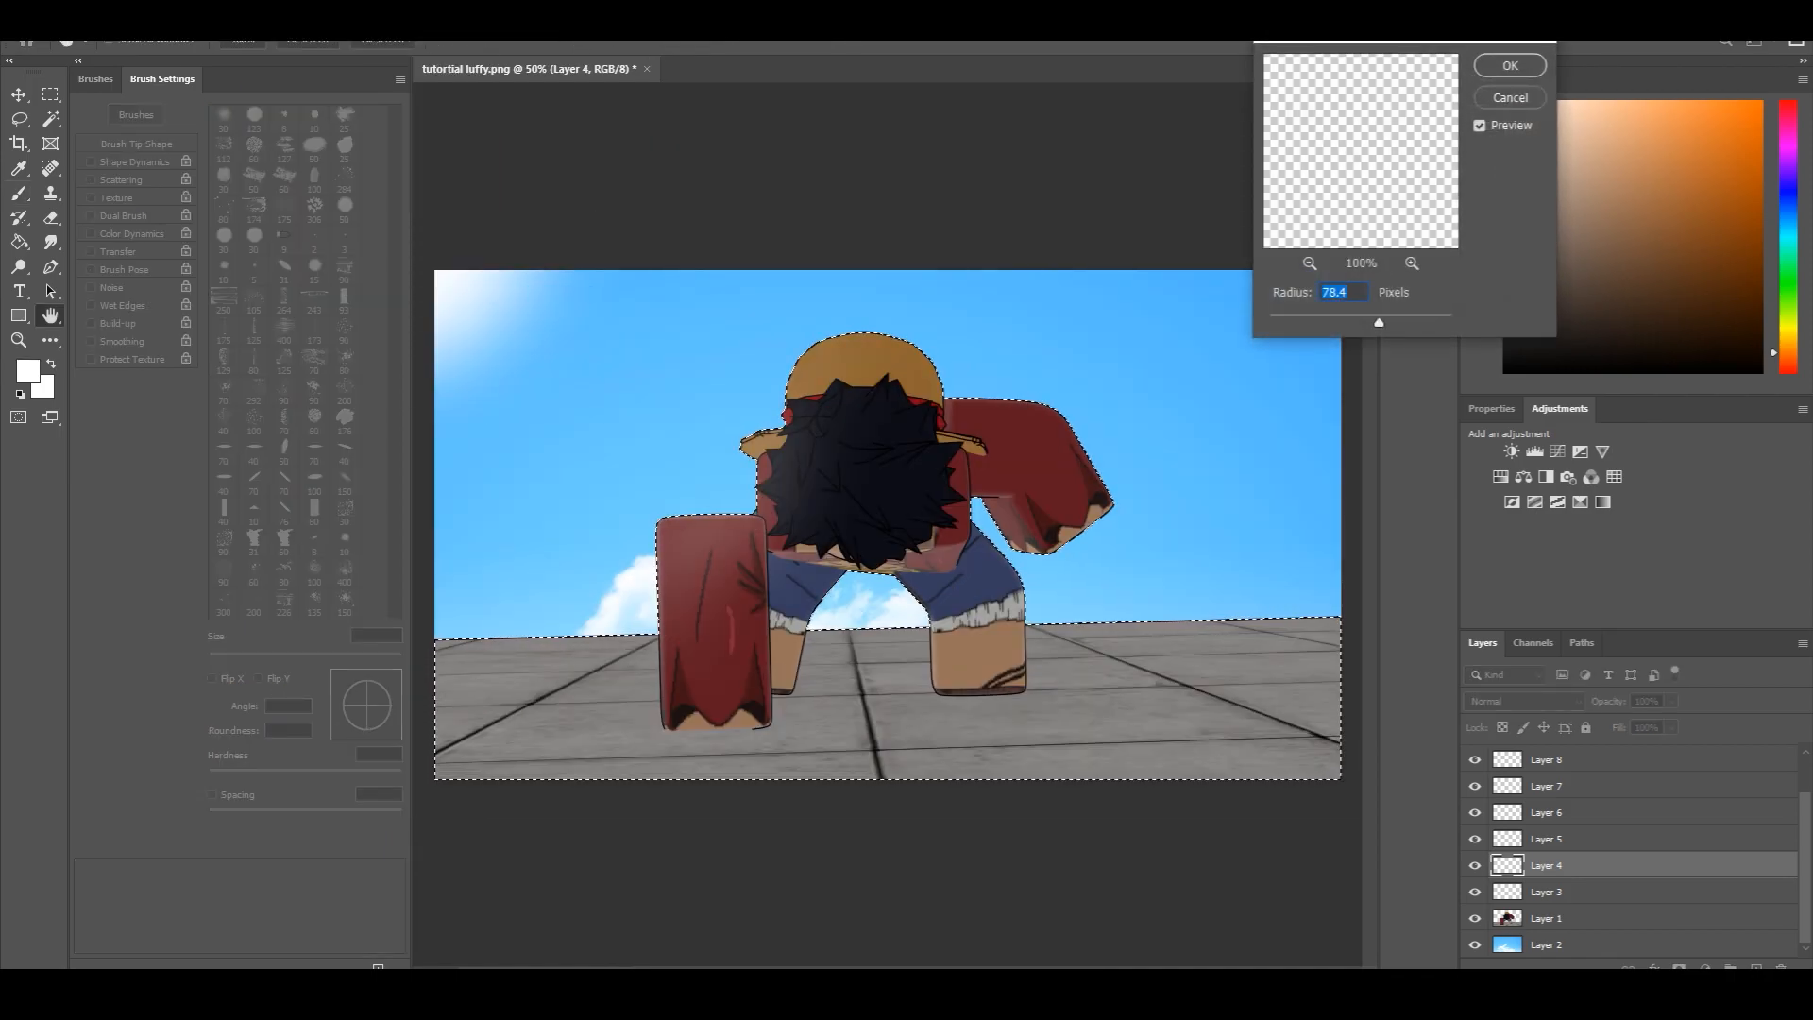
pyautogui.moveTo(1377, 321); pyautogui.dragTo(1356, 322)
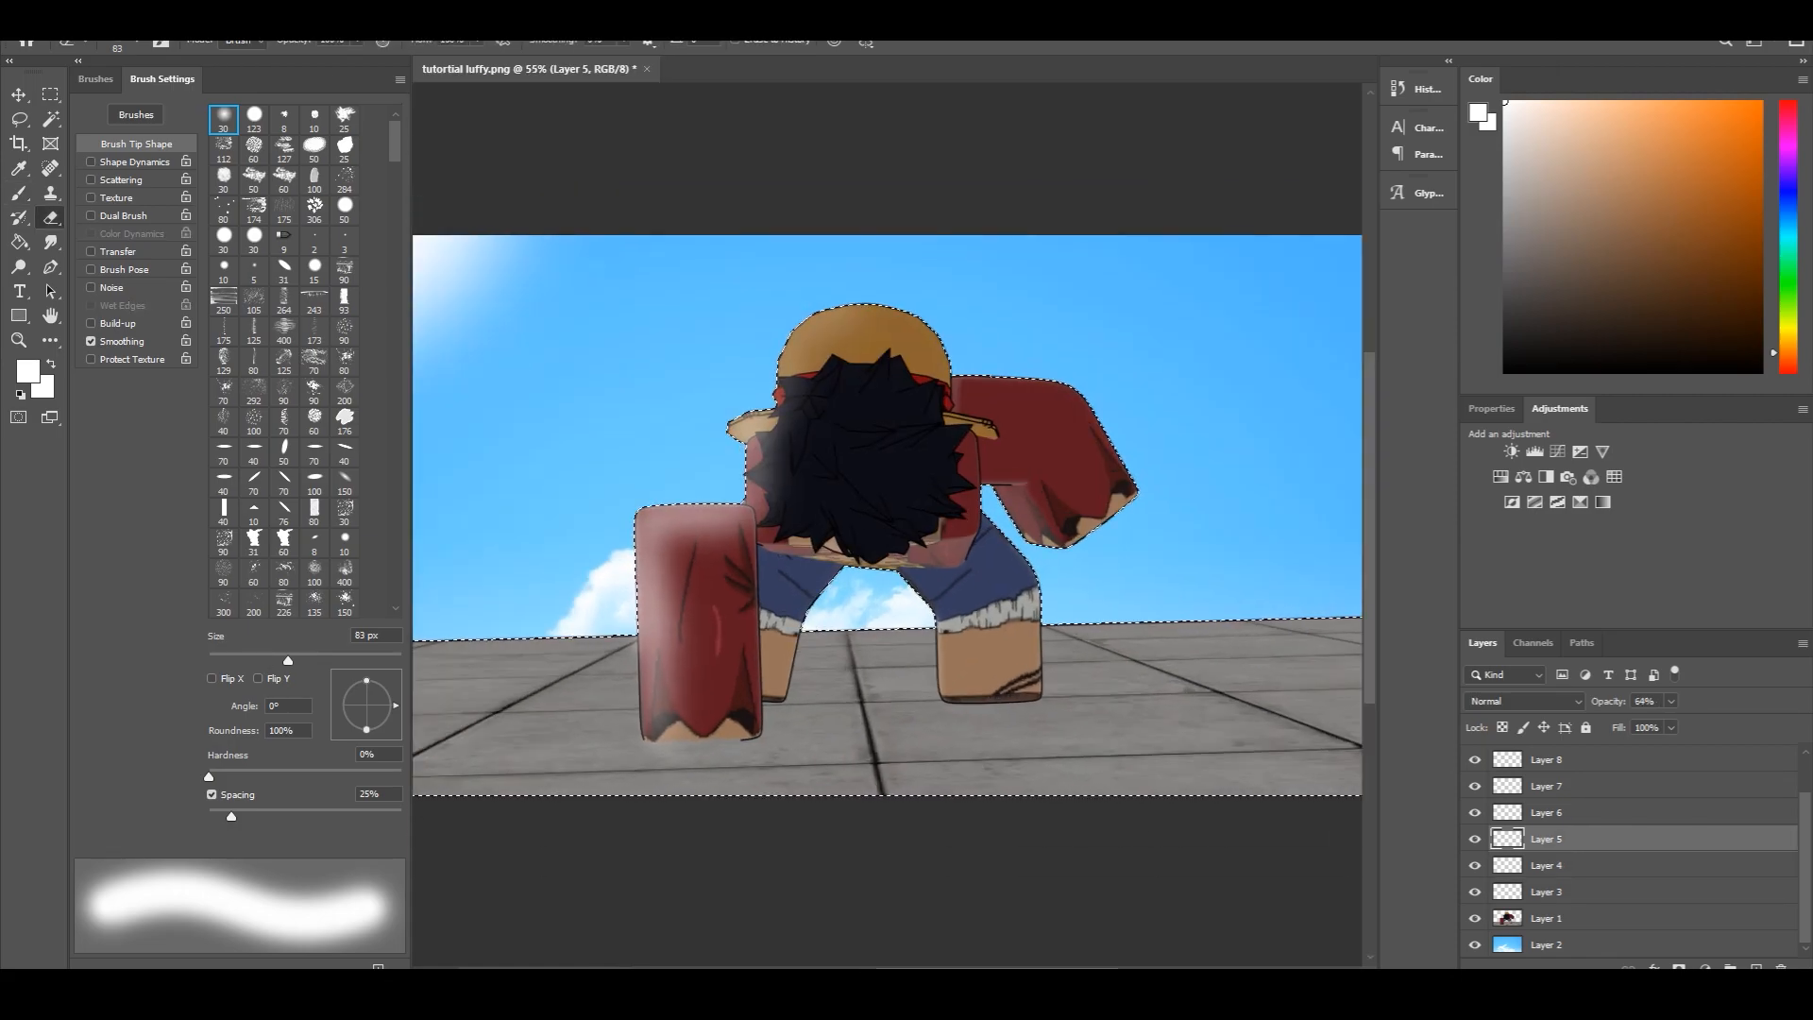
# Erase part of the glow over the hair and hide that glow layer
pyautogui.click(1546, 812)
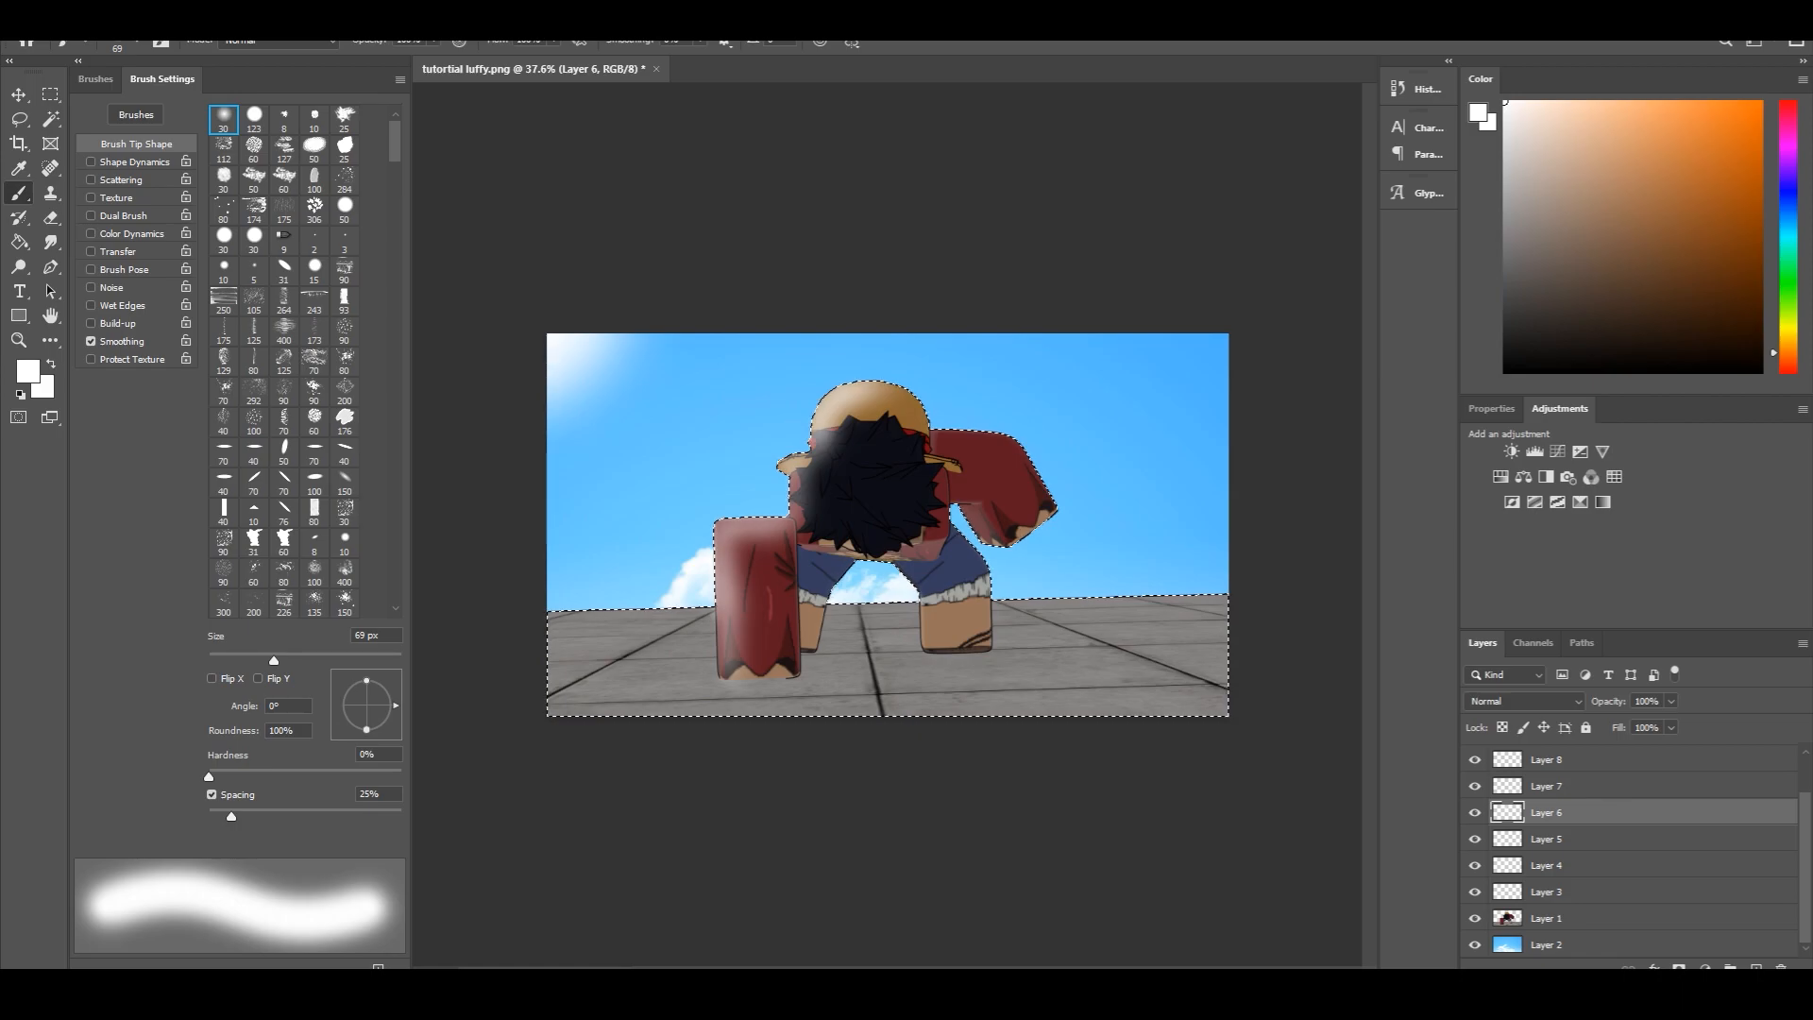
pyautogui.click(1546, 839)
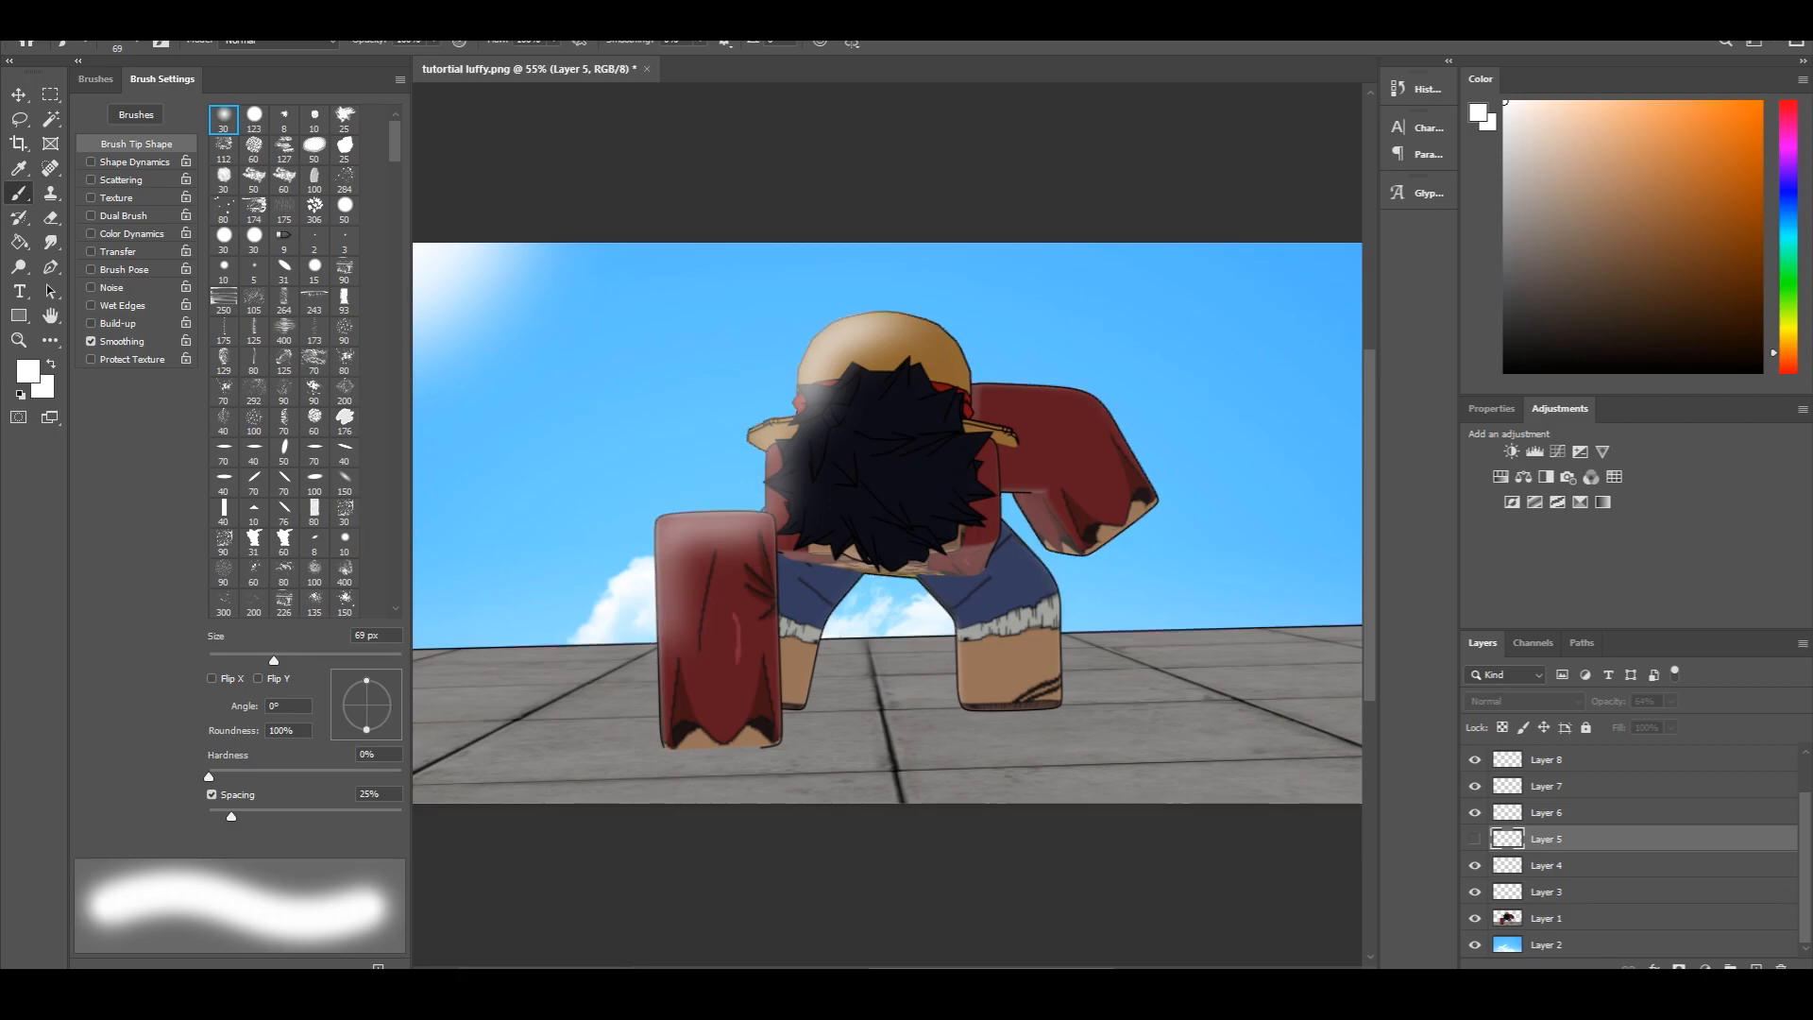
# Blur the white air burst at the left foot, lower its opacity and check it full-view
pyautogui.click(1546, 866)
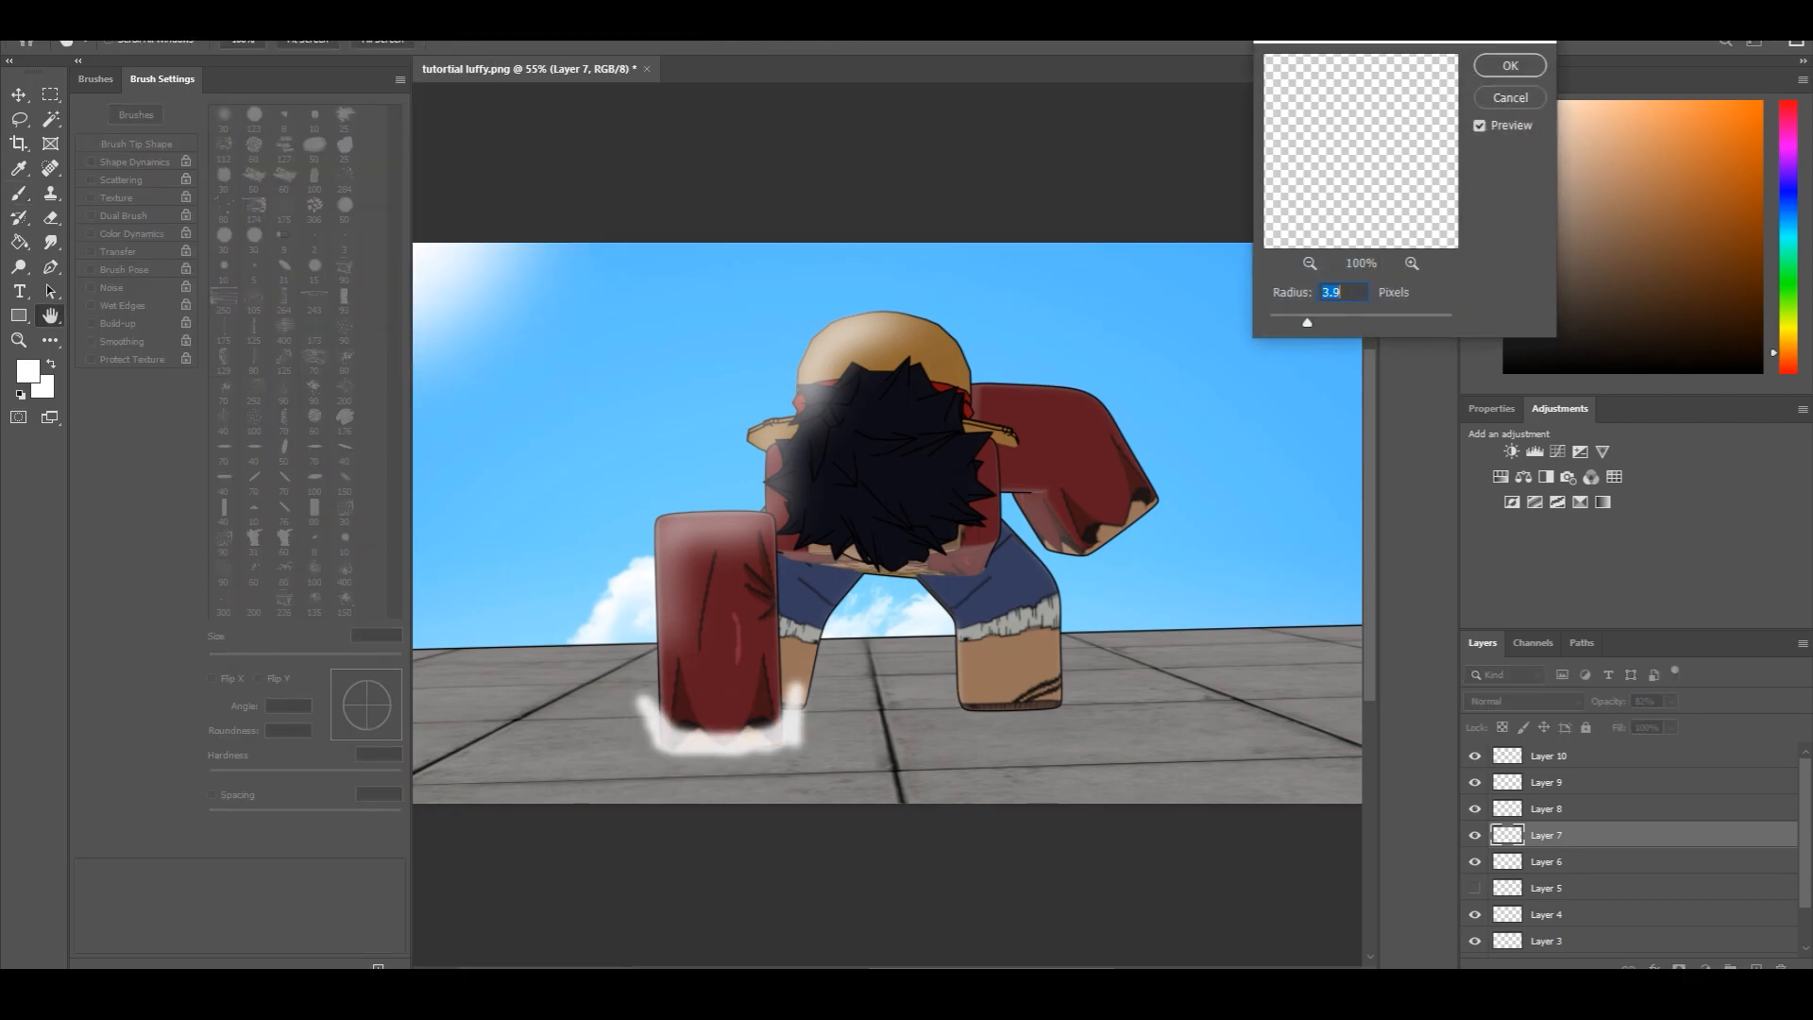
pyautogui.click(1509, 65)
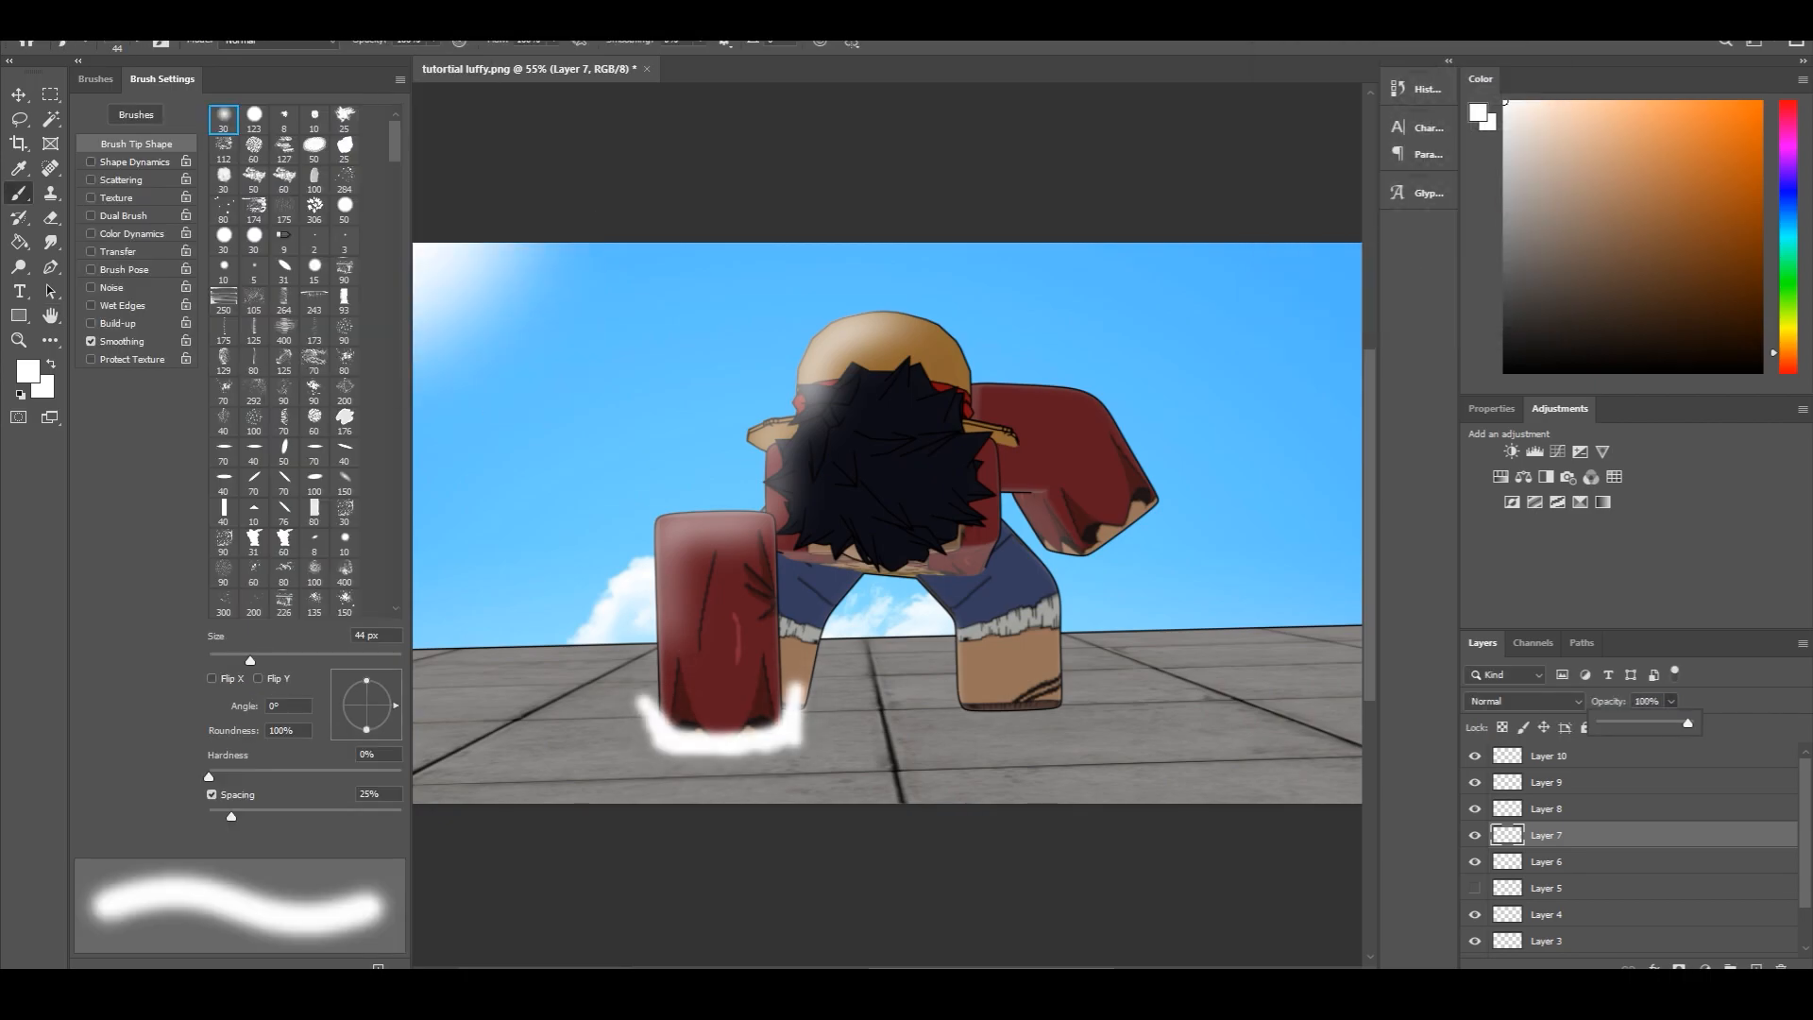
pyautogui.click(20, 242)
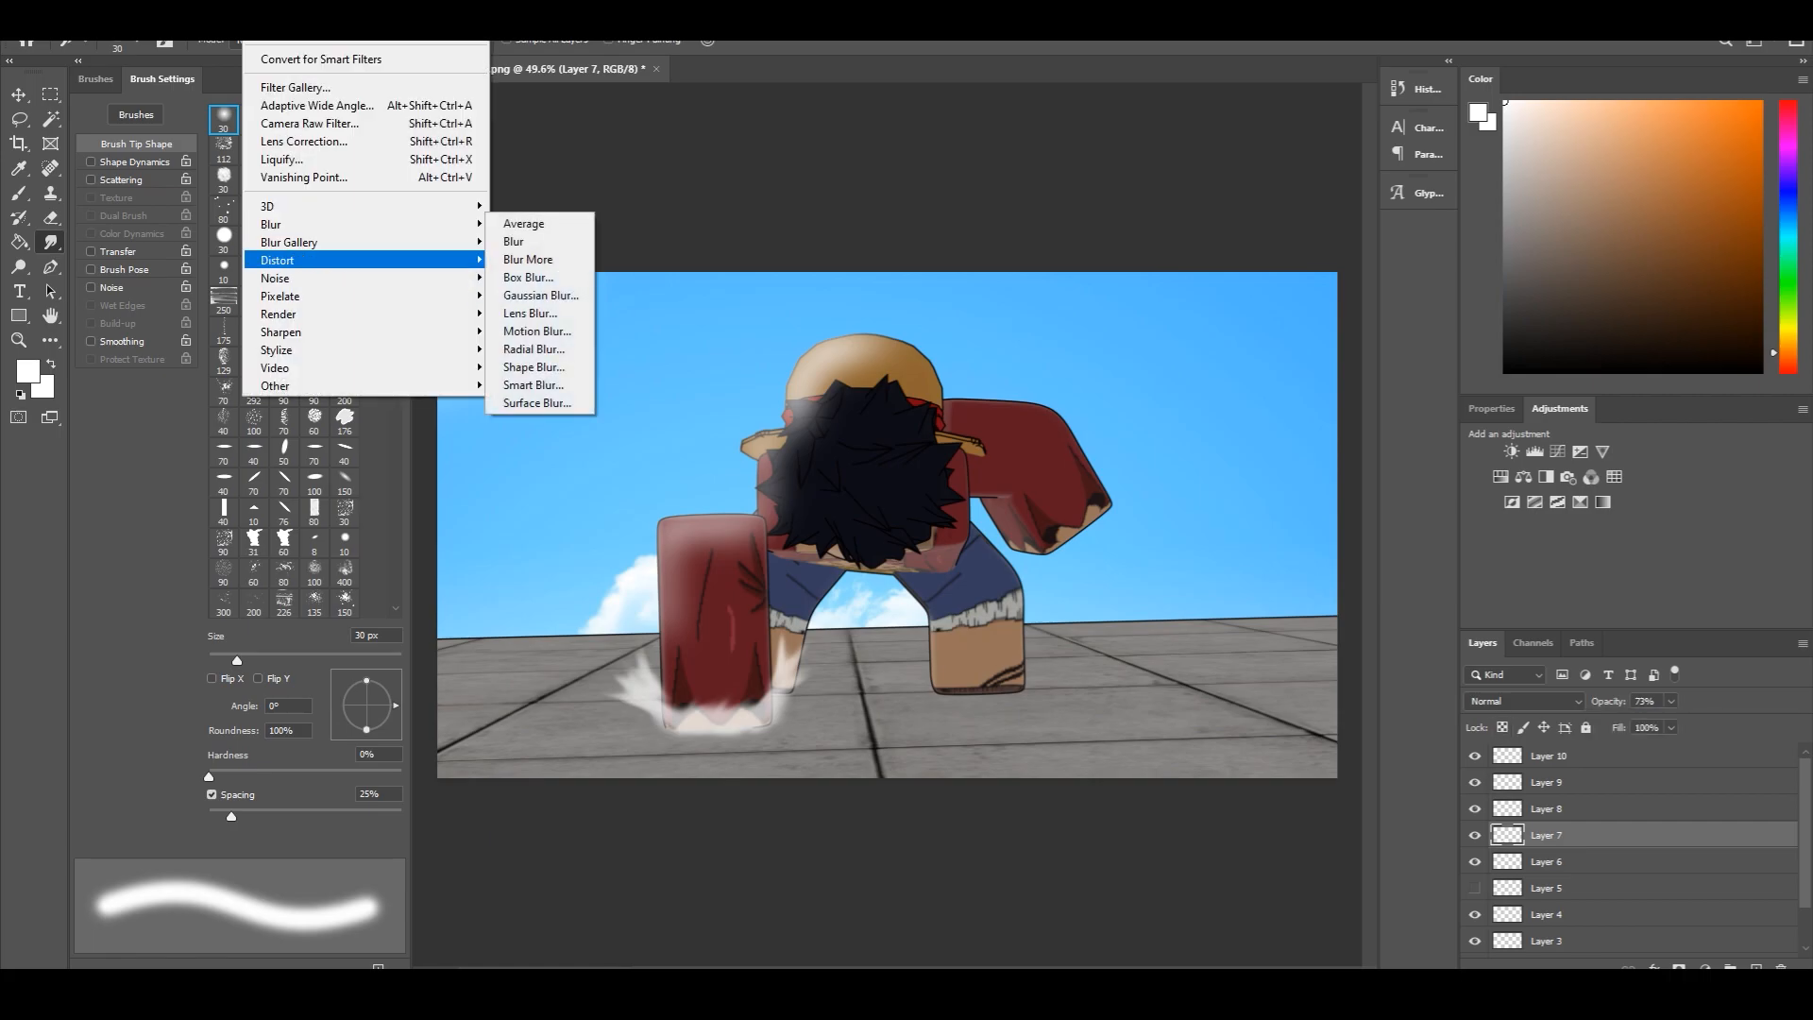
pyautogui.click(541, 295)
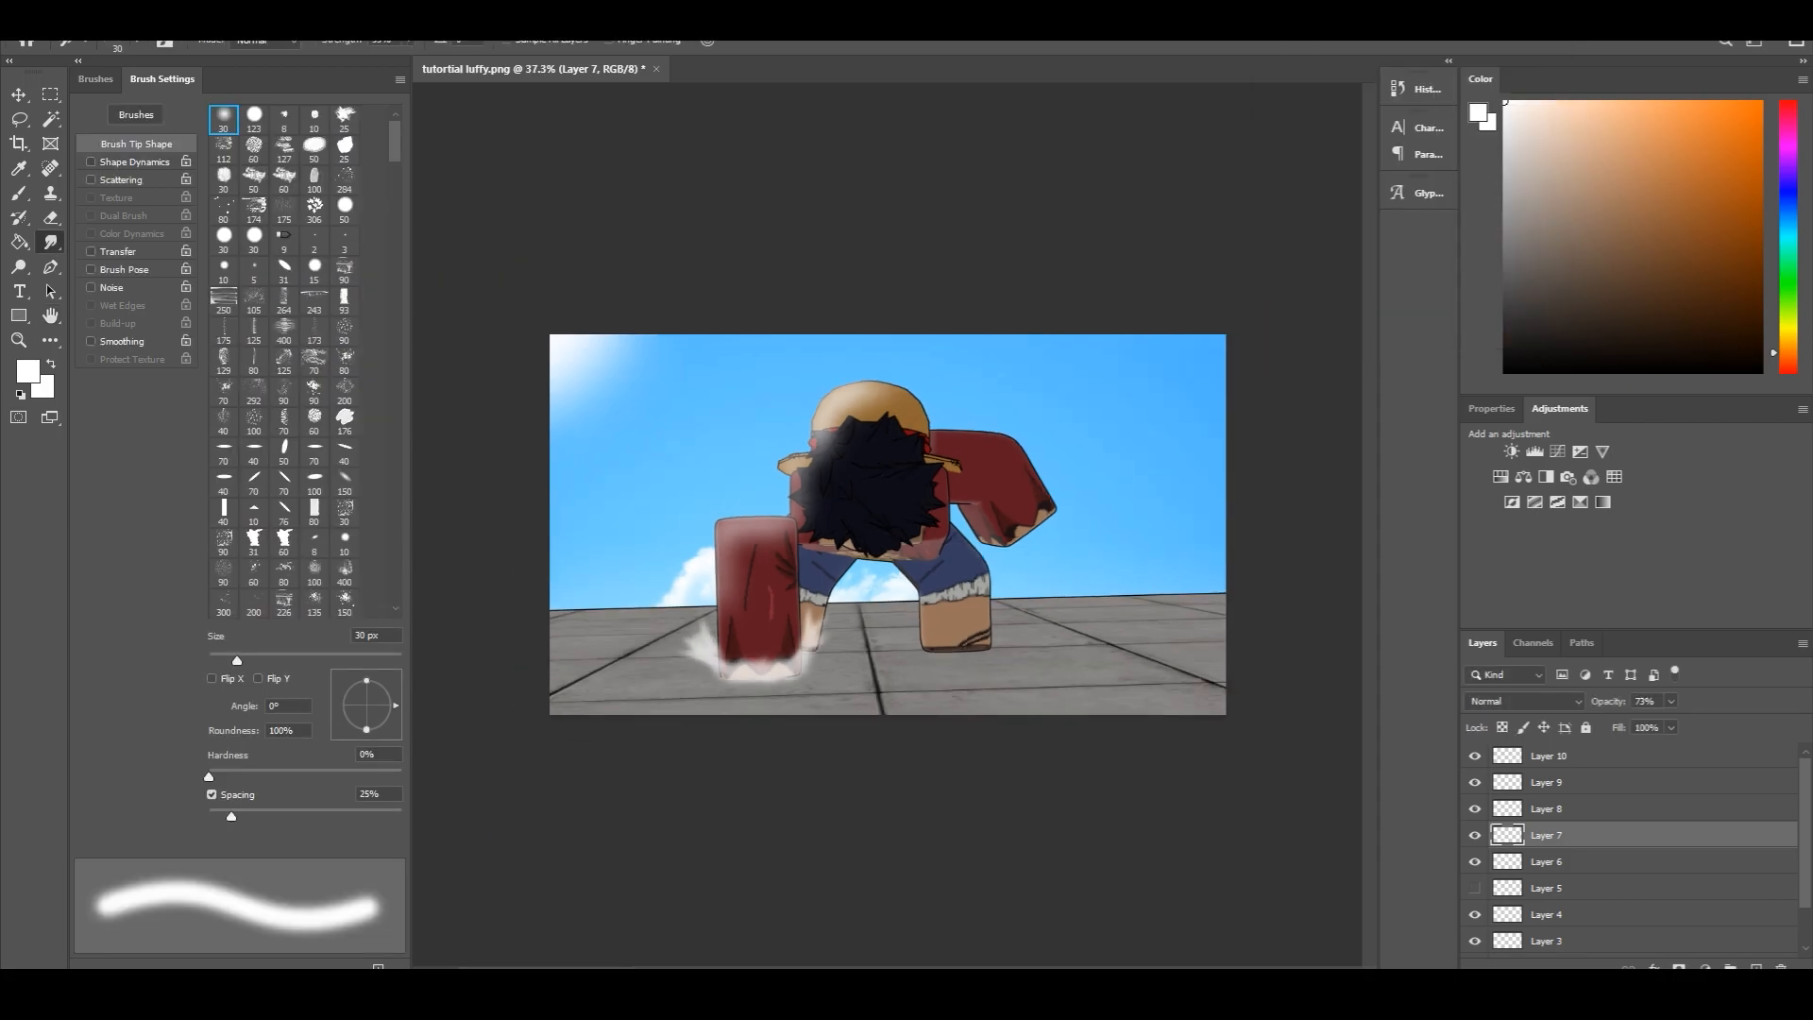
pyautogui.click(1547, 808)
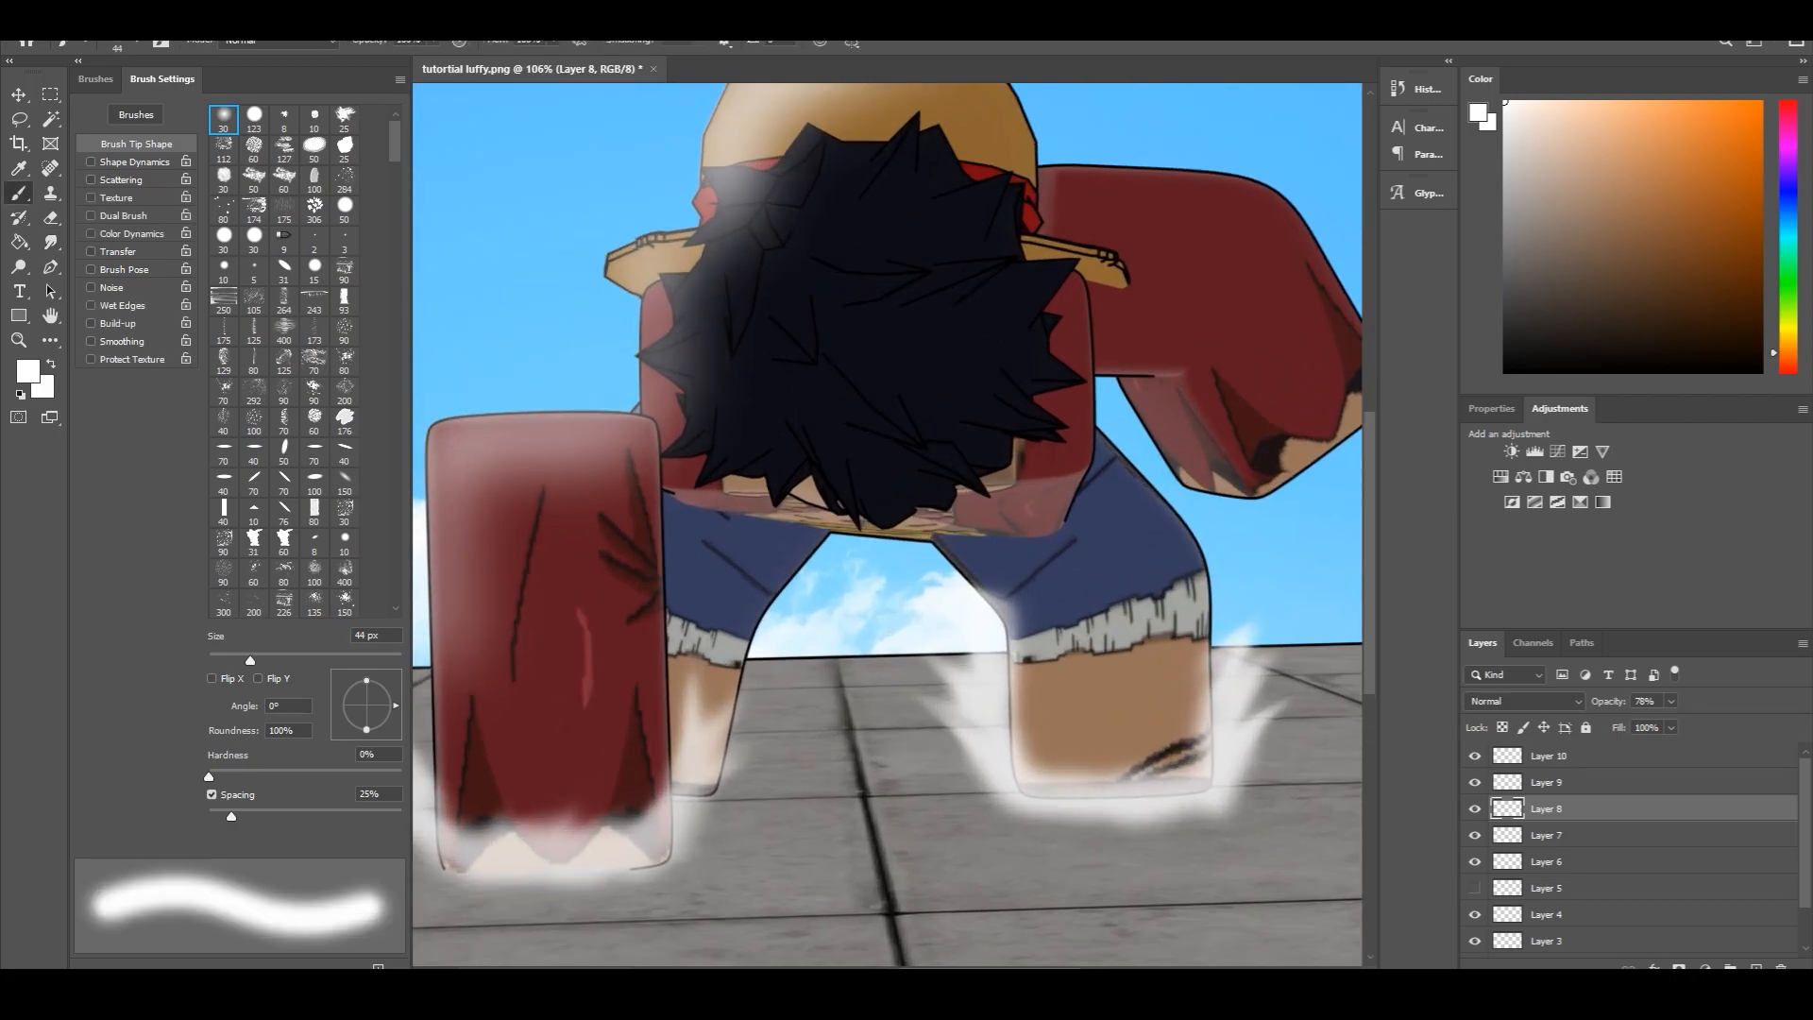
# Brush white spiky strokes around the right foot at about 78% opacity
pyautogui.click(1548, 782)
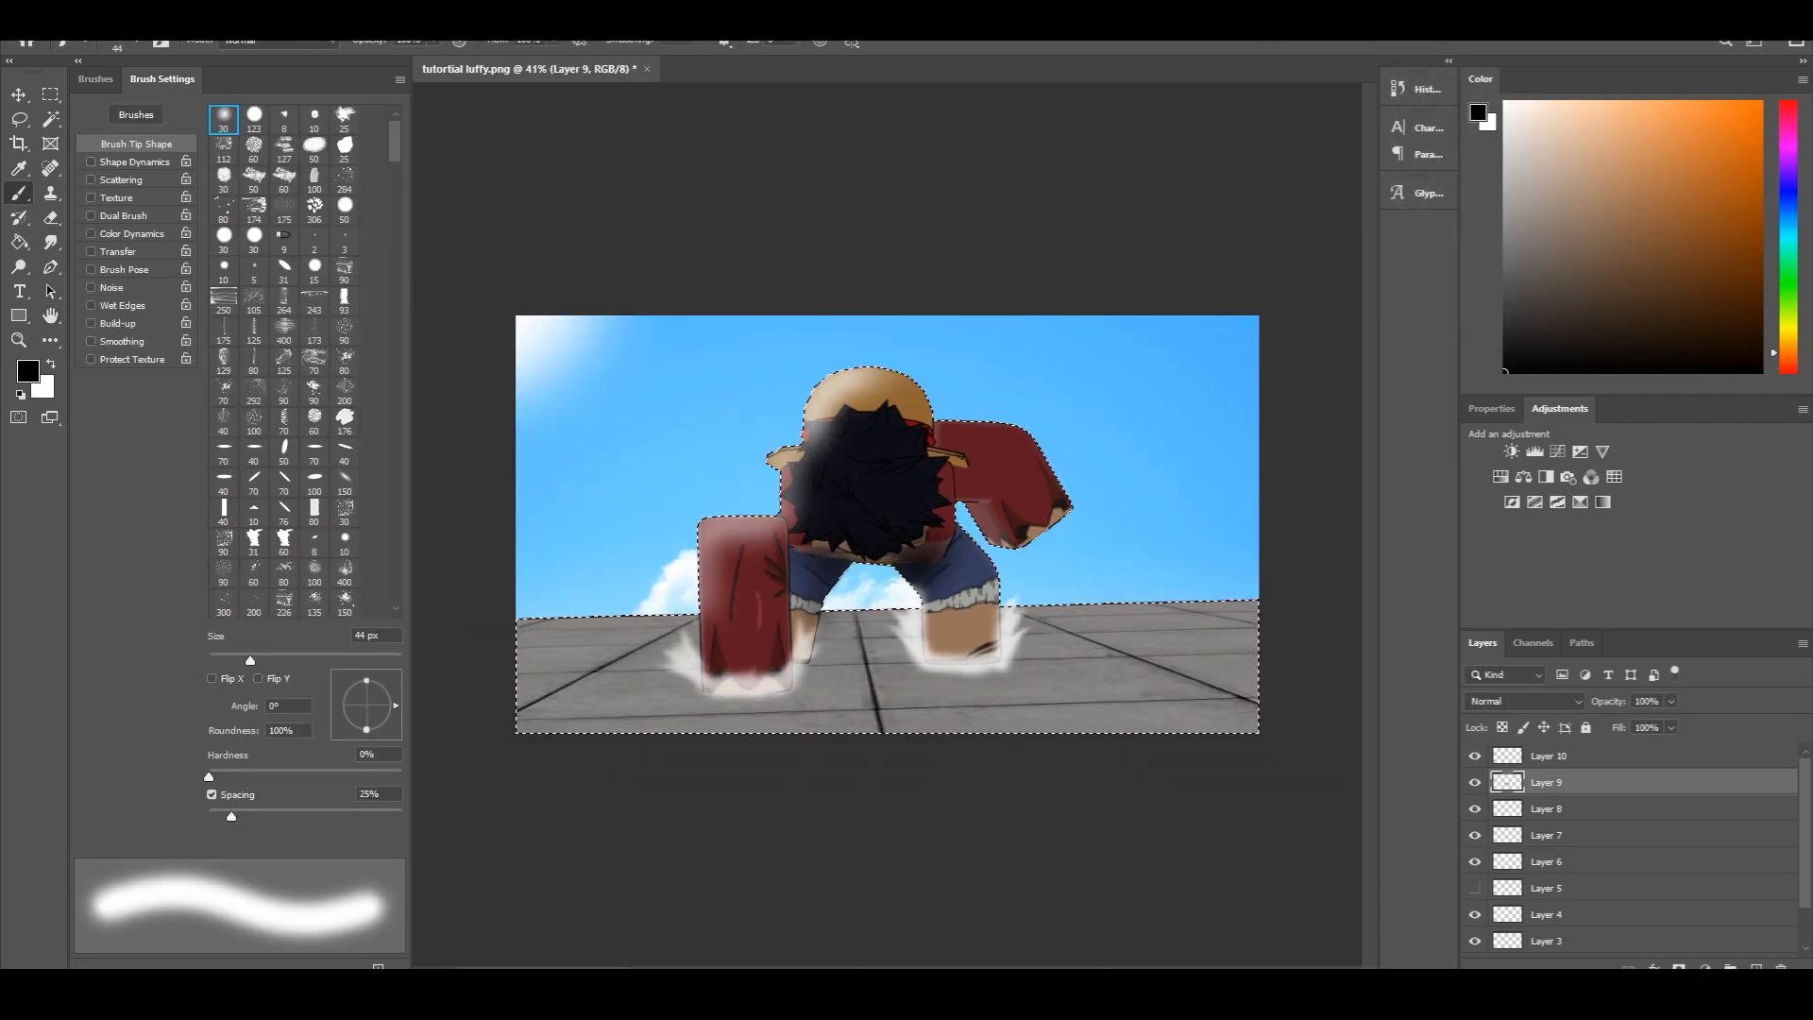
# Gaussian-blur the new glow layer along Luffy's outline and set it to 62% opacity
pyautogui.click(1547, 808)
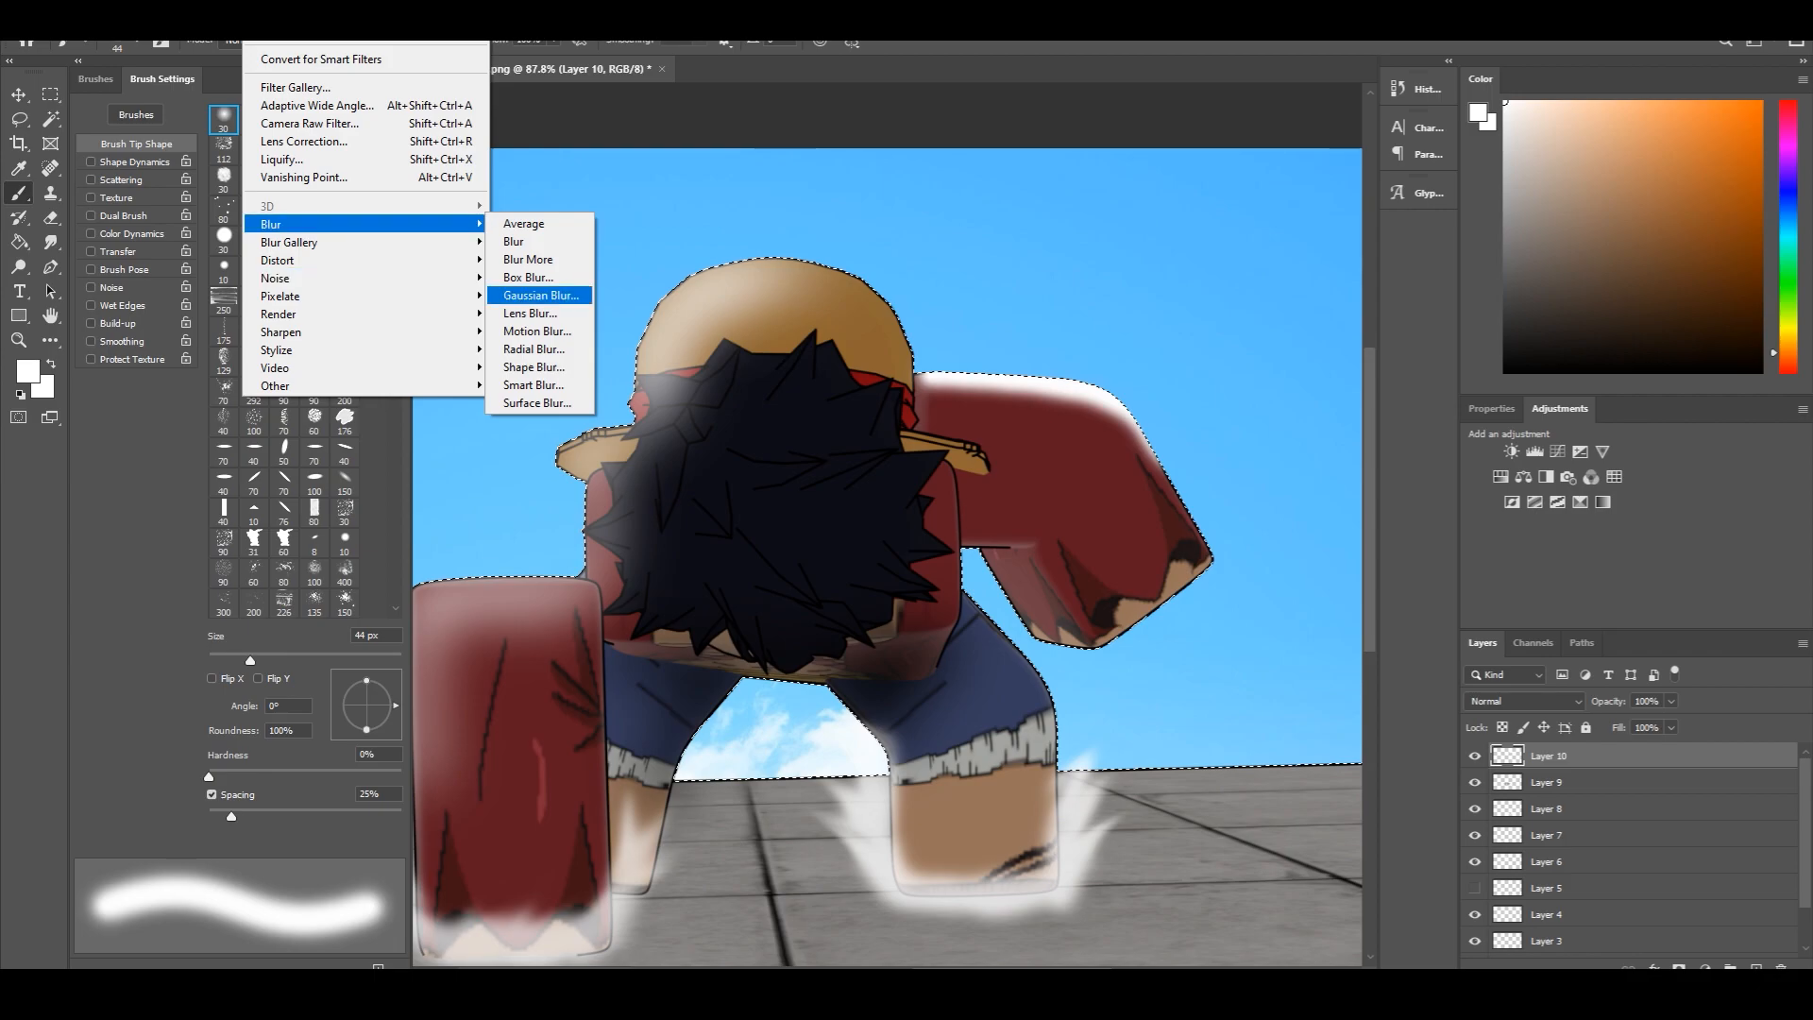
pyautogui.click(539, 294)
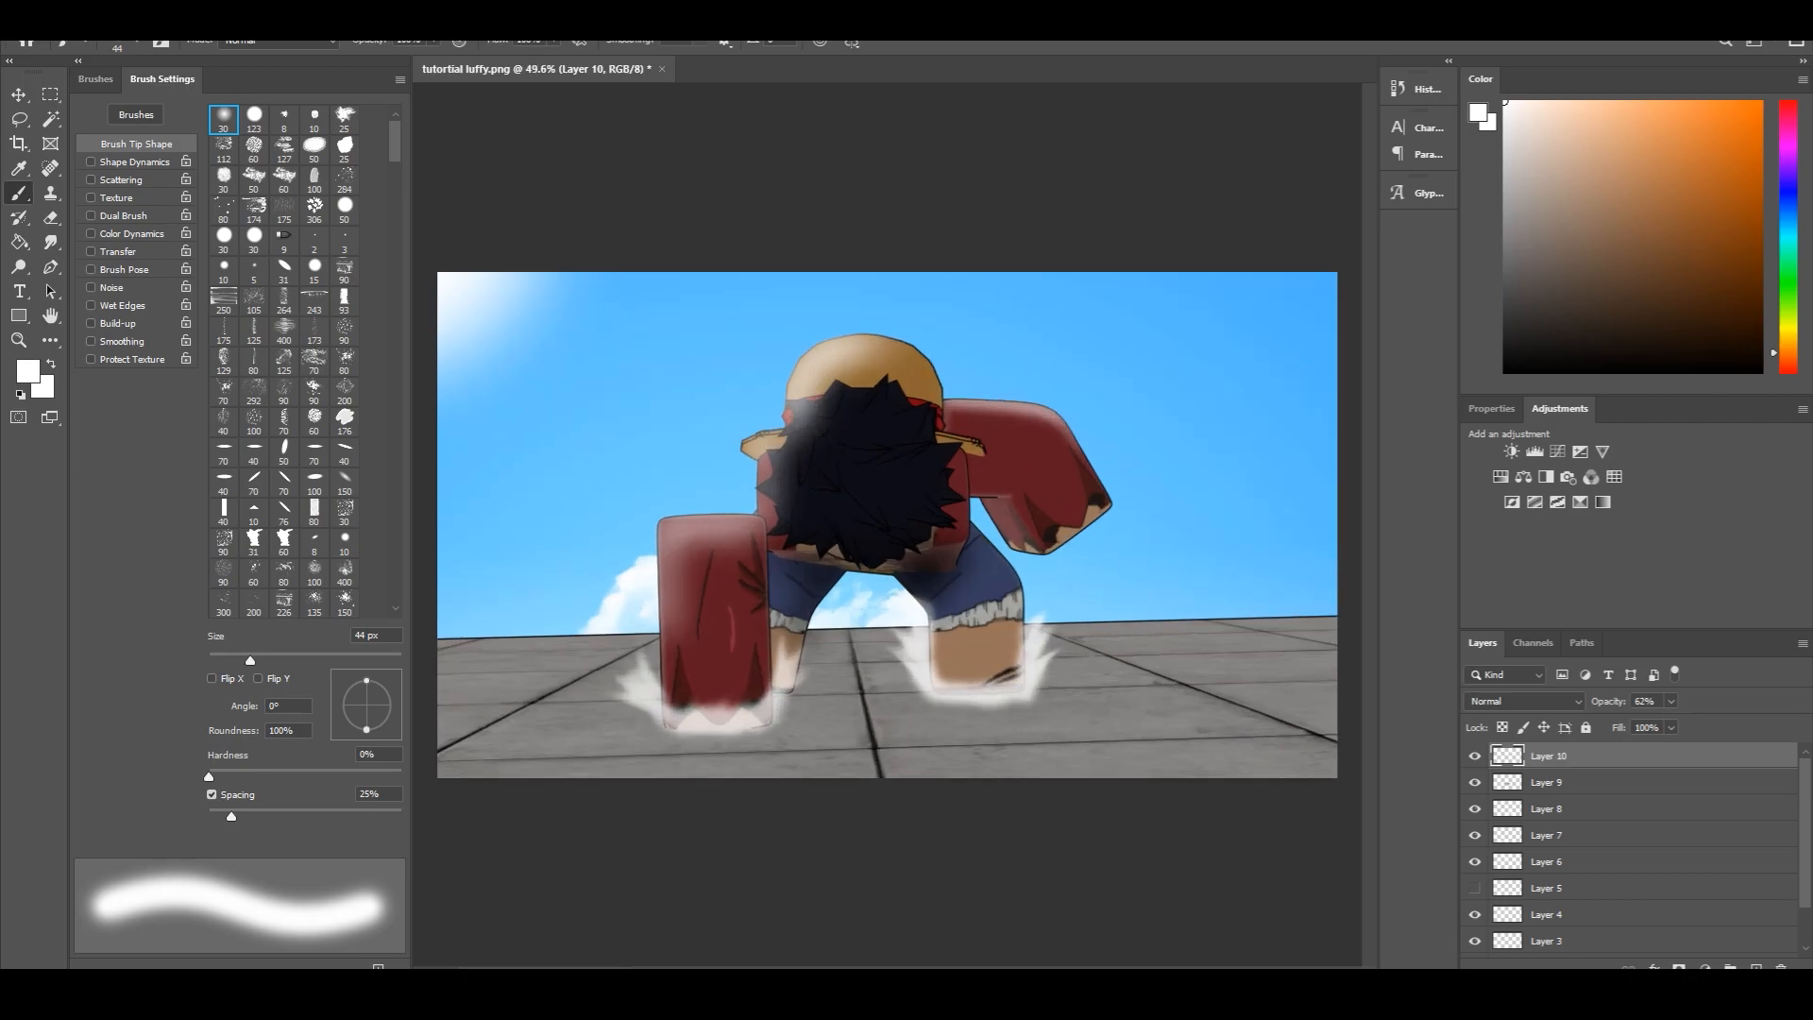
pyautogui.scroll(-3)
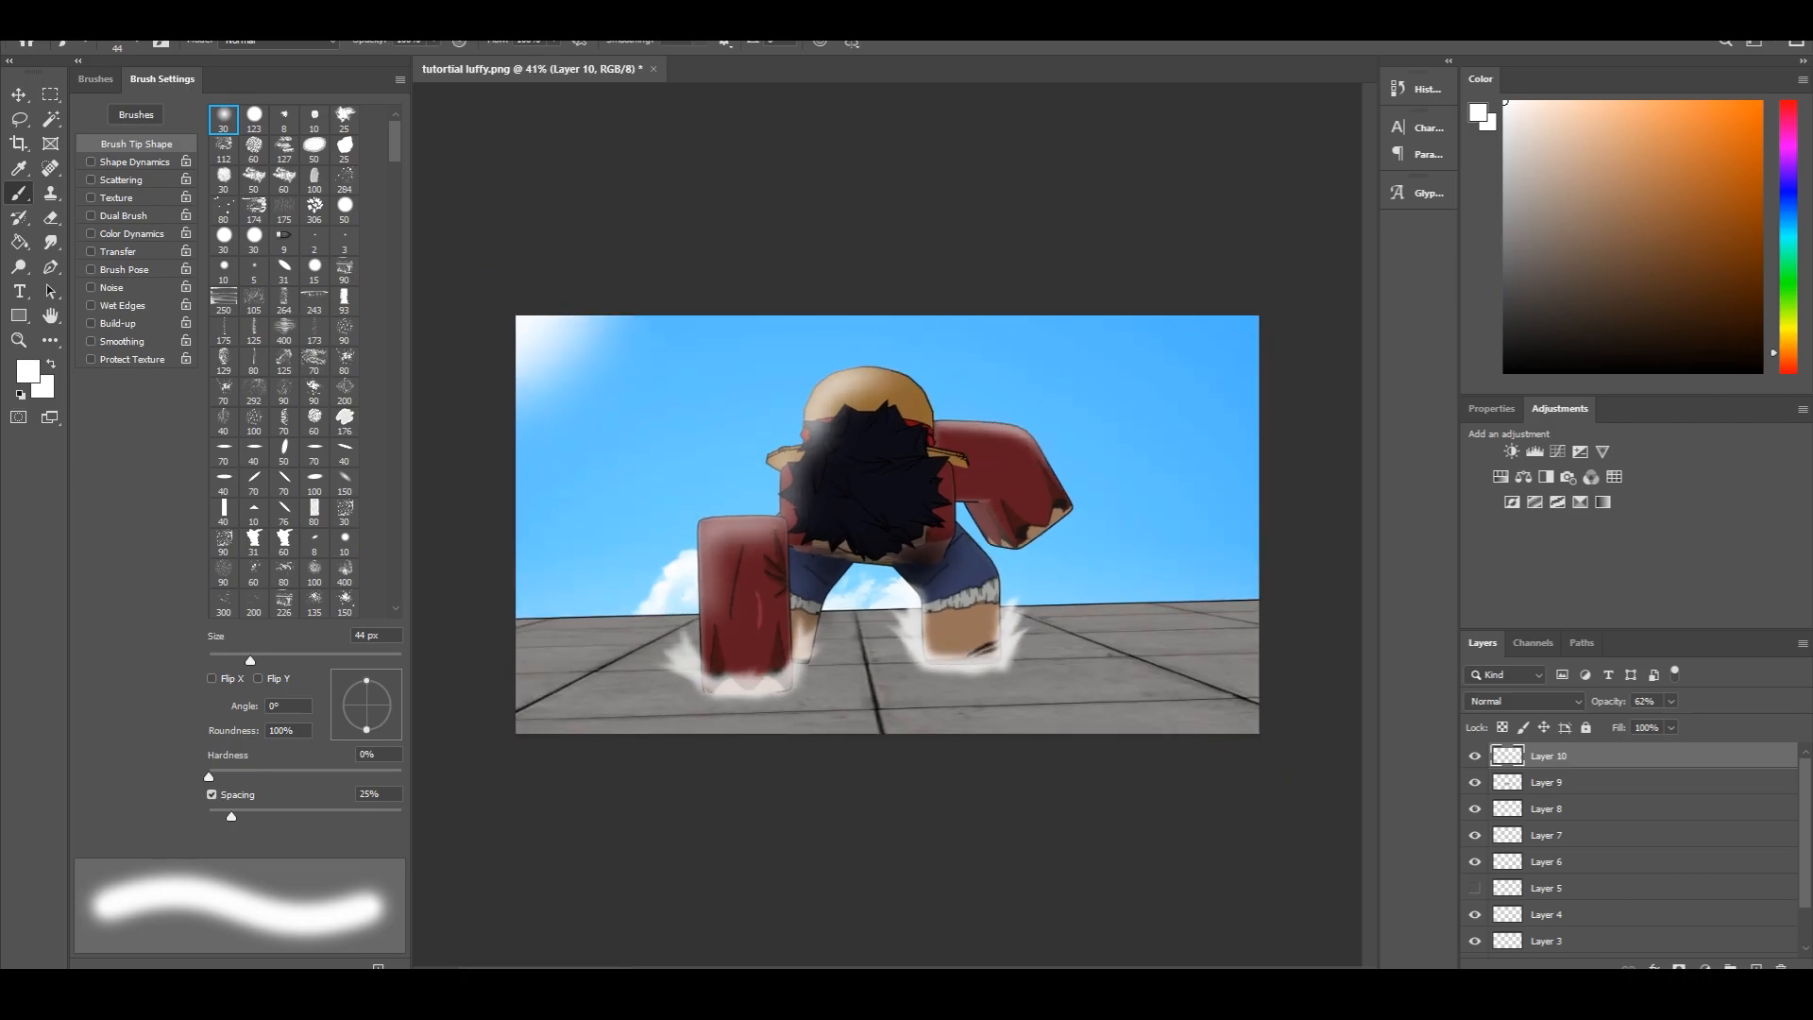